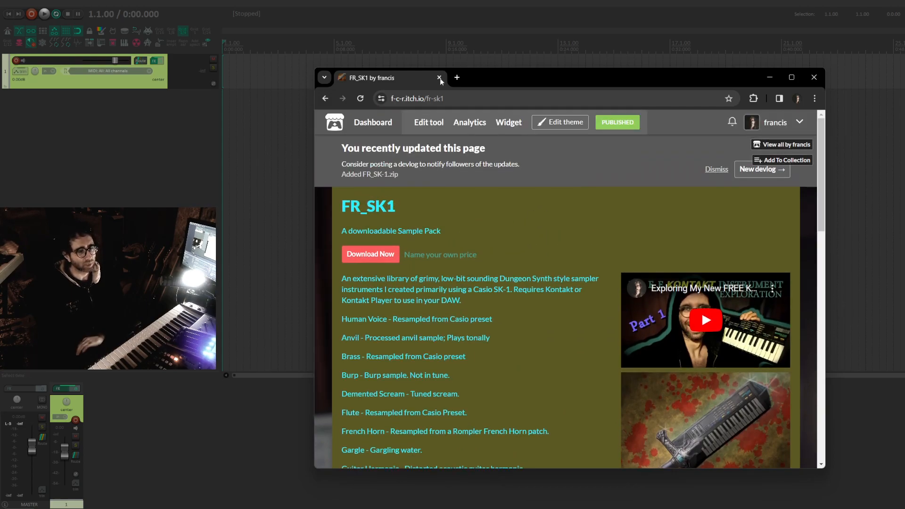
Step: Close the sample pack web page and add ReaSamplOmatic5000 to Track 1's effect chain
{"action": "left_click", "coordinate": [439, 77]}
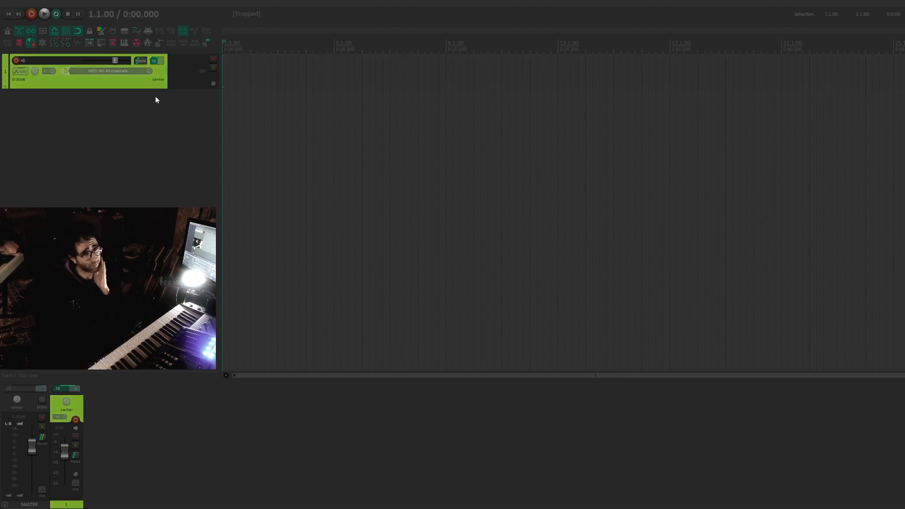
{"action": "mouse_move", "coordinate": [156, 59]}
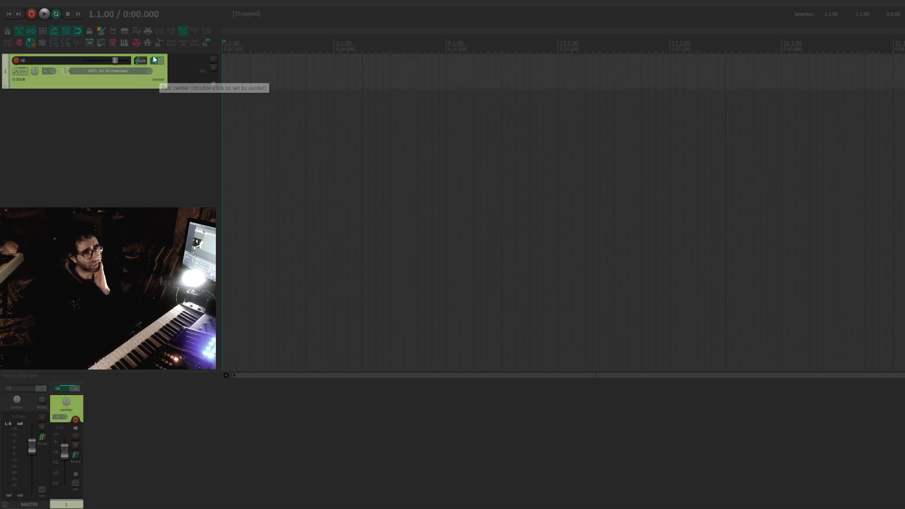
{"action": "left_click", "coordinate": [156, 61]}
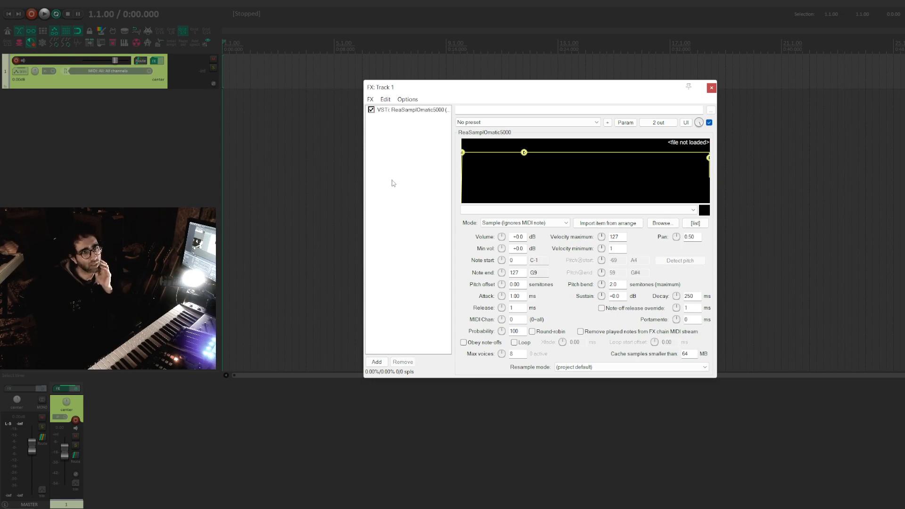
{"action": "mouse_move", "coordinate": [401, 176]}
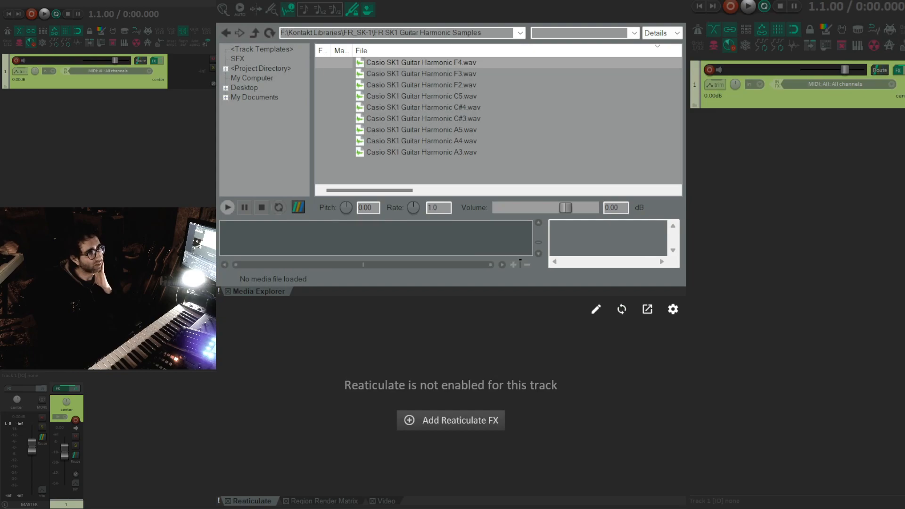
Step: Audition guitar harmonic samples, then open FR SK1 Shine On Samples and audition CrazyD_F3 and CrazyD_F1
{"action": "left_click", "coordinate": [422, 107]}
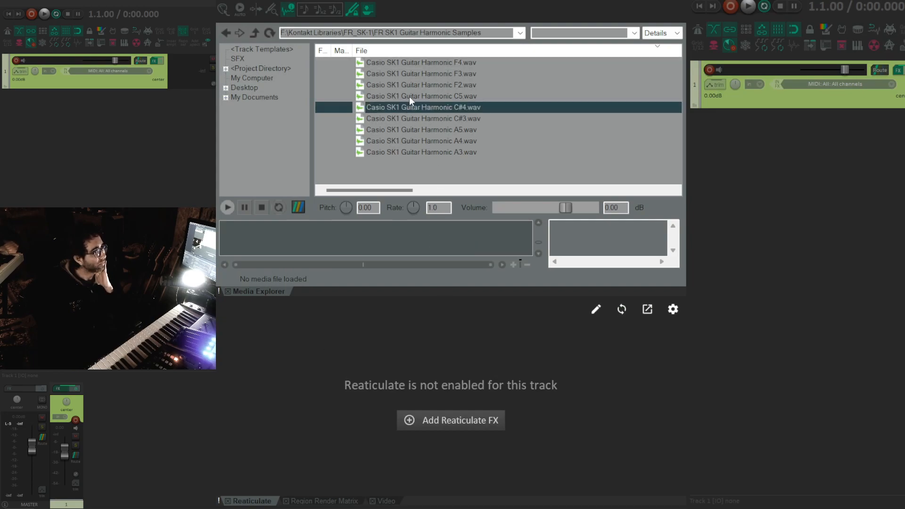
{"action": "left_click", "coordinate": [421, 73]}
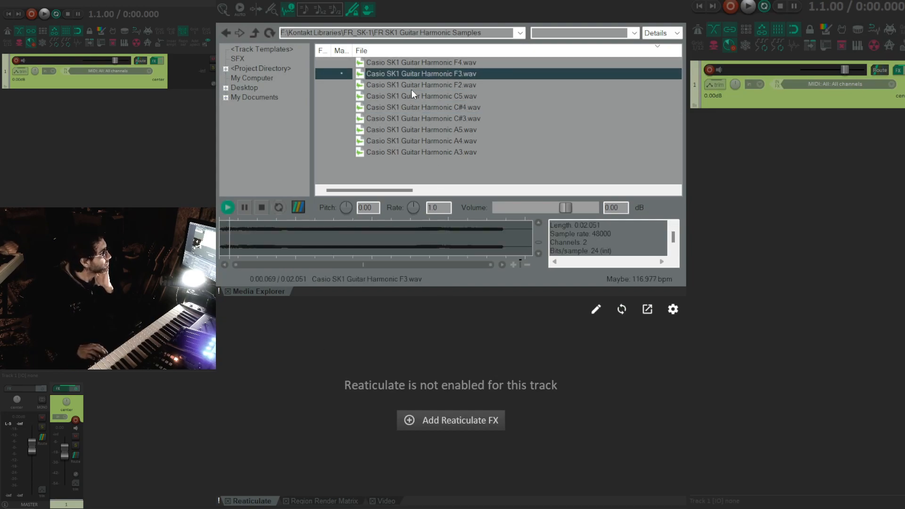
{"action": "left_click", "coordinate": [421, 96]}
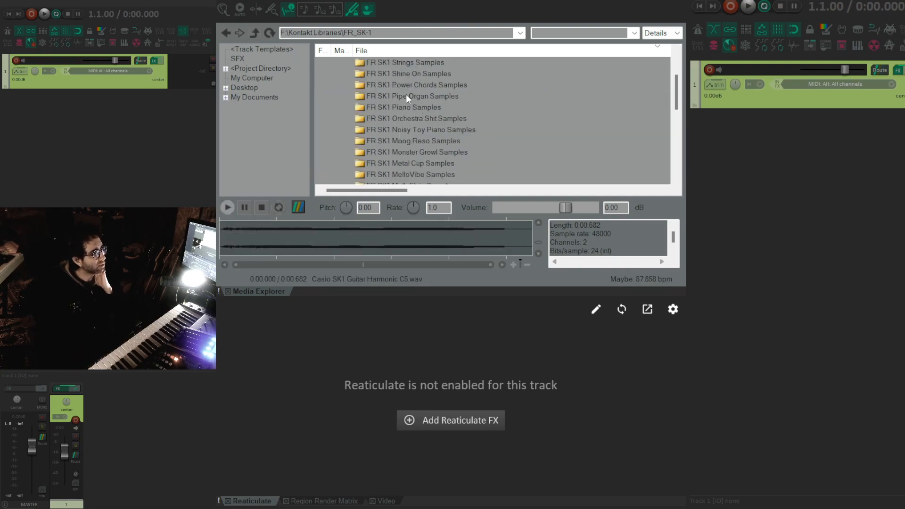
{"action": "mouse_move", "coordinate": [427, 104]}
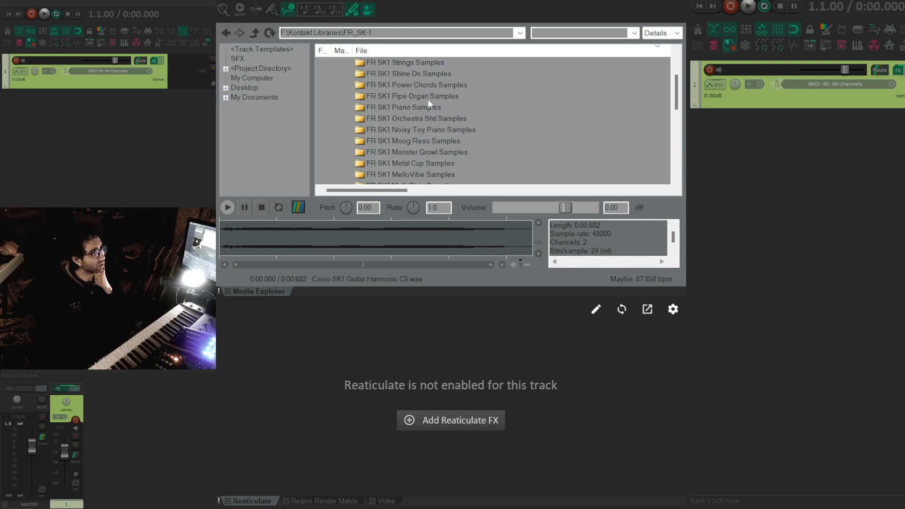
{"action": "double_click", "coordinate": [409, 73]}
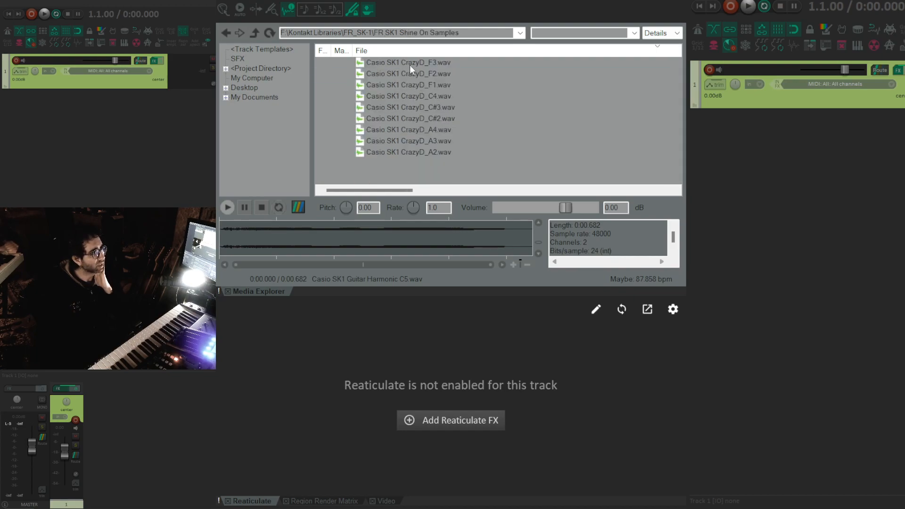
{"action": "left_click", "coordinate": [407, 63]}
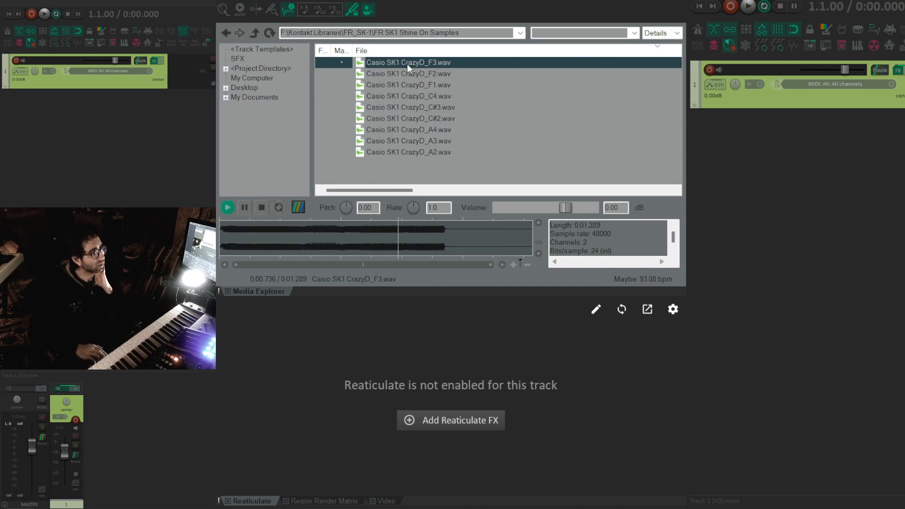
{"action": "left_click", "coordinate": [407, 84]}
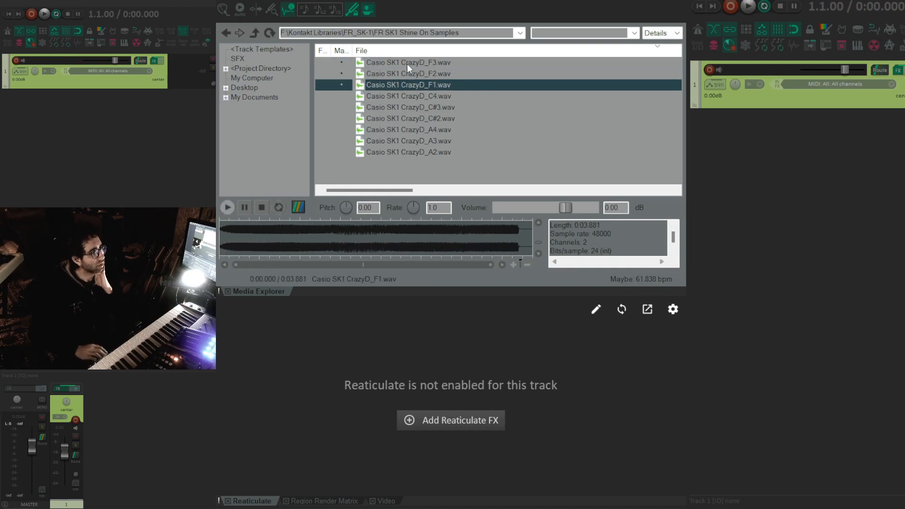
{"action": "mouse_move", "coordinate": [411, 124]}
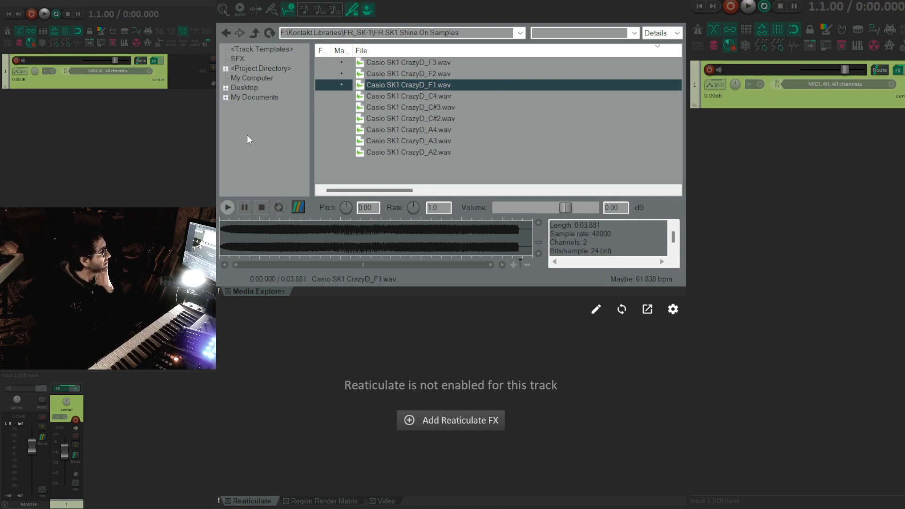
{"action": "mouse_move", "coordinate": [568, 111]}
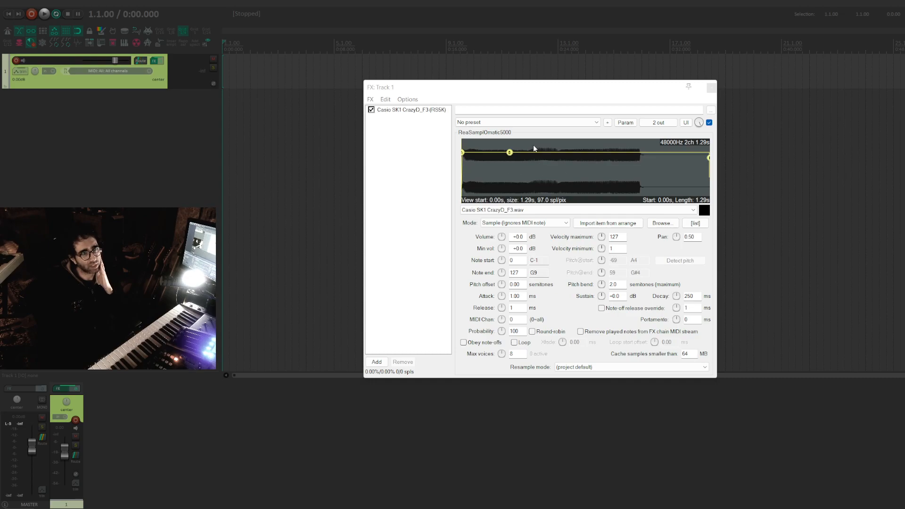
{"action": "mouse_move", "coordinate": [485, 163]}
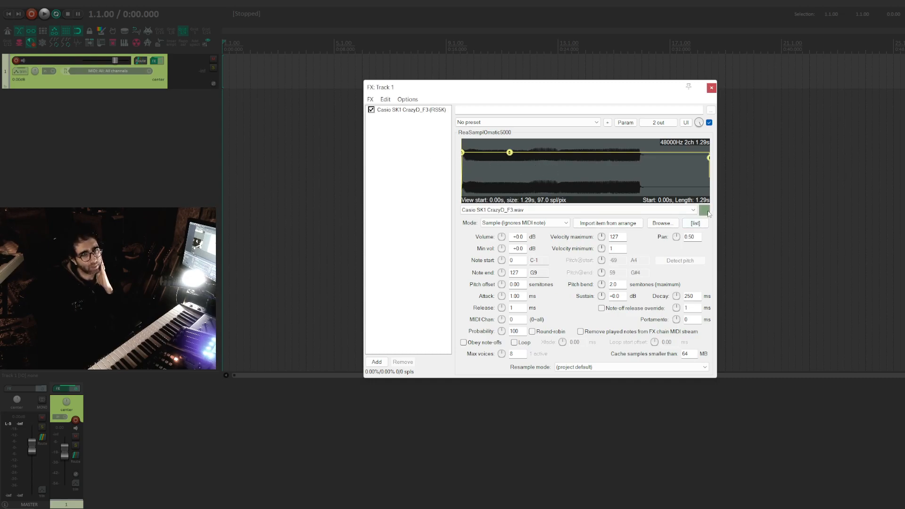
Step: Enable Obey note-offs on the CrazyD_F3 sampler
{"action": "left_click", "coordinate": [463, 342]}
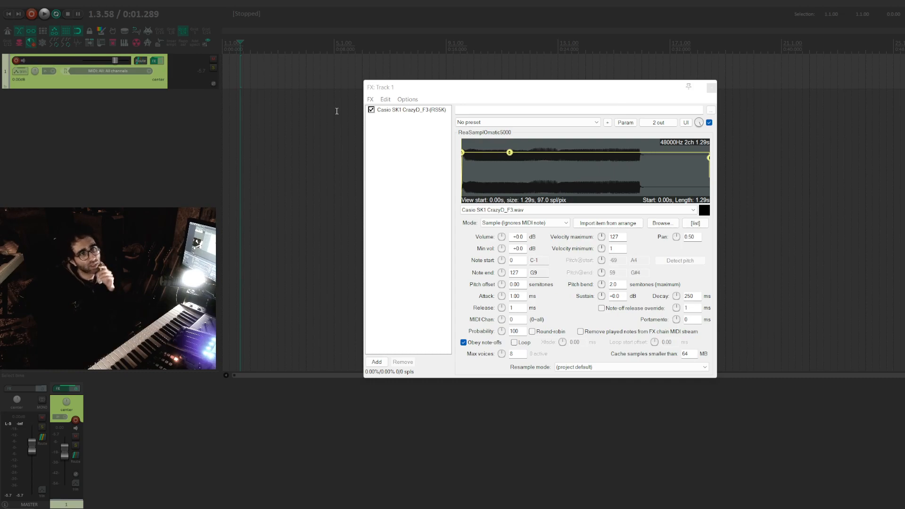
{"action": "mouse_move", "coordinate": [573, 163]}
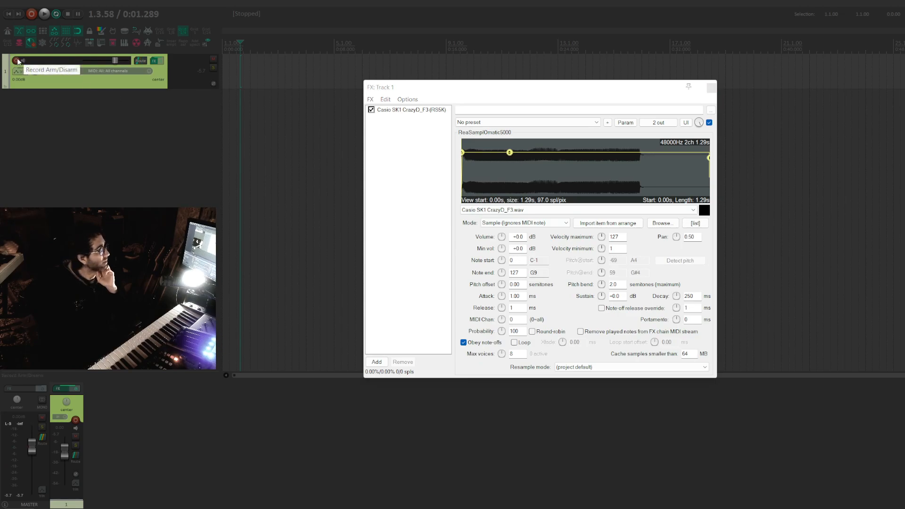
Step: Arm Track 1 for recording and choose its input as all MIDI inputs, all channels
{"action": "left_click", "coordinate": [16, 60]}
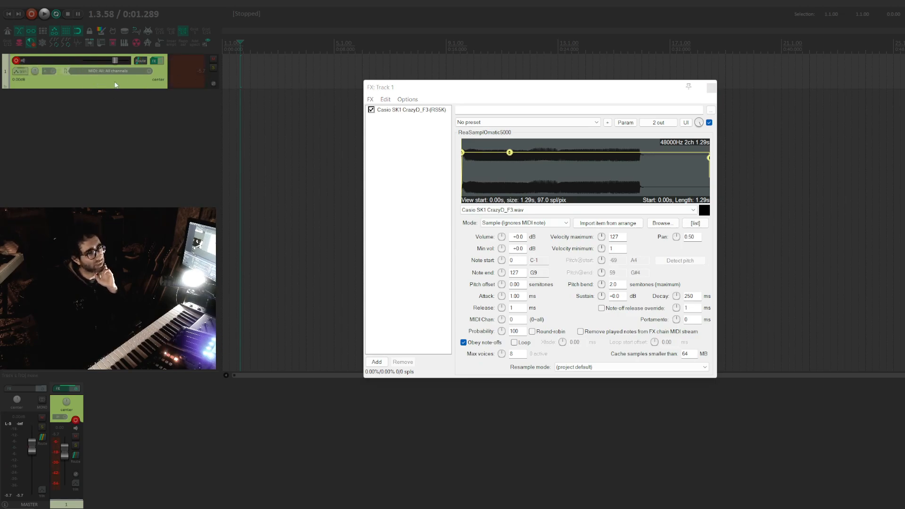
{"action": "mouse_move", "coordinate": [111, 70]}
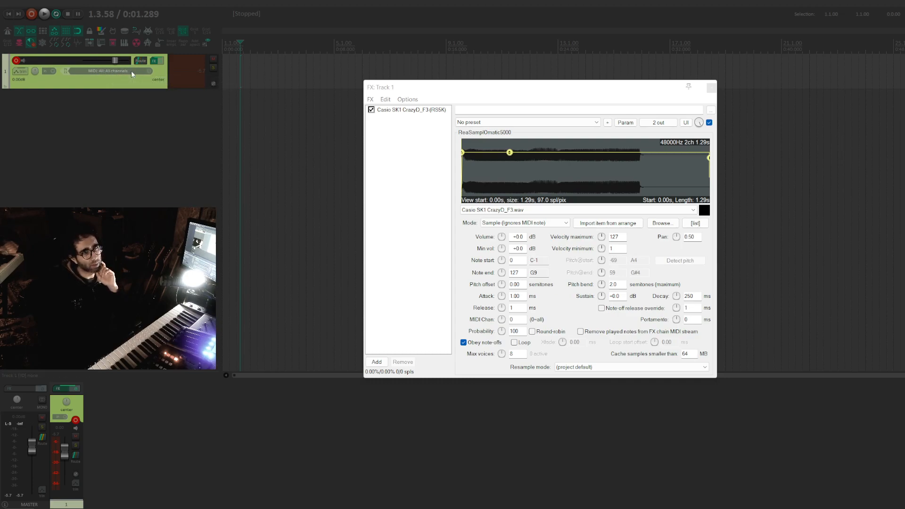
{"action": "left_click", "coordinate": [116, 70]}
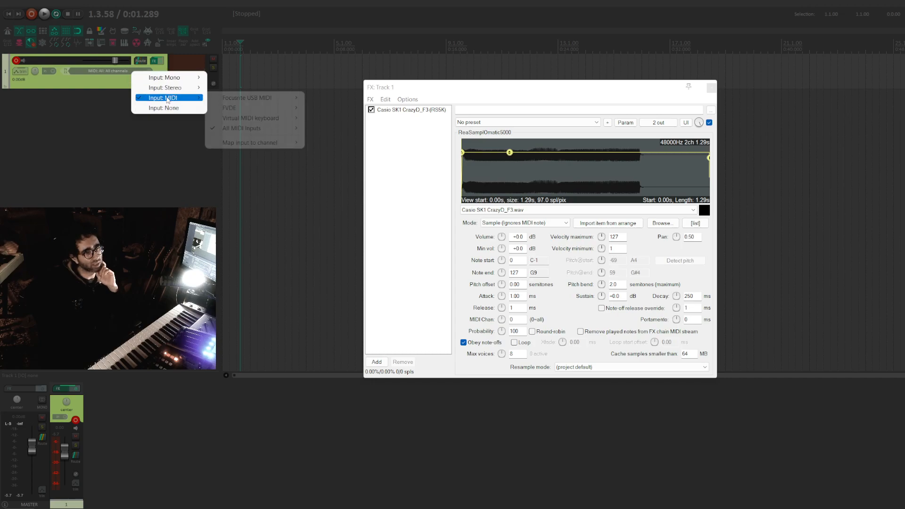
{"action": "mouse_move", "coordinate": [250, 118]}
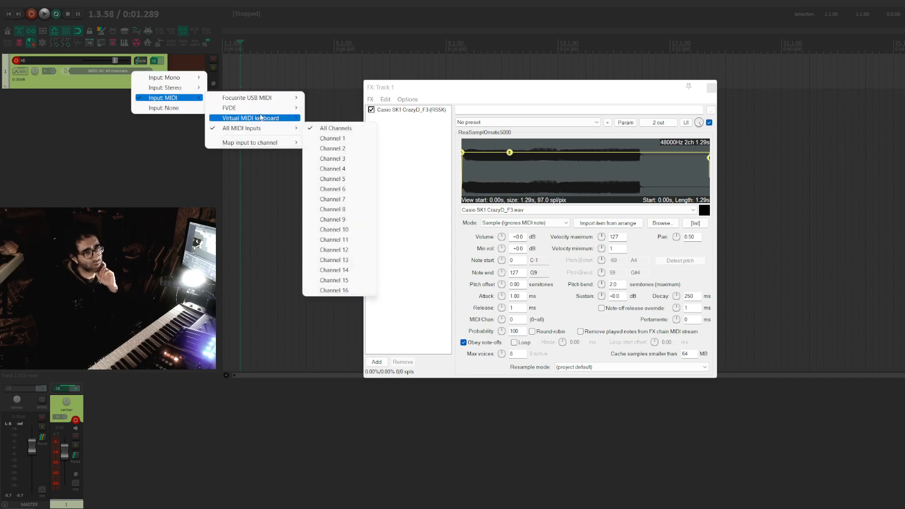
{"action": "mouse_move", "coordinate": [248, 127]}
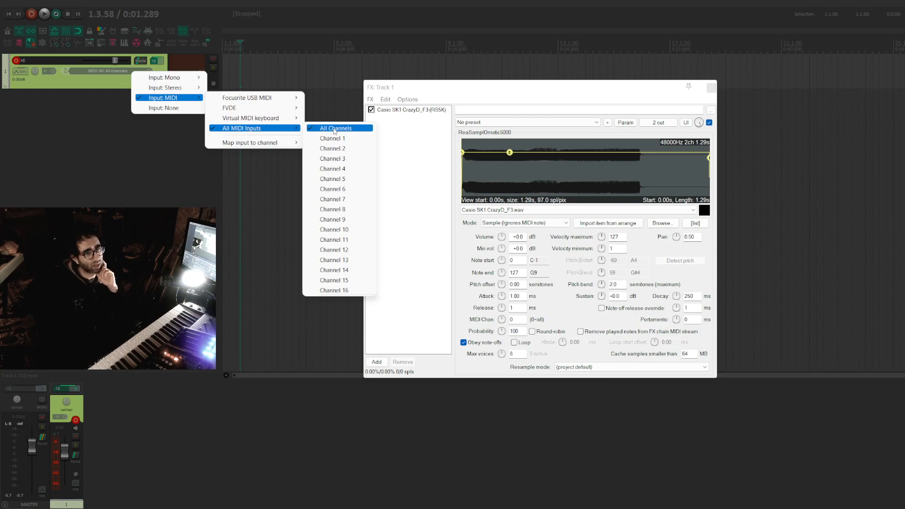
{"action": "mouse_move", "coordinate": [332, 138]}
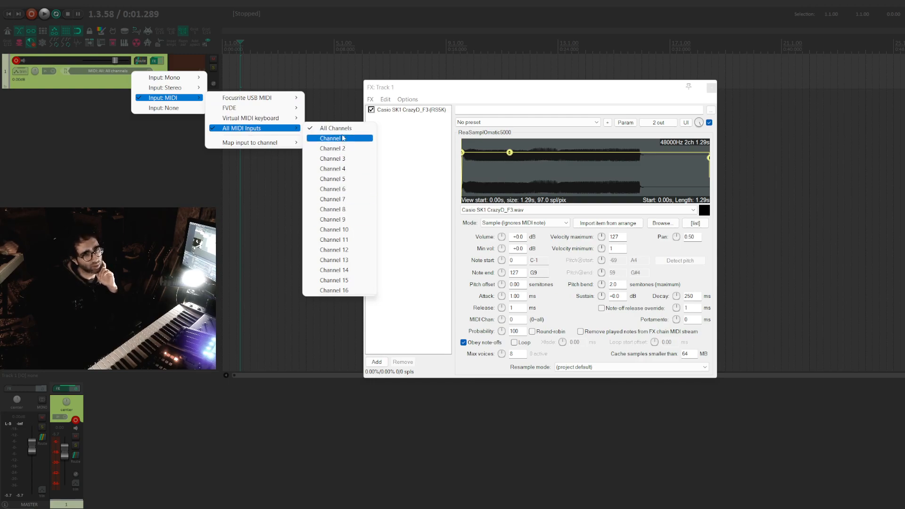
{"action": "mouse_move", "coordinate": [333, 148]}
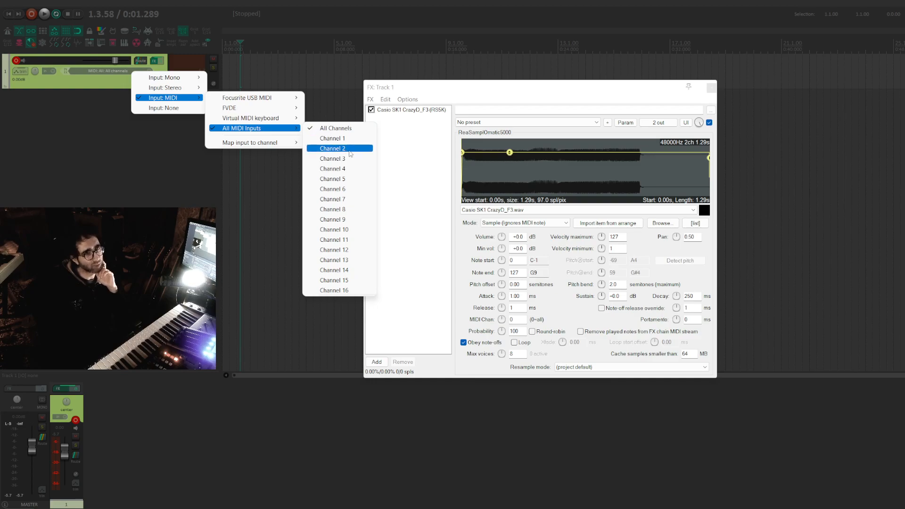
{"action": "mouse_move", "coordinate": [333, 138]}
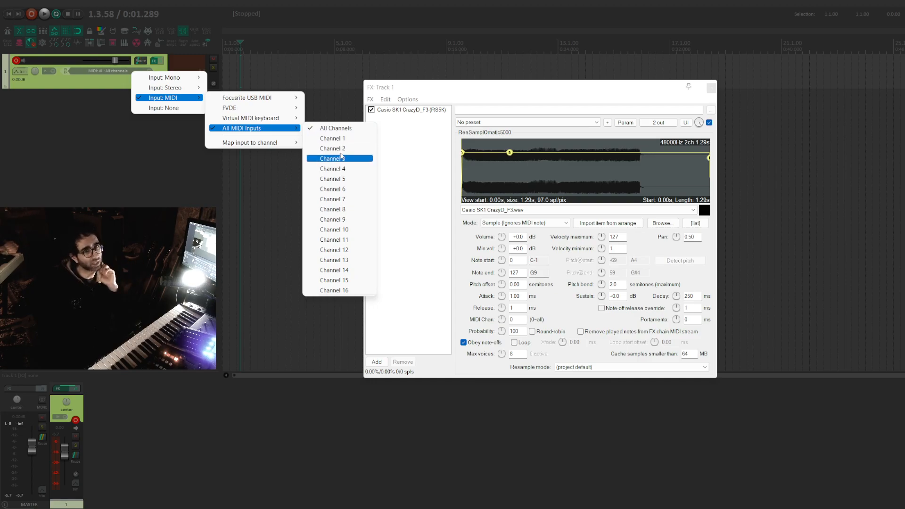
{"action": "mouse_move", "coordinate": [332, 138]}
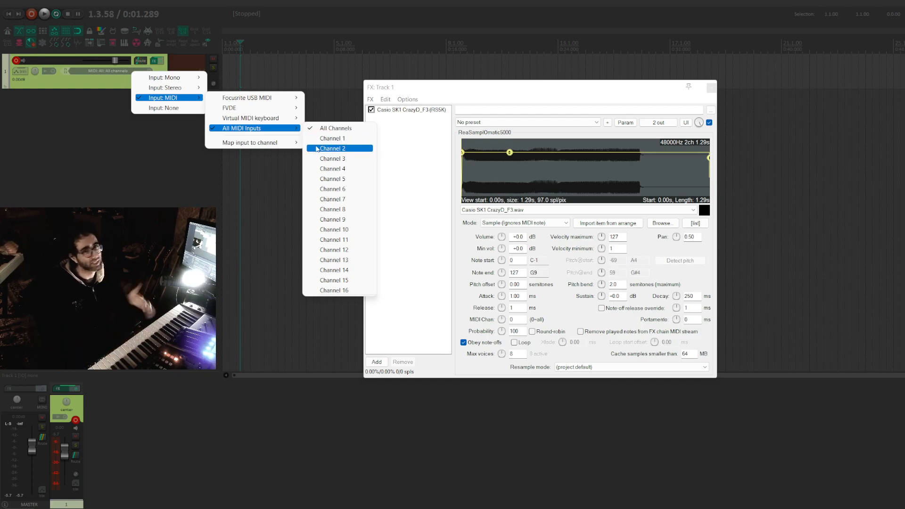
{"action": "mouse_move", "coordinate": [332, 159]}
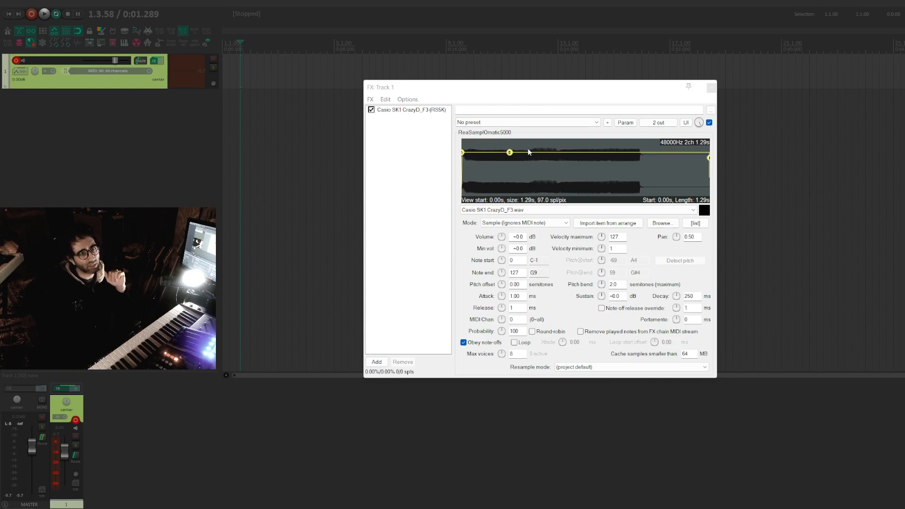
{"action": "mouse_move", "coordinate": [546, 180]}
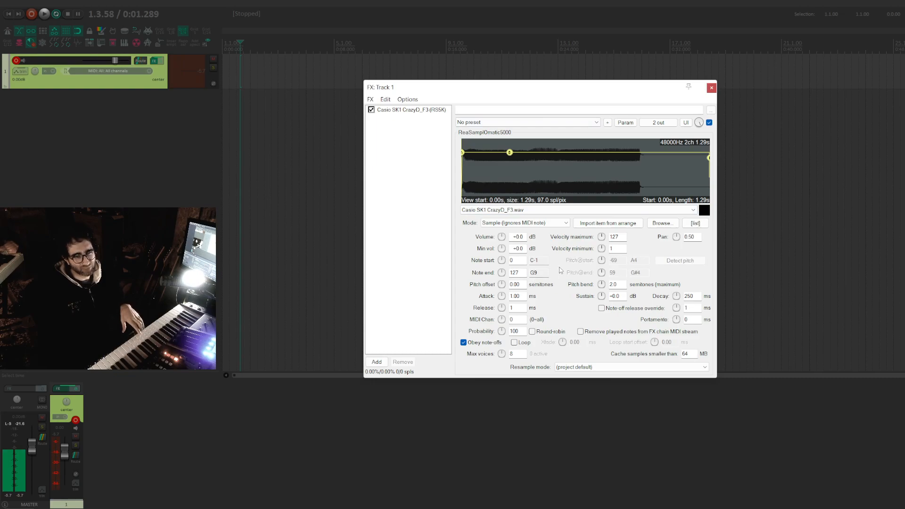
Step: Switch the sampler to semitone-shifted note mode and set Pitch@start to F3
{"action": "left_click", "coordinate": [524, 223]}
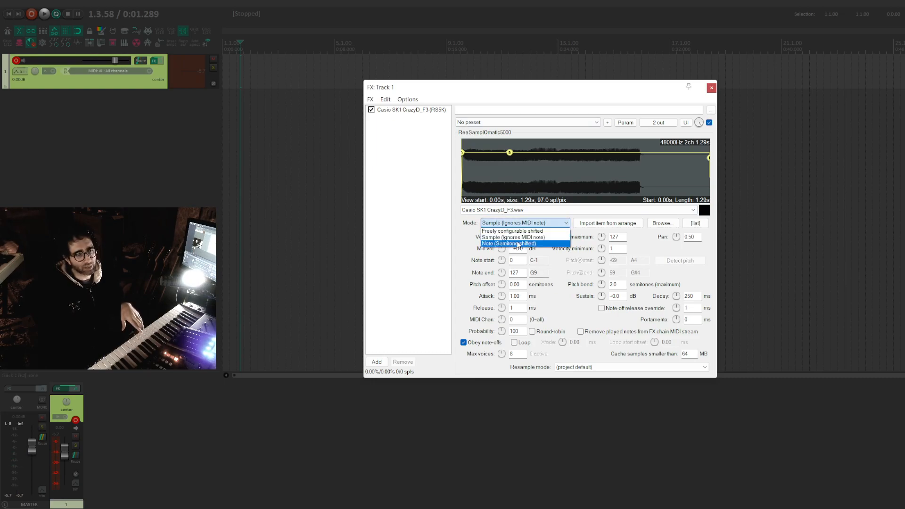
{"action": "left_click", "coordinate": [509, 243]}
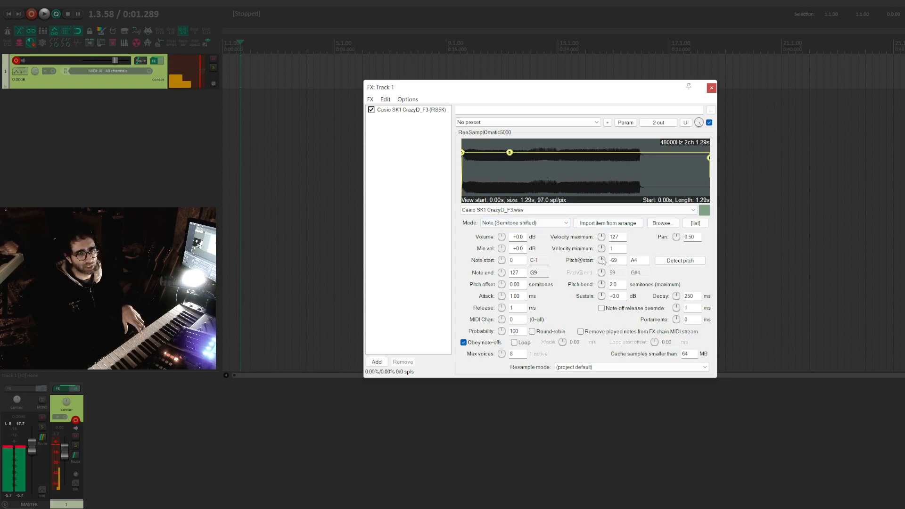
{"action": "left_click_drag", "start_coordinate": [601, 259], "coordinate": [602, 263]}
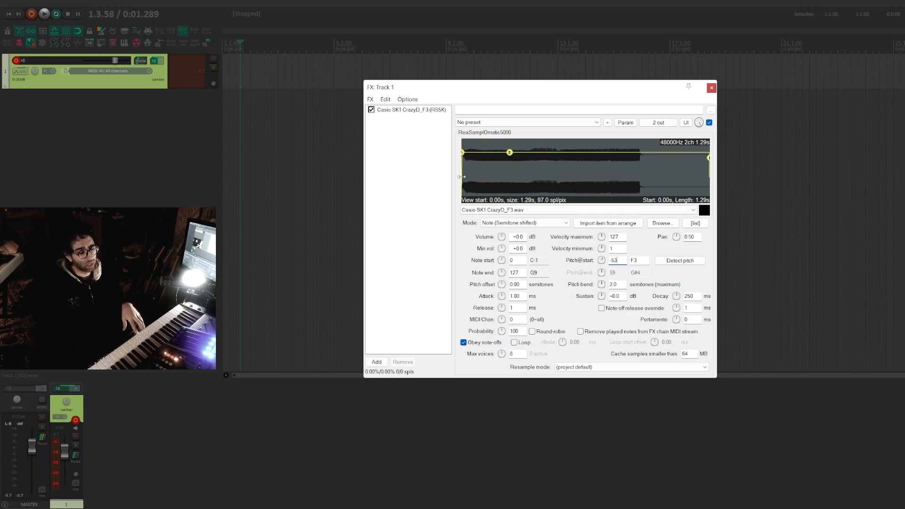
{"action": "left_click", "coordinate": [376, 362]}
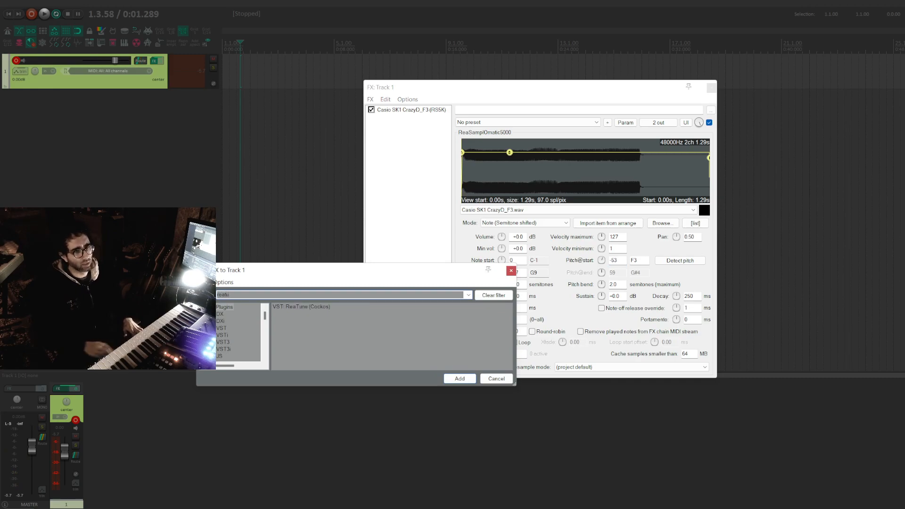
Step: Add the ReaTune tuner to Track 1's chain after the sampler
{"action": "left_click", "coordinate": [460, 378]}
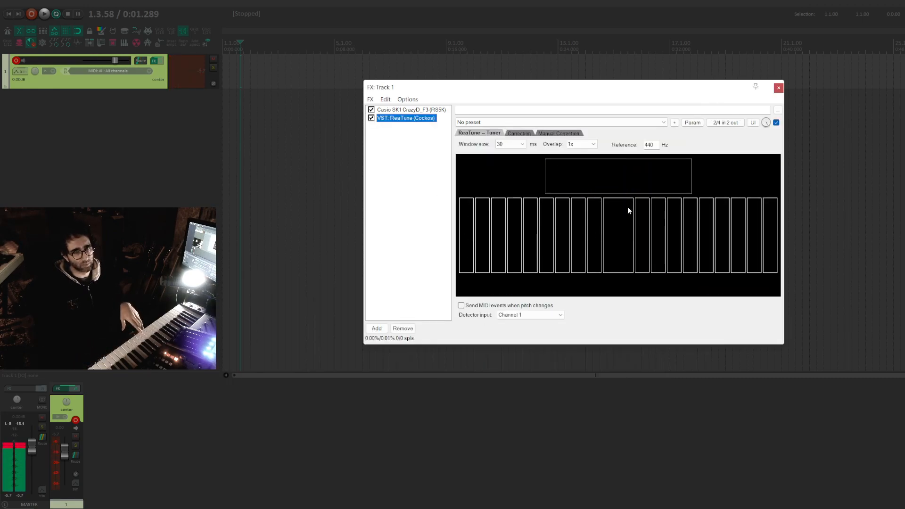
{"action": "mouse_move", "coordinate": [625, 198]}
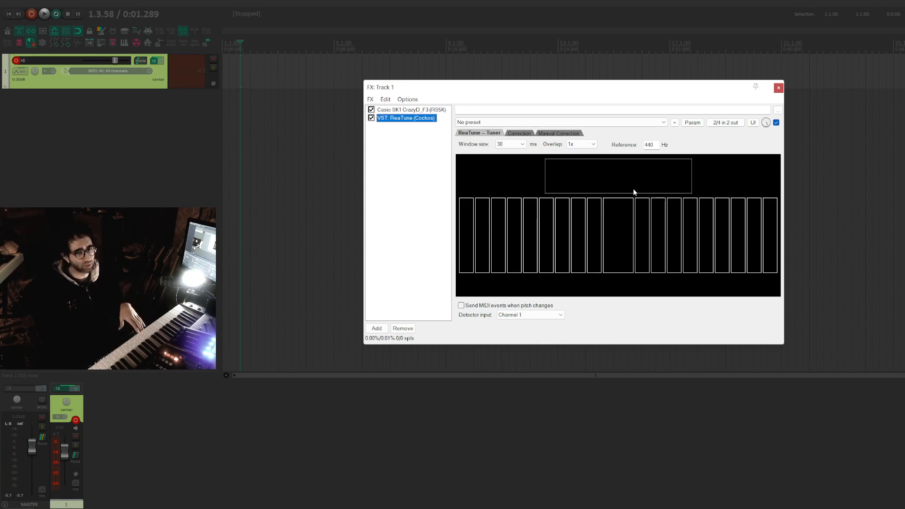
{"action": "mouse_move", "coordinate": [601, 177]}
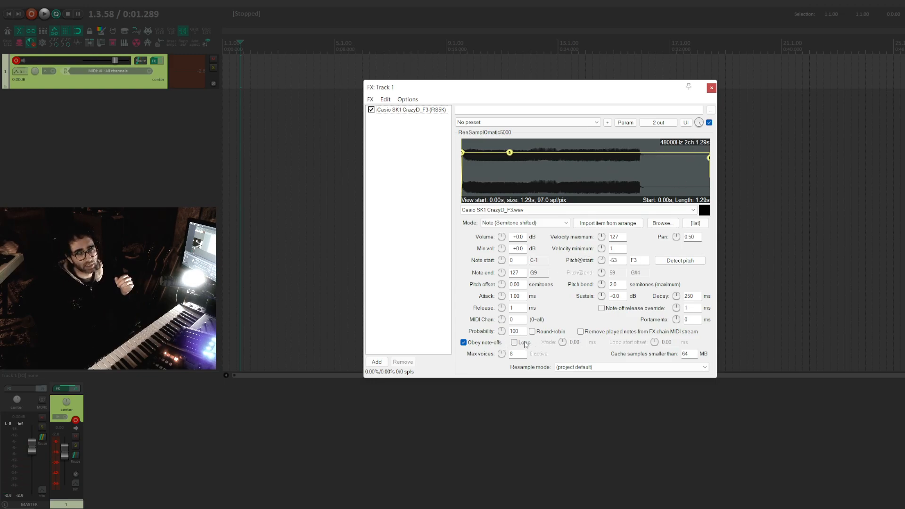
Step: Turn on looping and drag the sample end marker earlier to trim the F3 sample
{"action": "left_click", "coordinate": [513, 342]}
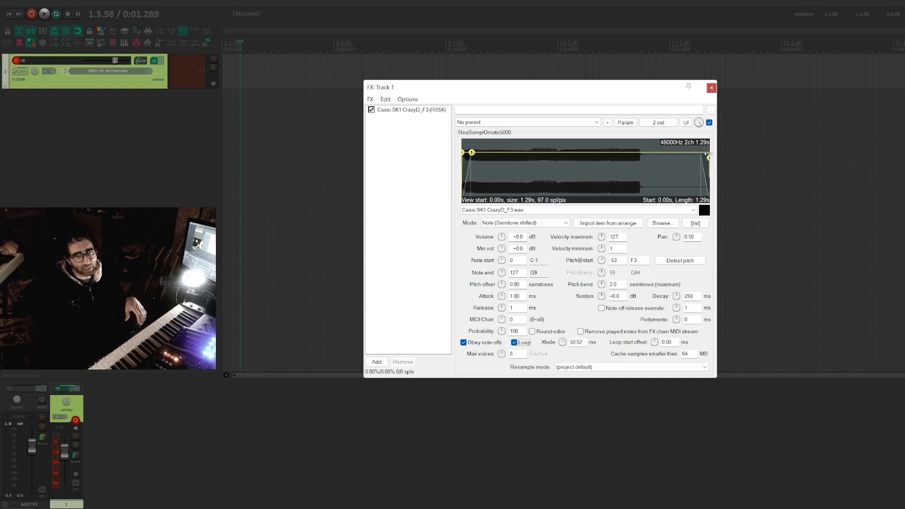
{"action": "left_click_drag", "start_coordinate": [709, 156], "coordinate": [701, 162]}
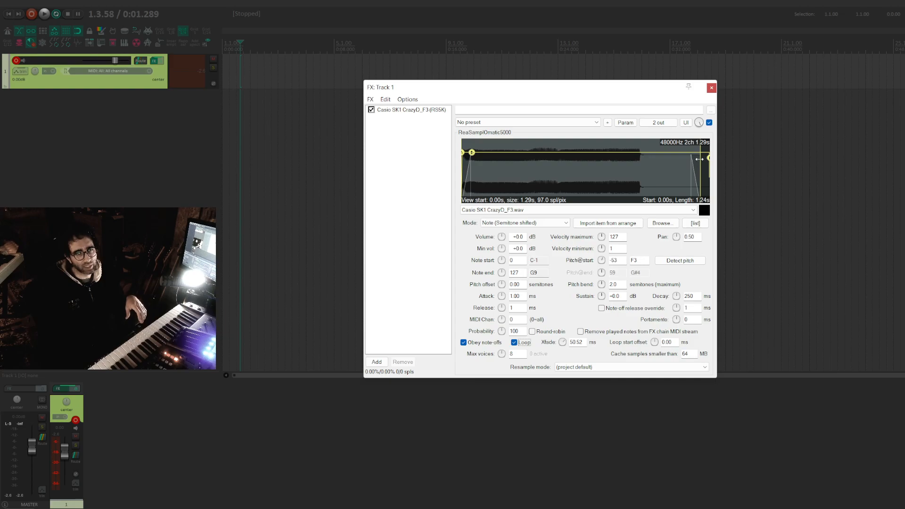
{"action": "left_click_drag", "start_coordinate": [707, 159], "coordinate": [652, 168]}
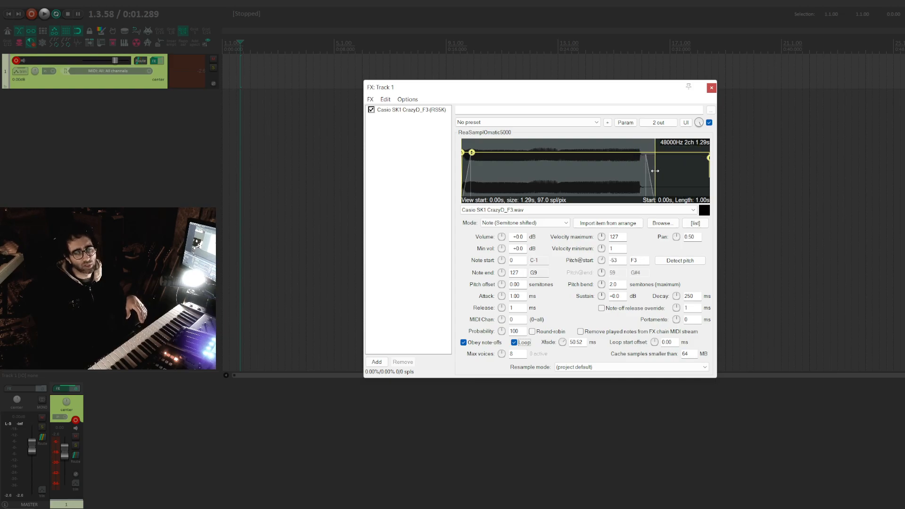
{"action": "left_click_drag", "start_coordinate": [655, 170], "coordinate": [649, 162]}
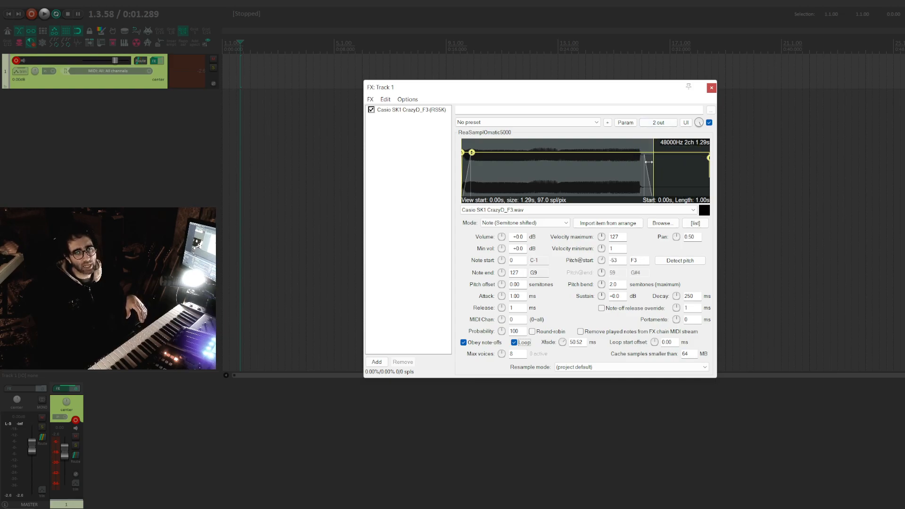
{"action": "left_click_drag", "start_coordinate": [649, 162], "coordinate": [638, 162]}
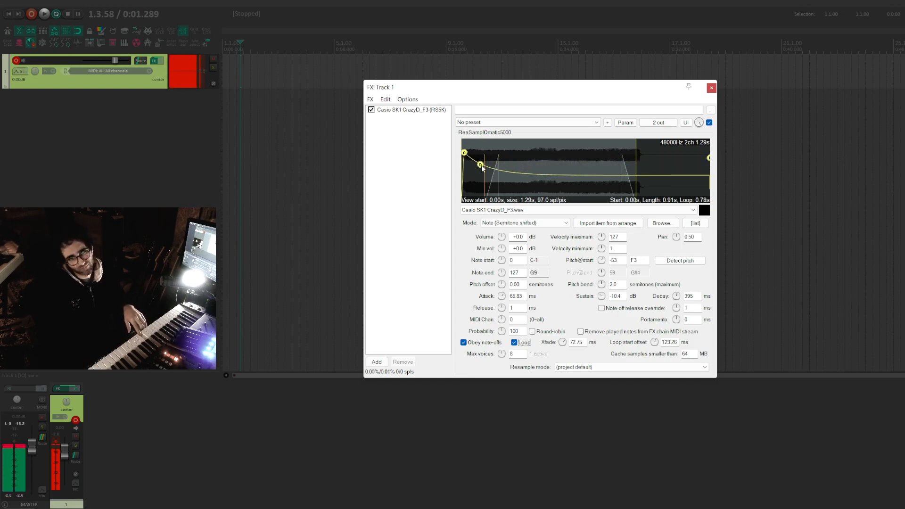
Step: Drag the envelope point to raise sustain to -5.4 dB with 376 ms decay
{"action": "left_click_drag", "start_coordinate": [479, 166], "coordinate": [480, 160]}
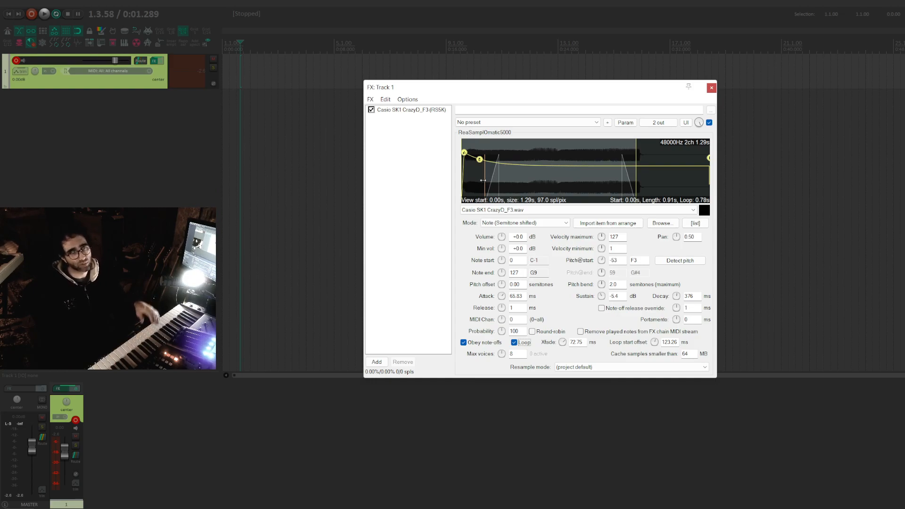
{"action": "mouse_move", "coordinate": [526, 173]}
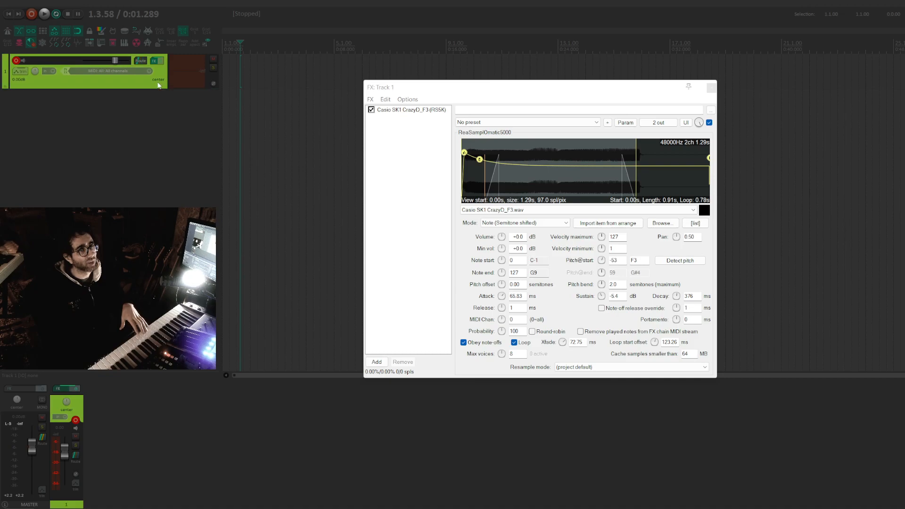
{"action": "left_click", "coordinate": [140, 60]}
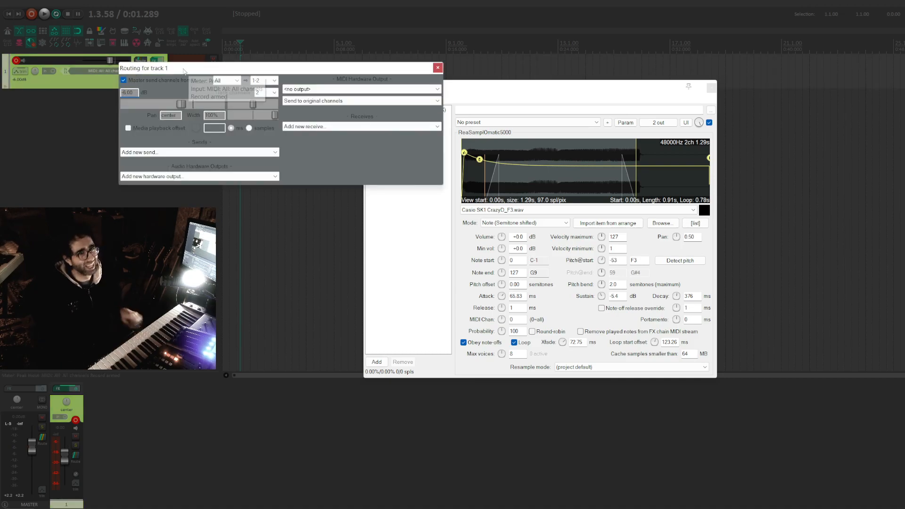
{"action": "left_click", "coordinate": [437, 68]}
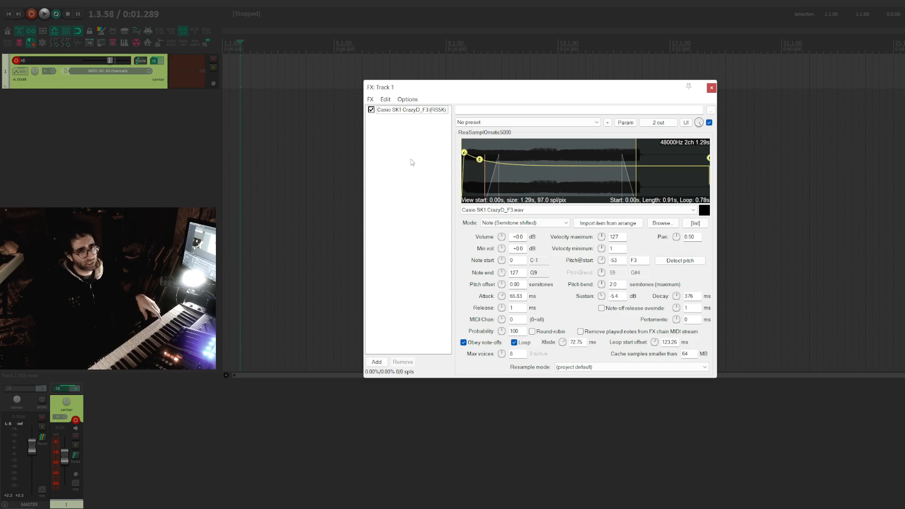
{"action": "mouse_move", "coordinate": [600, 188]}
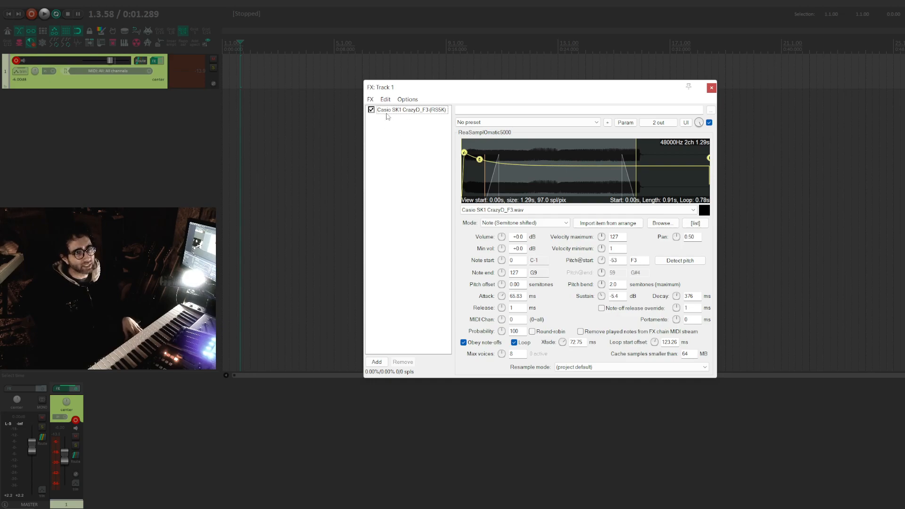
Step: Duplicate the F3 sampler instance and toggle bypass checkboxes to compare F3 and F2
{"action": "left_click", "coordinate": [411, 109]}
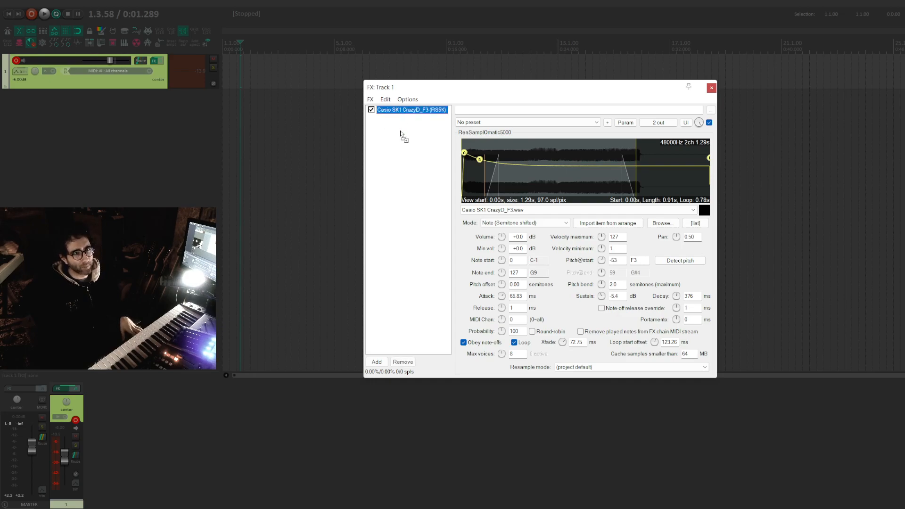
{"action": "left_click", "coordinate": [375, 362]}
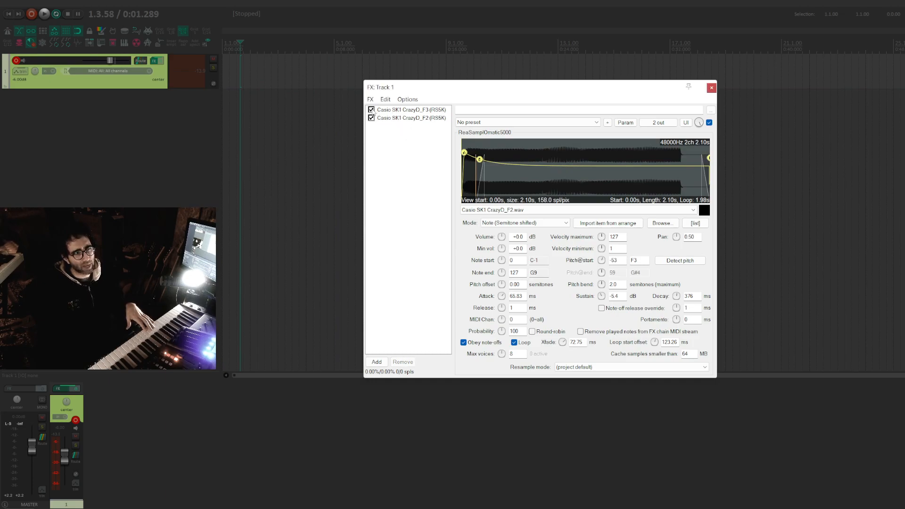
{"action": "left_click", "coordinate": [370, 110]}
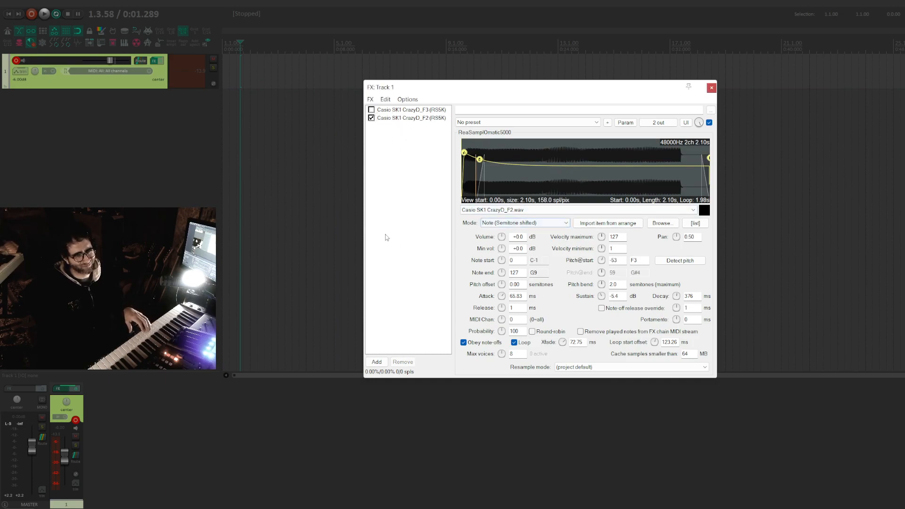
{"action": "left_click", "coordinate": [370, 117]}
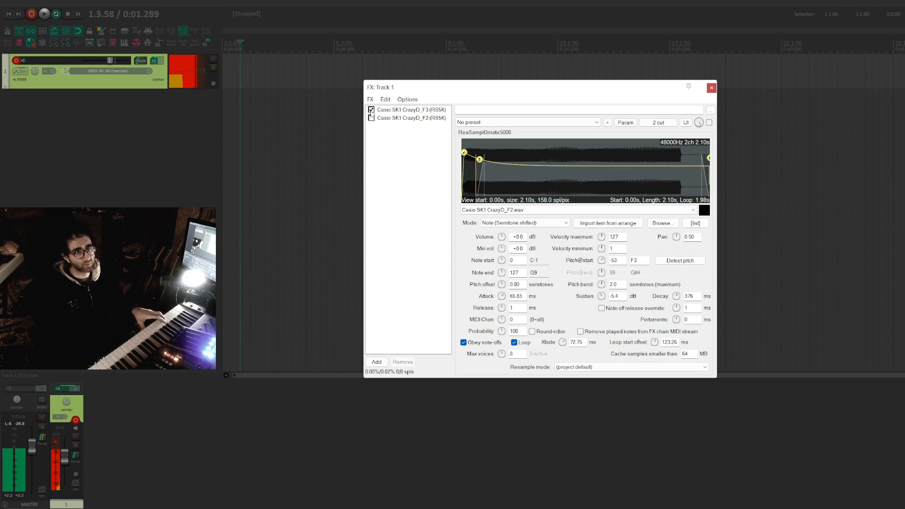
Step: Enable the F2 sampler and set its Pitch@start to -41
{"action": "left_click", "coordinate": [371, 110]}
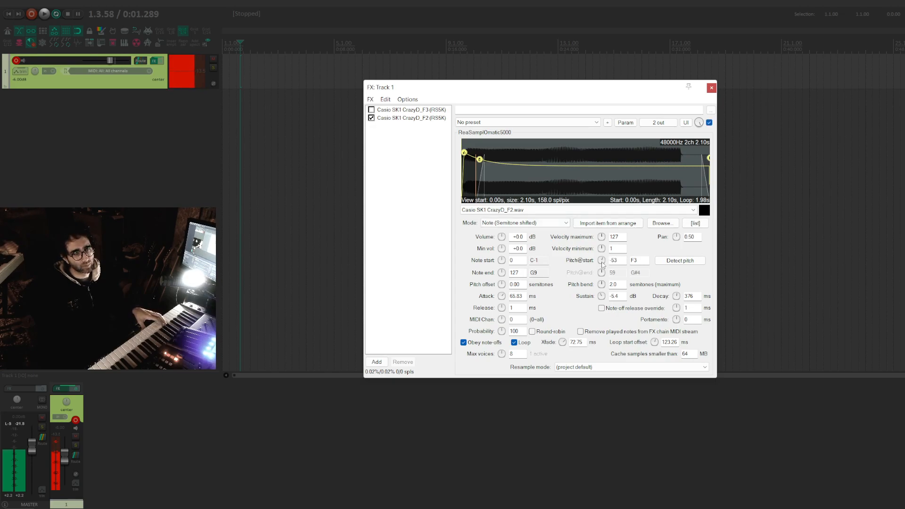
{"action": "left_click", "coordinate": [616, 259]}
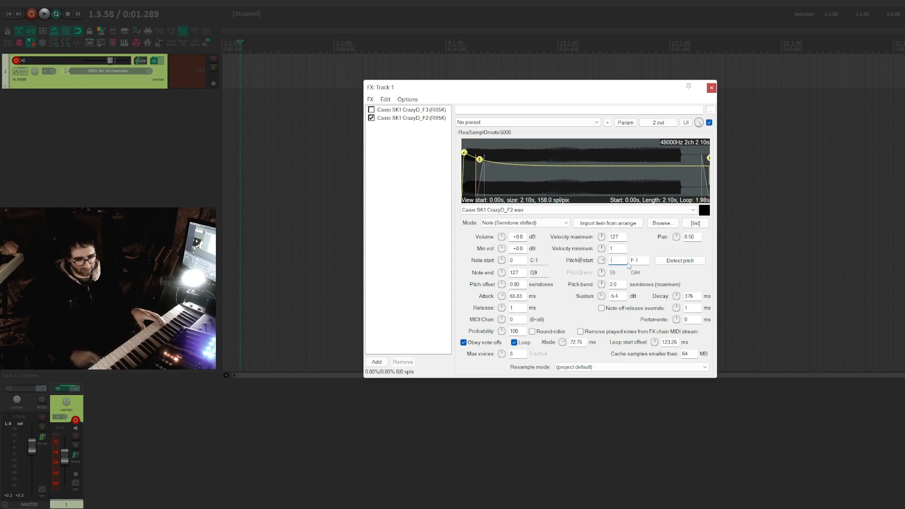
{"action": "type", "text": "-41"}
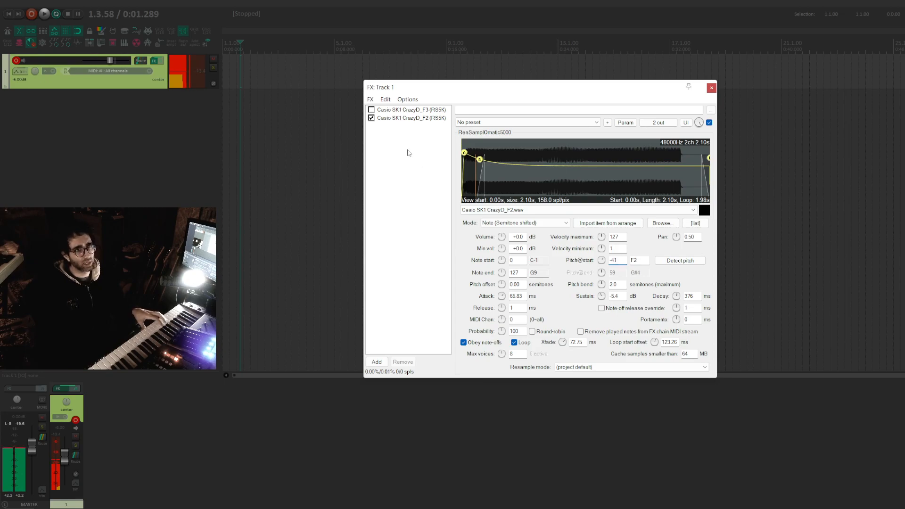
Step: Toggle the F3 and F2 samplers to compare, leaving F3 bypassed
{"action": "left_click", "coordinate": [371, 109]}
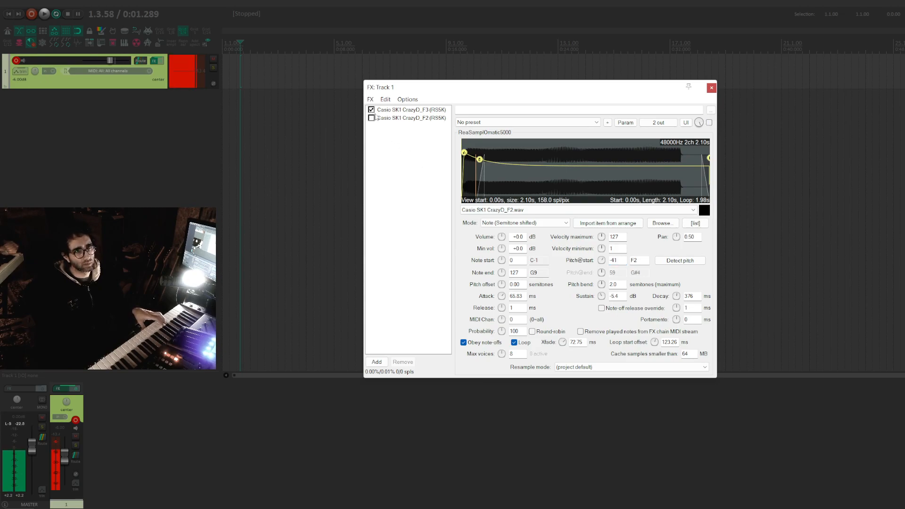
{"action": "left_click", "coordinate": [370, 118]}
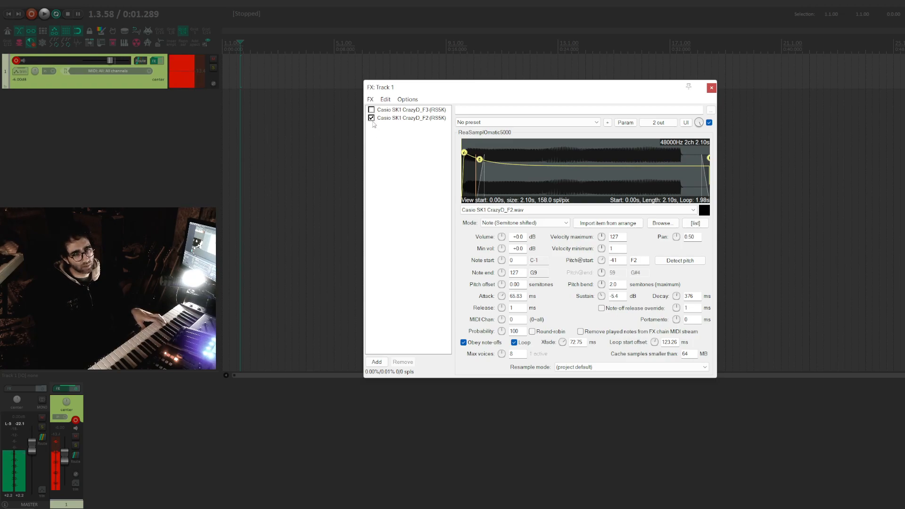
{"action": "left_click", "coordinate": [371, 110]}
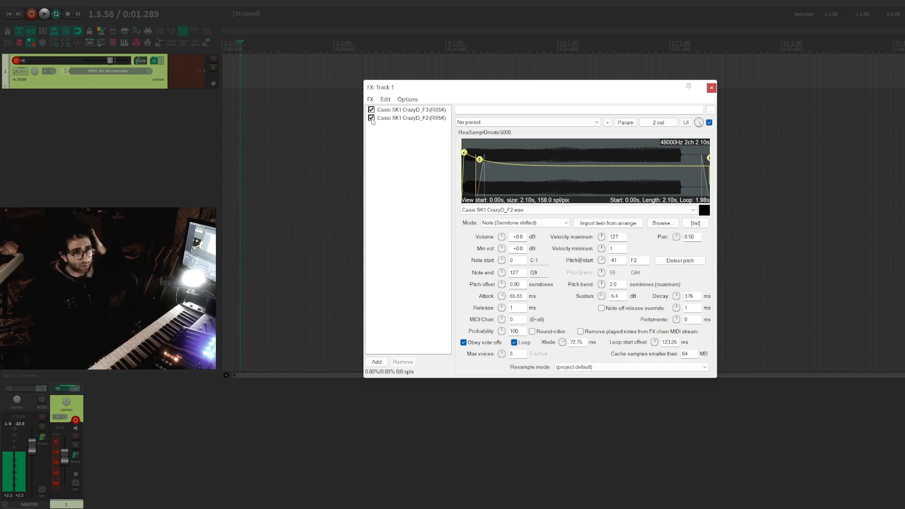
{"action": "left_click", "coordinate": [371, 109]}
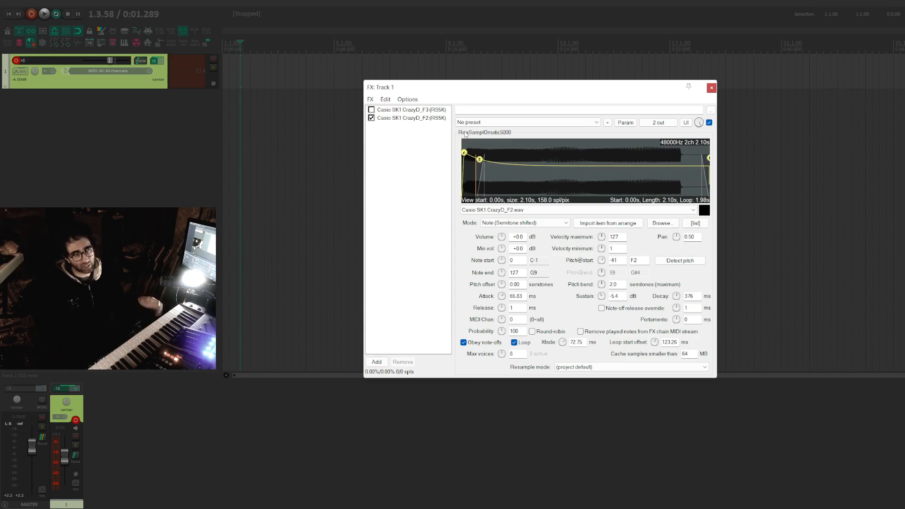
Step: Try a ReaEQ with band 1 disabled on the chain, then remove it
{"action": "left_click_drag", "start_coordinate": [381, 87], "coordinate": [373, 96]}
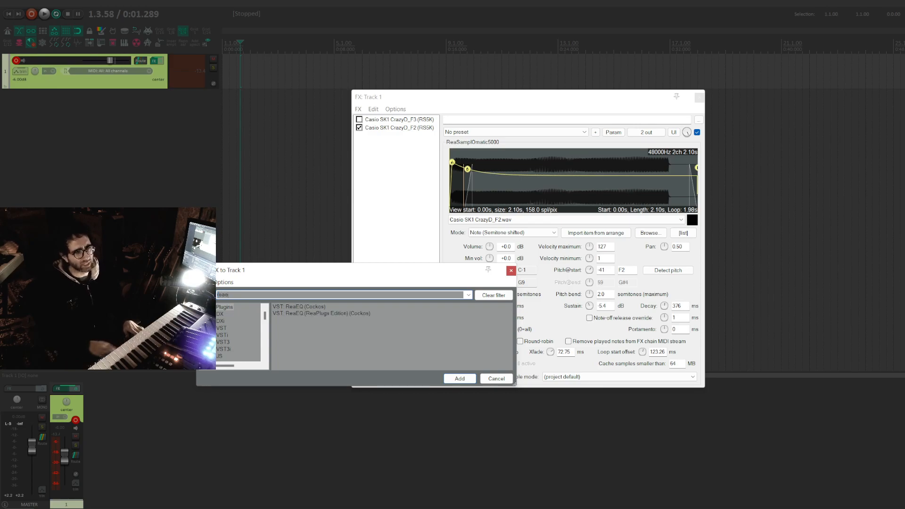
{"action": "left_click", "coordinate": [460, 378]}
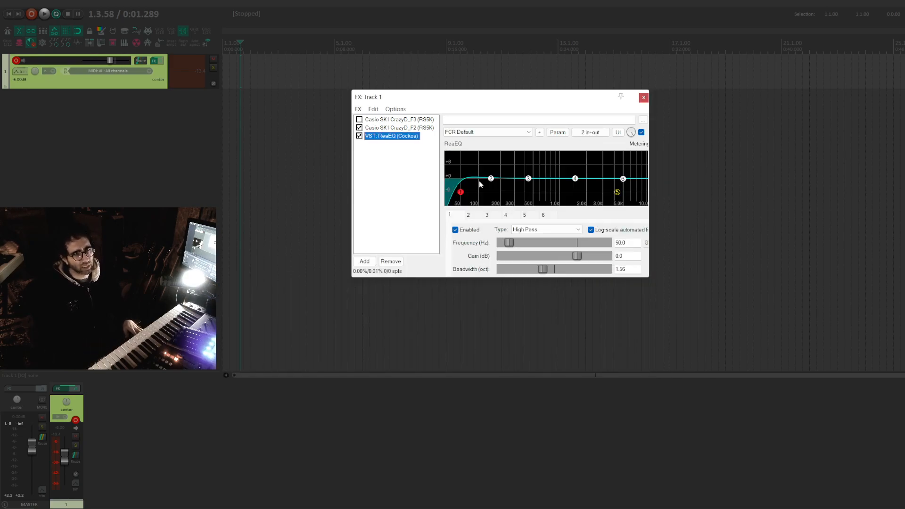
{"action": "left_click", "coordinate": [455, 229]}
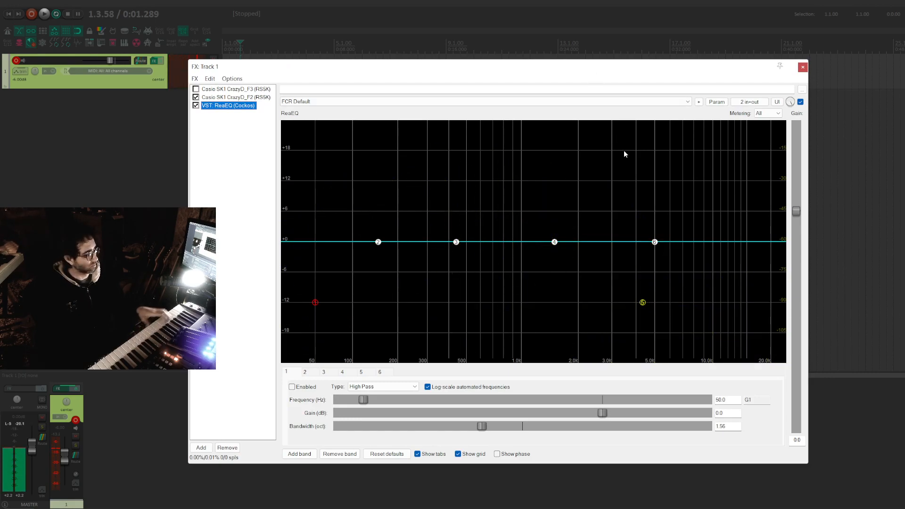
{"action": "left_click", "coordinate": [195, 88]}
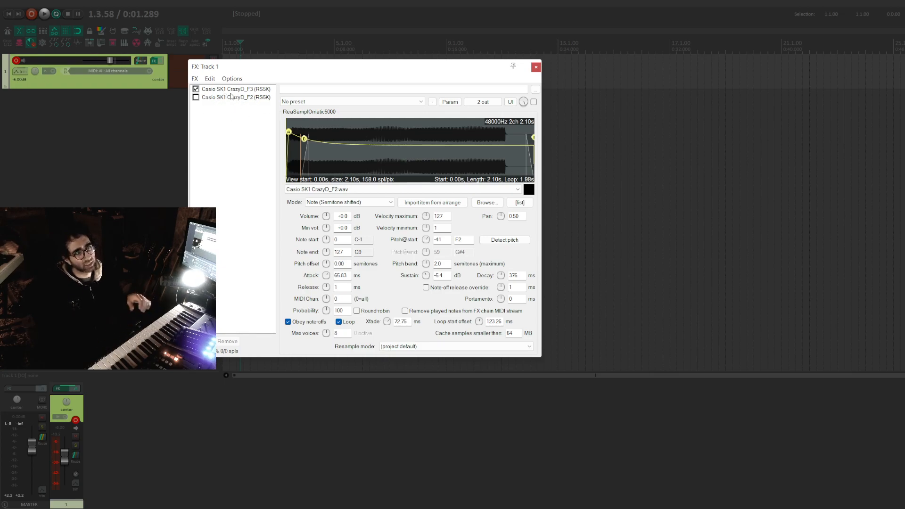
Step: Enable the F2 sampler instead of F3 and set its Note start to 41 (F2)
{"action": "left_click", "coordinate": [234, 89]}
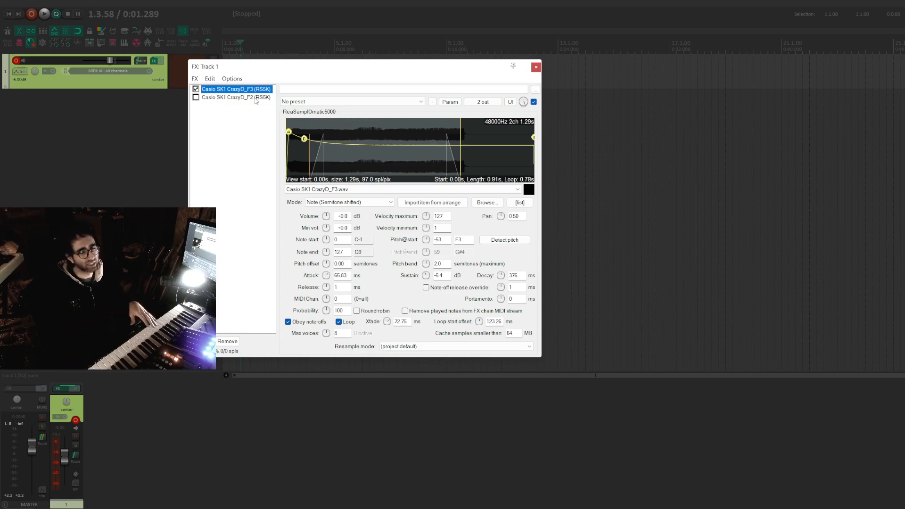
{"action": "mouse_move", "coordinate": [252, 113]}
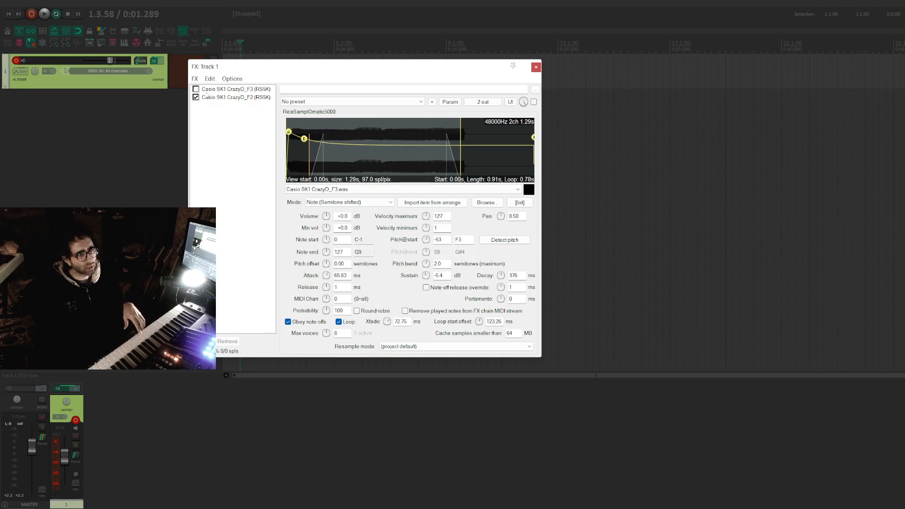
{"action": "left_click", "coordinate": [236, 97]}
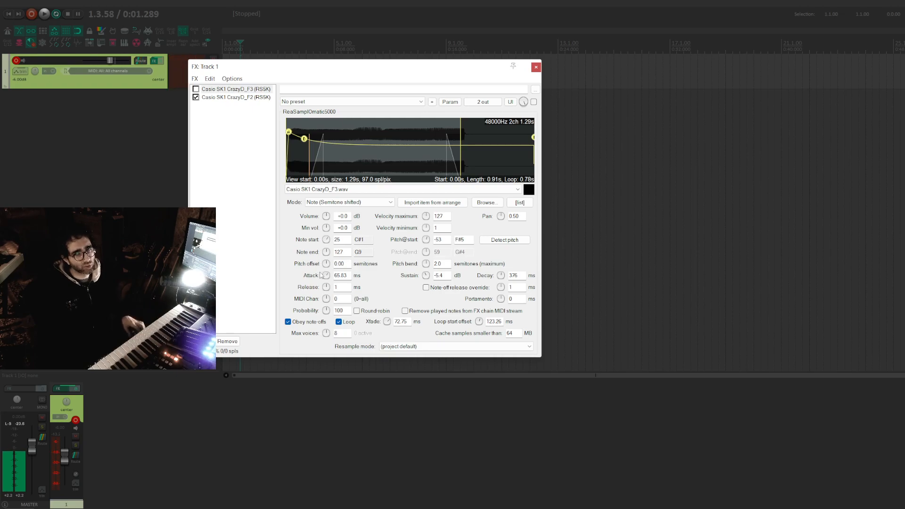
{"action": "left_click", "coordinate": [236, 98]}
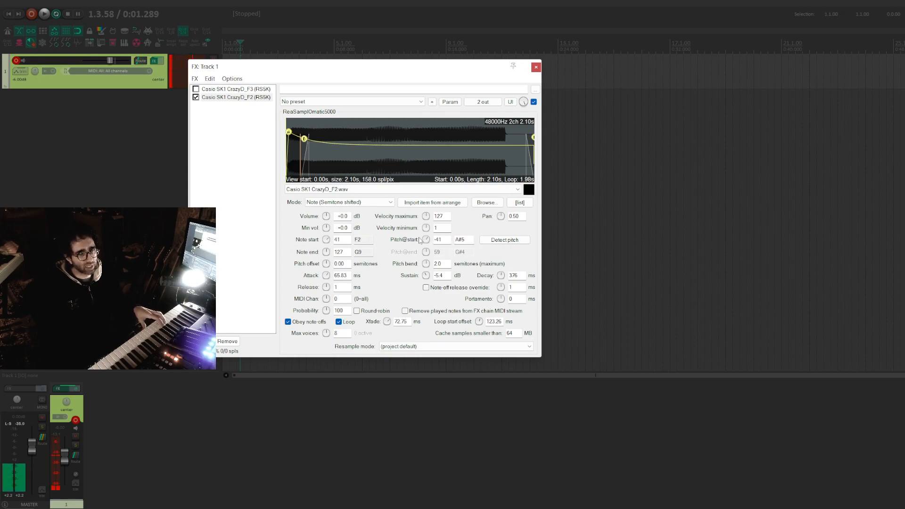
Step: Give F2 Pitch@start 0 and Note end 52 (E3); re-enable F3 with Note start 53
{"action": "left_click_drag", "start_coordinate": [439, 239], "coordinate": [440, 233]}
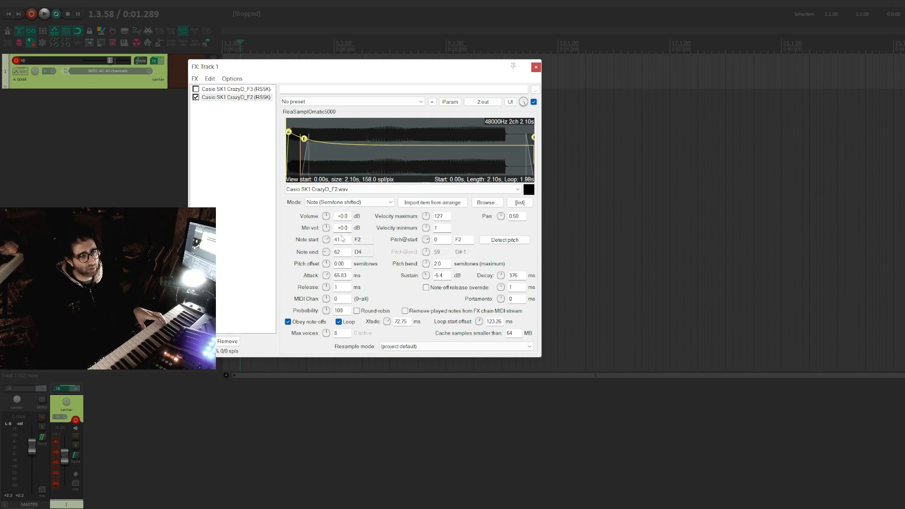
{"action": "mouse_move", "coordinate": [344, 249]}
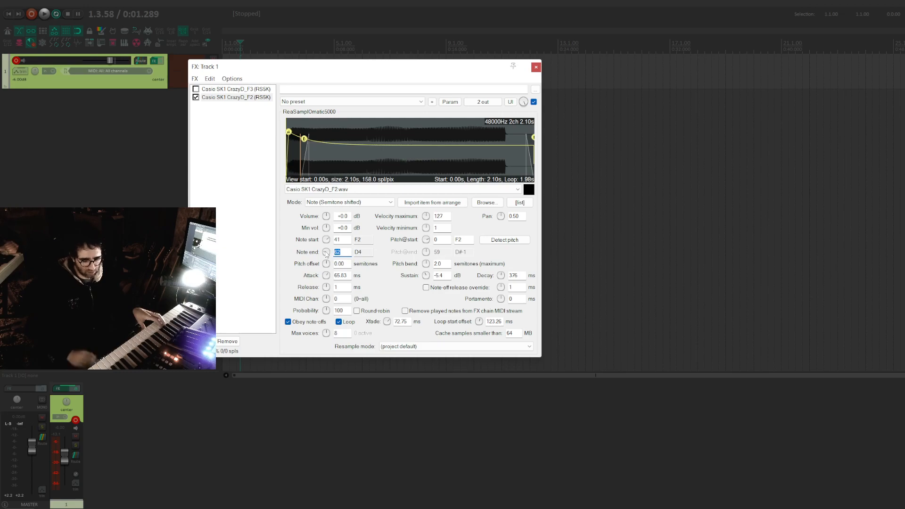
{"action": "type", "text": "52"}
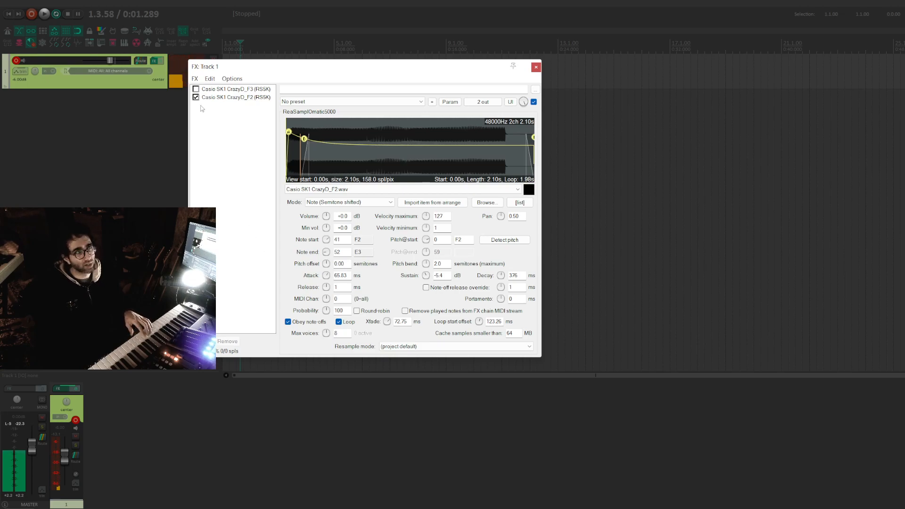
{"action": "left_click", "coordinate": [196, 89]}
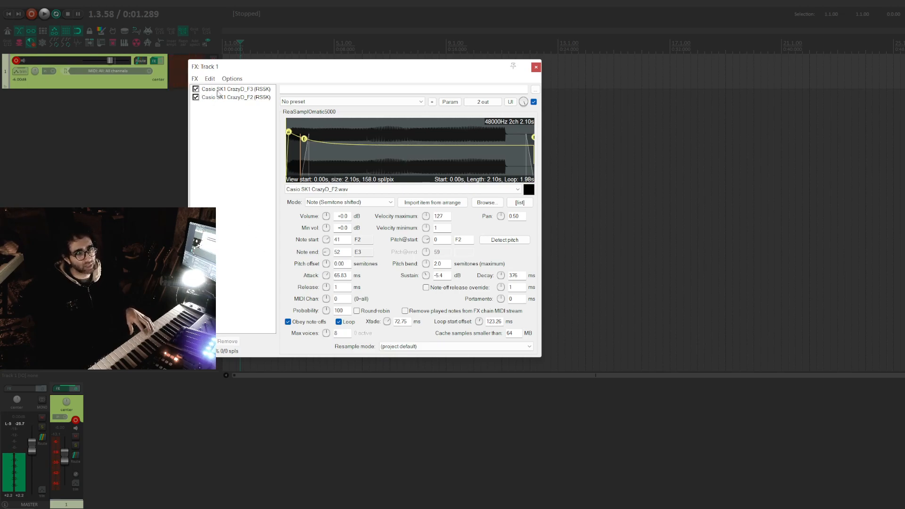
{"action": "left_click", "coordinate": [235, 89]}
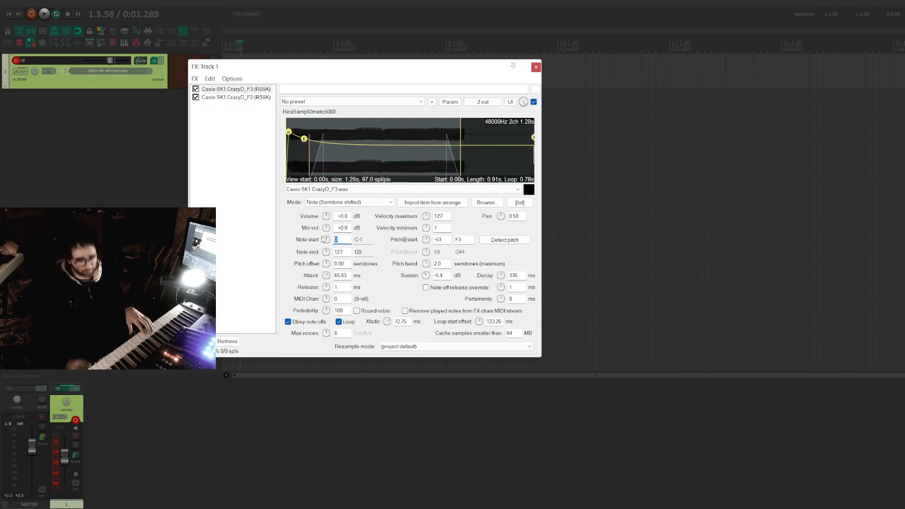
{"action": "type", "text": "53"}
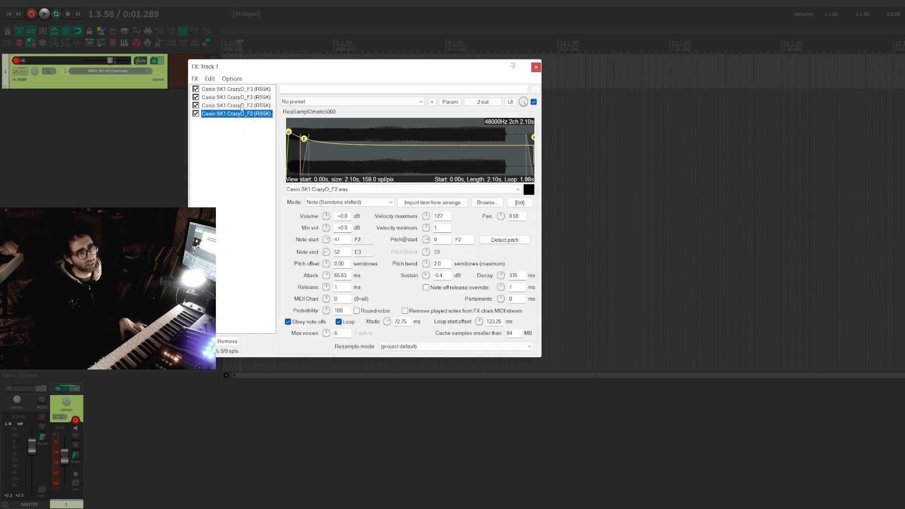
Step: Select the third sampler, the second CrazyD_F2 copy, for editing
{"action": "left_click", "coordinate": [235, 105]}
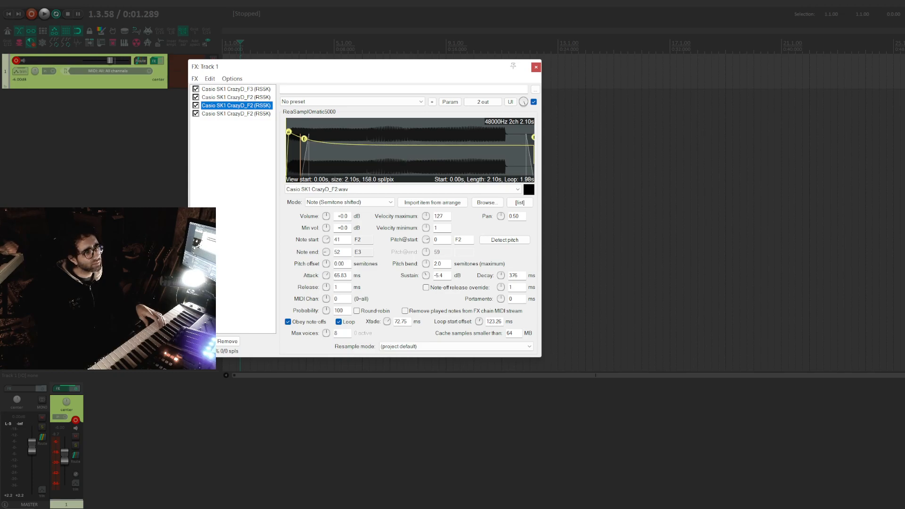
Step: Load CrazyD_A2.wav into the third sampler and enter 45 as its lowest note
{"action": "left_click", "coordinate": [235, 105]}
{"action": "type", "text": "48"}
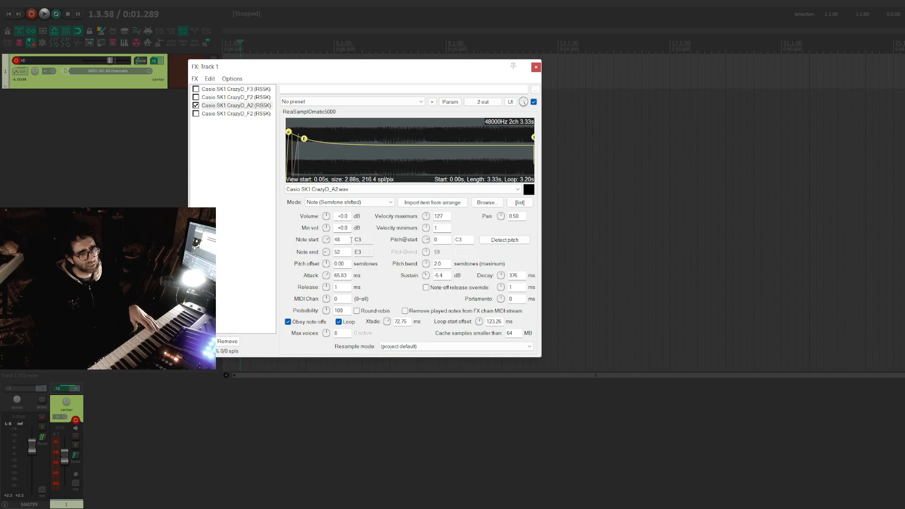
{"action": "left_click", "coordinate": [340, 239]}
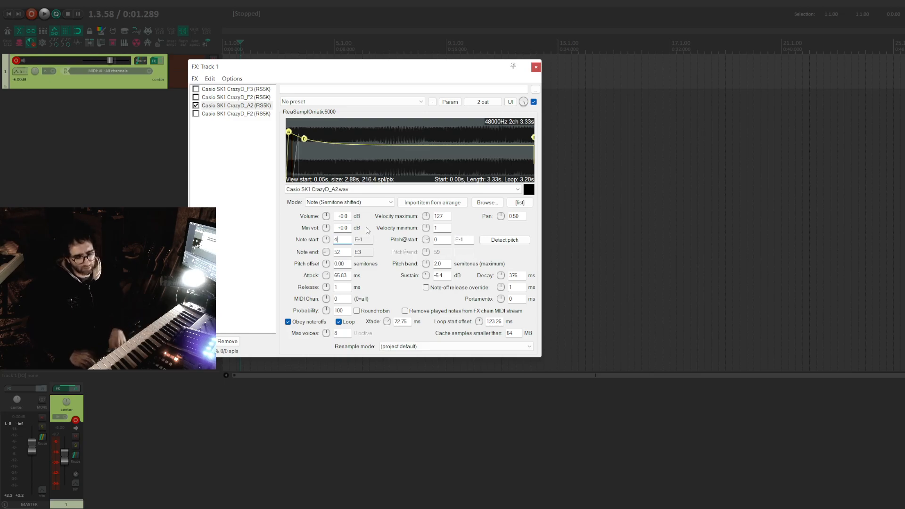
{"action": "type", "text": "45"}
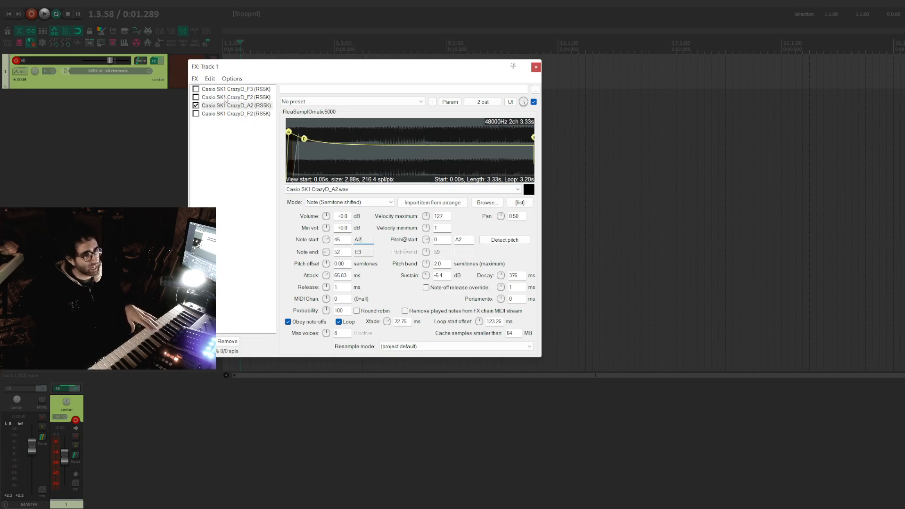
Step: Set the A2 sampler's Note start to 33 (A1) and enable the F2 instance alongside it
{"action": "left_click", "coordinate": [235, 97]}
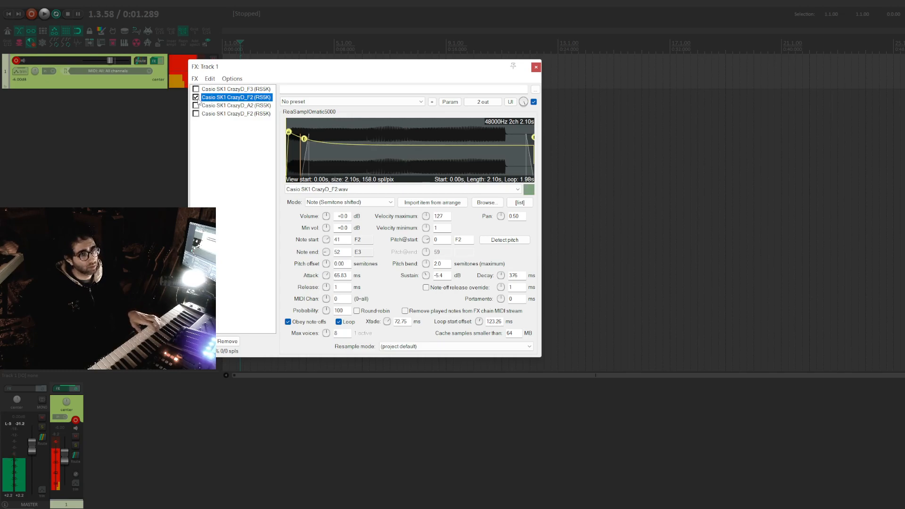
{"action": "left_click", "coordinate": [195, 105]}
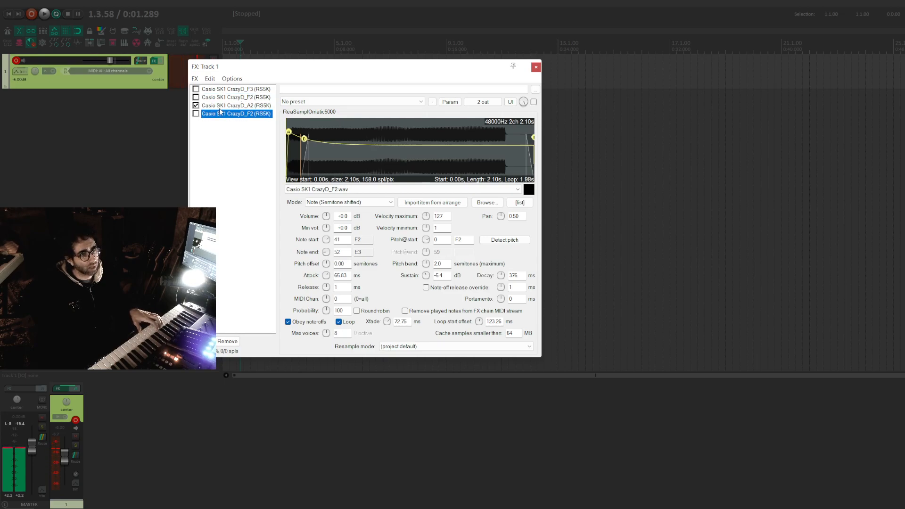
{"action": "left_click", "coordinate": [236, 105]}
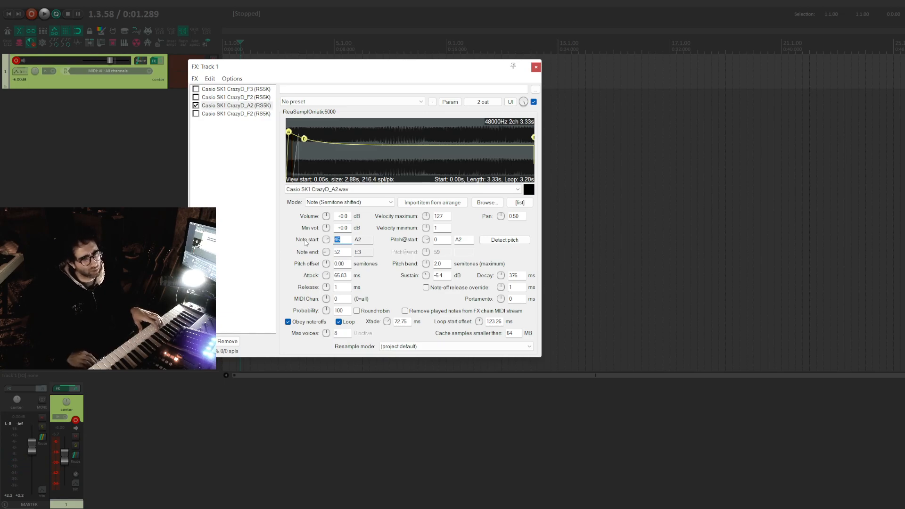
{"action": "type", "text": "33"}
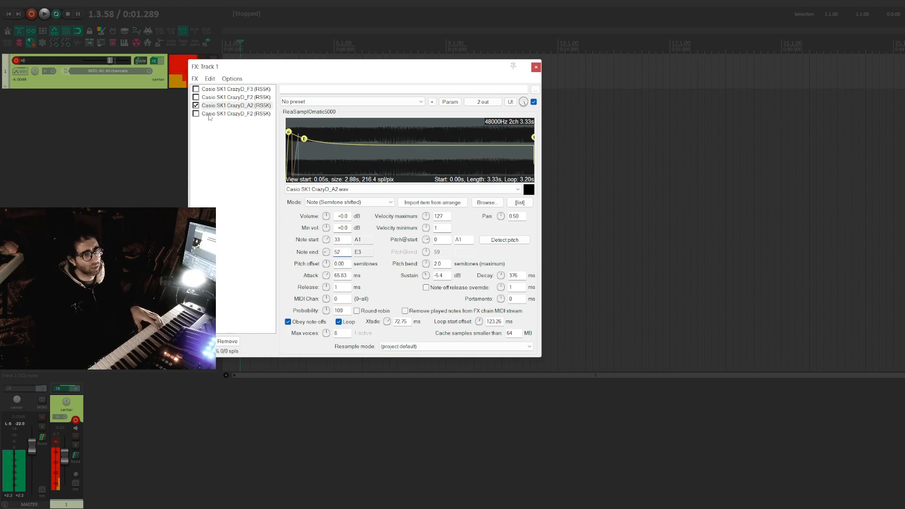
{"action": "left_click", "coordinate": [234, 105]}
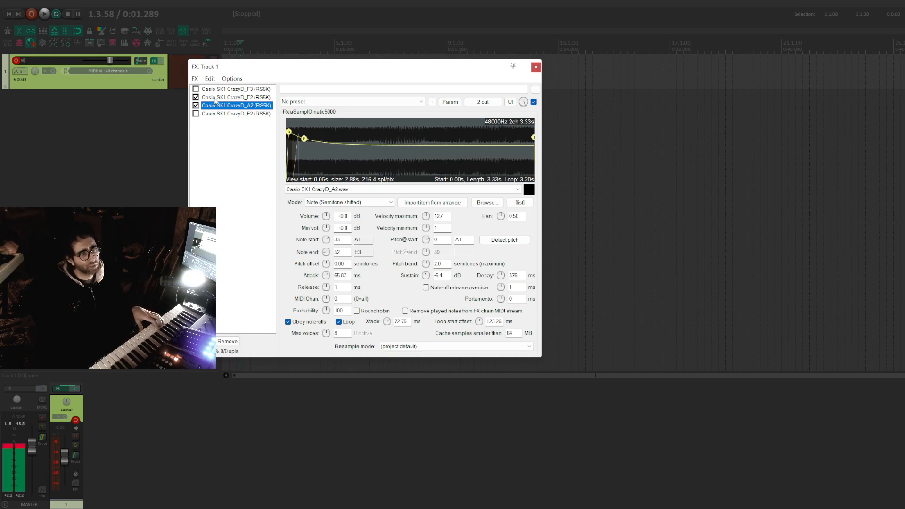
Step: End the F2 range at G#2, start A2 at 45, and leave only A2 enabled
{"action": "left_click", "coordinate": [236, 98]}
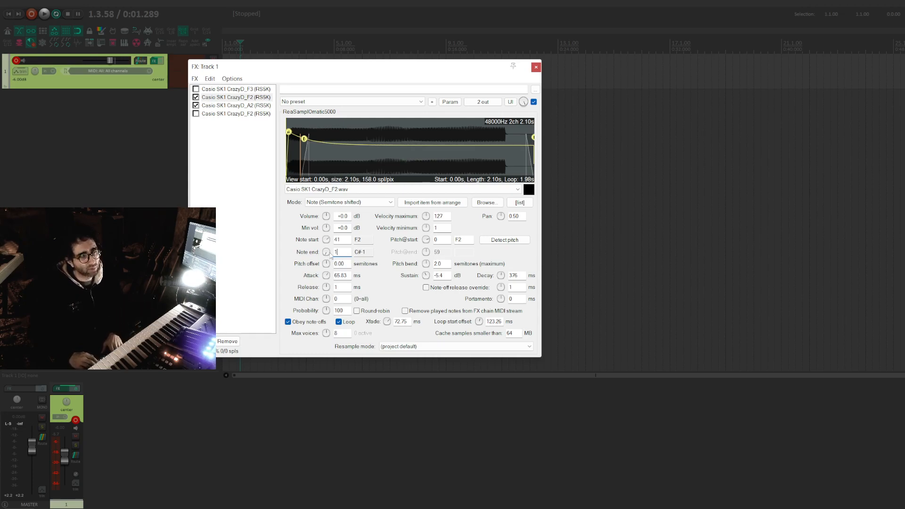
{"action": "type", "text": "45"}
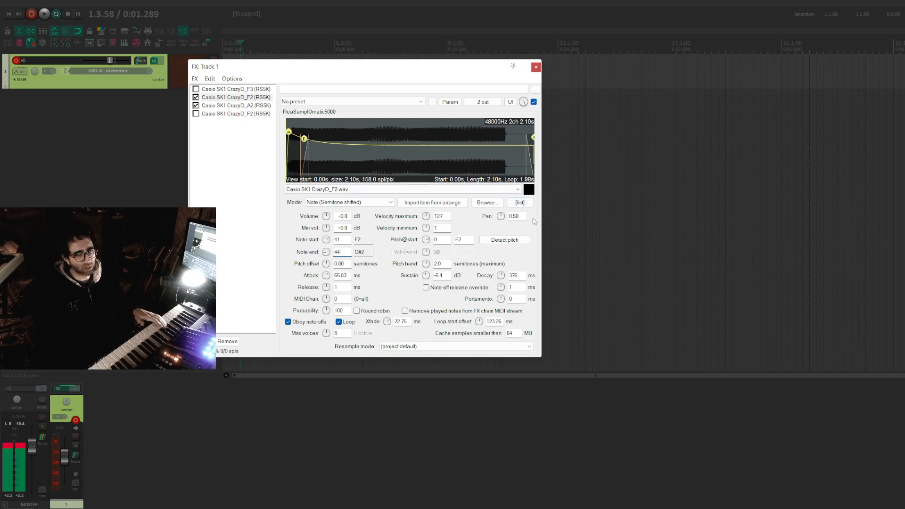
{"action": "left_click", "coordinate": [236, 105]}
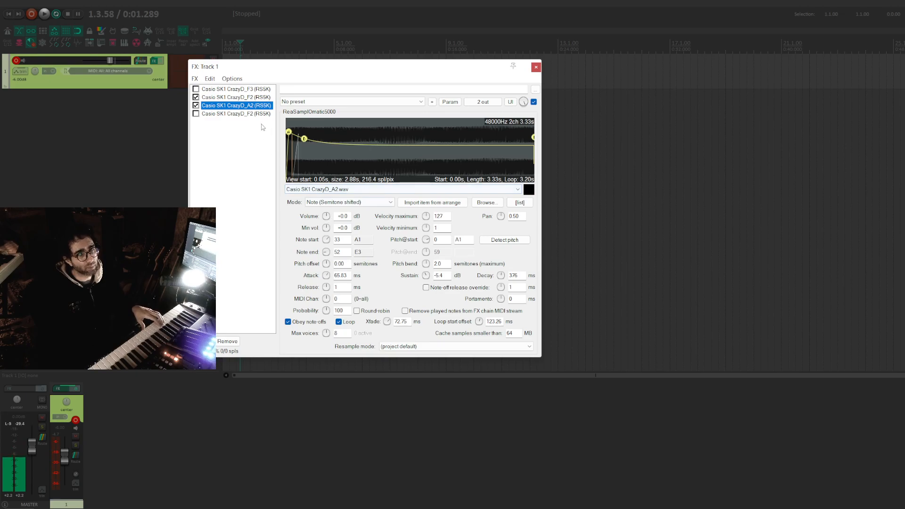
{"action": "left_click", "coordinate": [236, 96]}
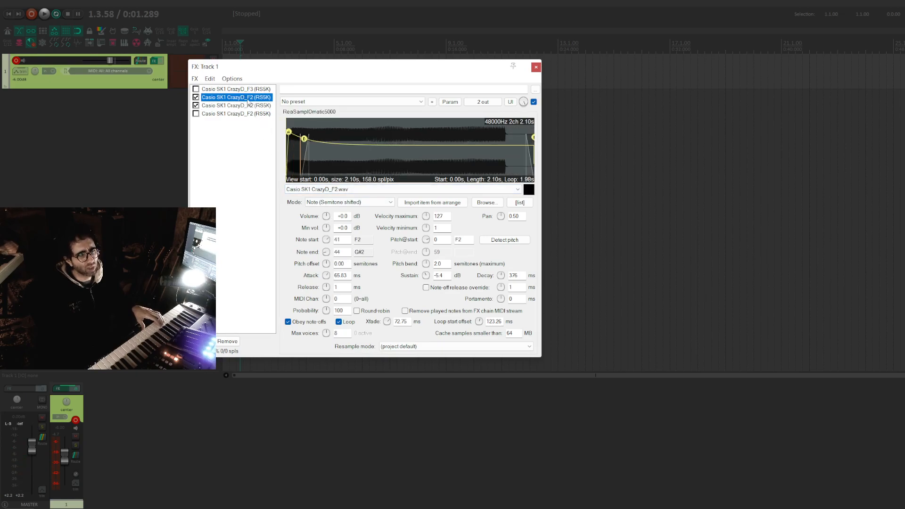
{"action": "left_click", "coordinate": [235, 105]}
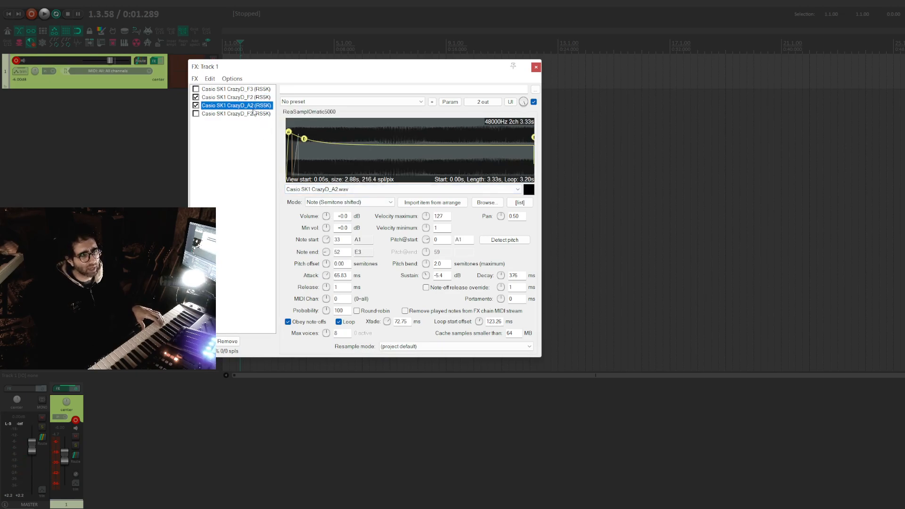
{"action": "left_click", "coordinate": [234, 96]}
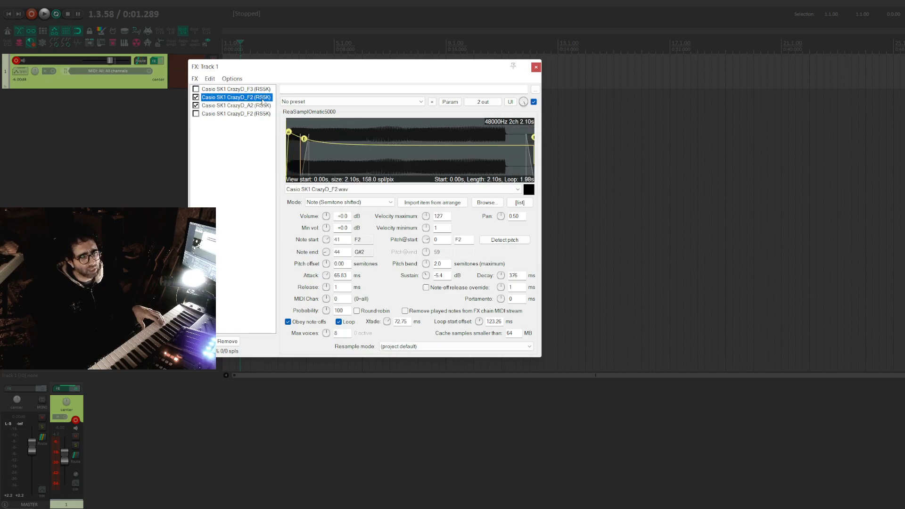
{"action": "left_click", "coordinate": [235, 105]}
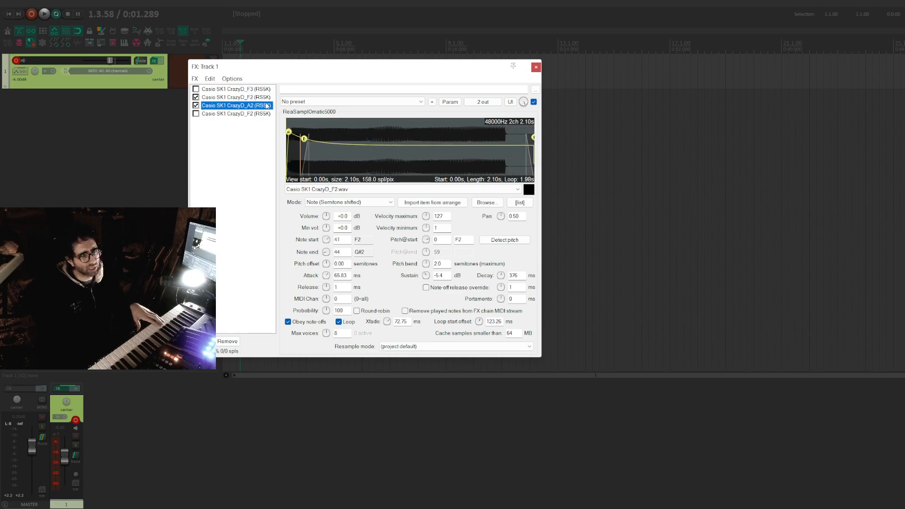
{"action": "left_click", "coordinate": [235, 97]}
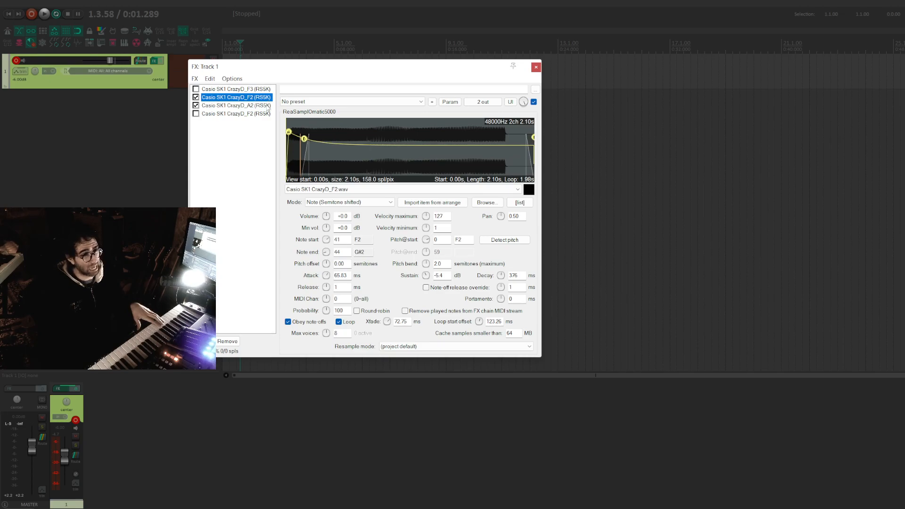
{"action": "left_click", "coordinate": [235, 106]}
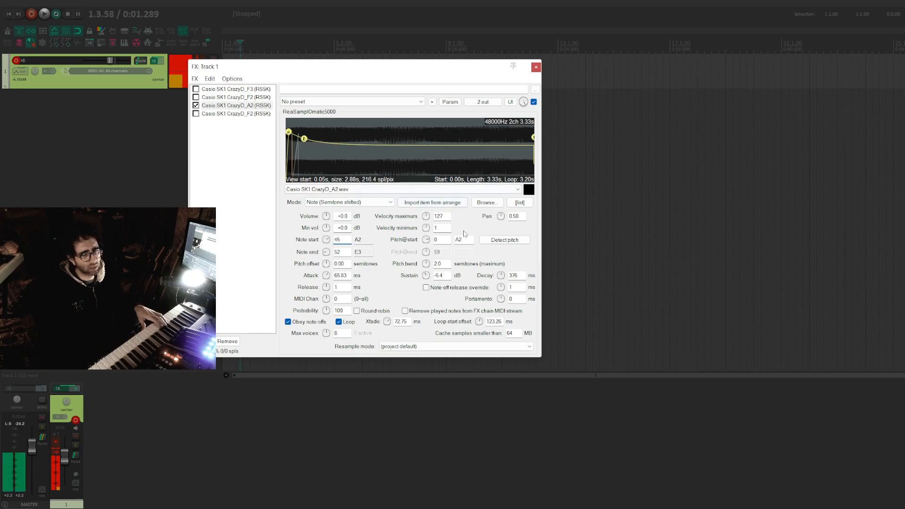
Step: Re-enable the F2 sampler and load CrazyD_A2 into the enabled fourth sampler
{"action": "left_click", "coordinate": [439, 240]}
{"action": "type", "text": "12"}
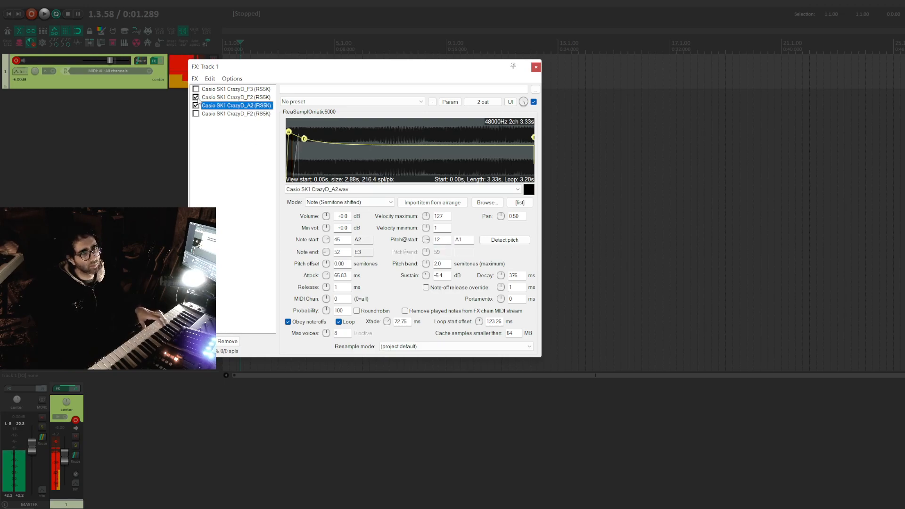
{"action": "left_click", "coordinate": [235, 97]}
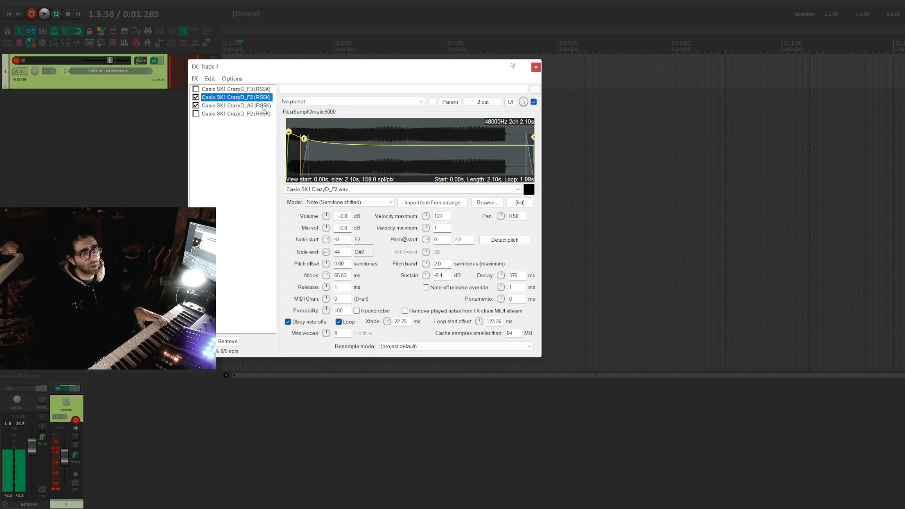
{"action": "left_click", "coordinate": [236, 105]}
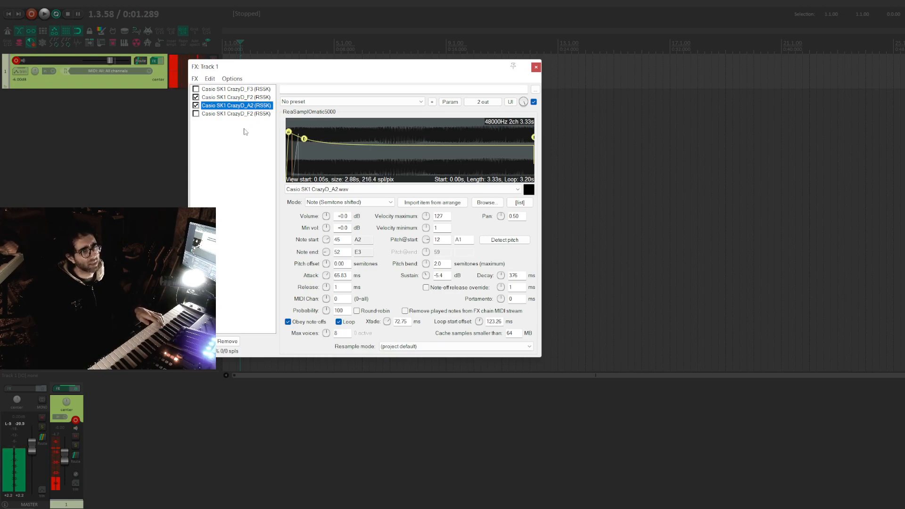
{"action": "left_click", "coordinate": [235, 113]}
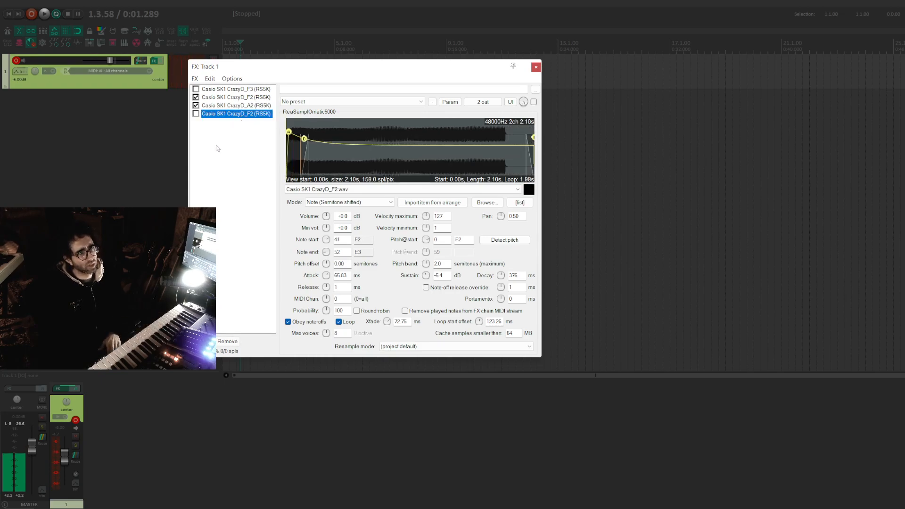
{"action": "left_click", "coordinate": [236, 113]}
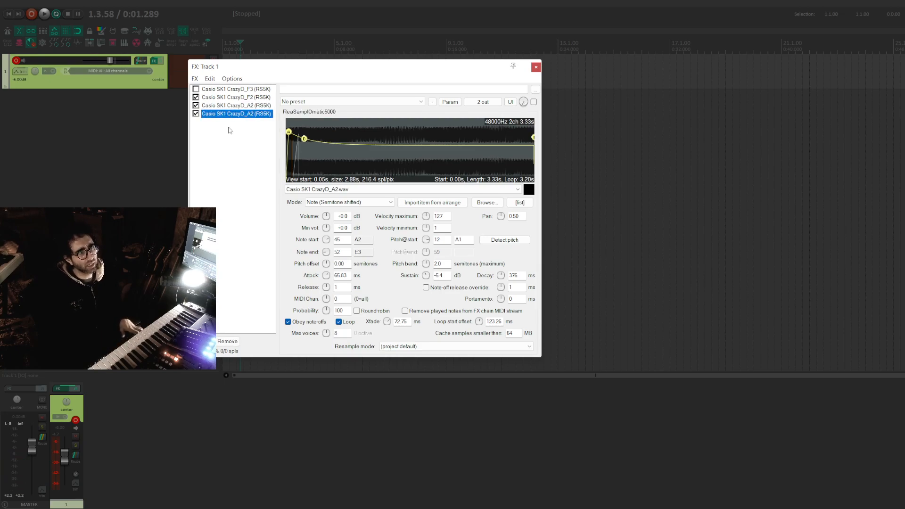
{"action": "left_click", "coordinate": [532, 101]}
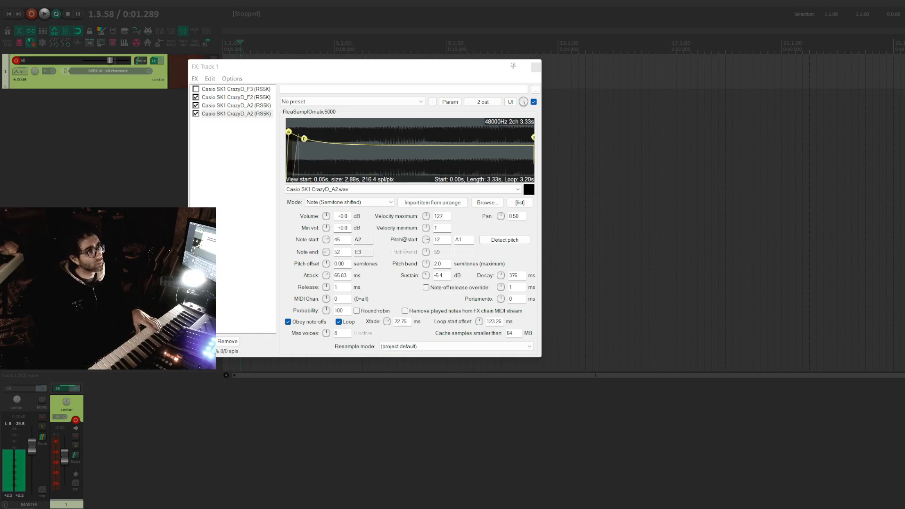
Step: Load CrazyD_C#3 into the fourth sampler and review the A2 and F2 note ranges
{"action": "left_click", "coordinate": [235, 113]}
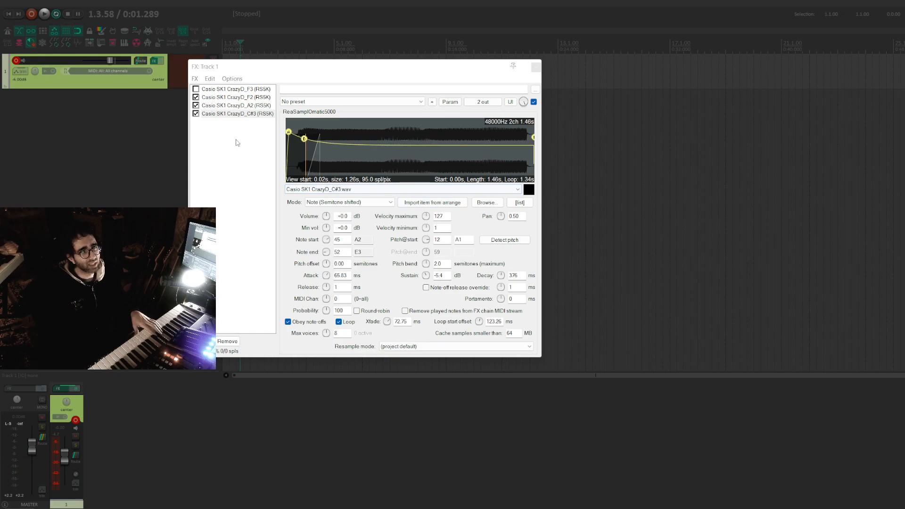
{"action": "left_click", "coordinate": [236, 106]}
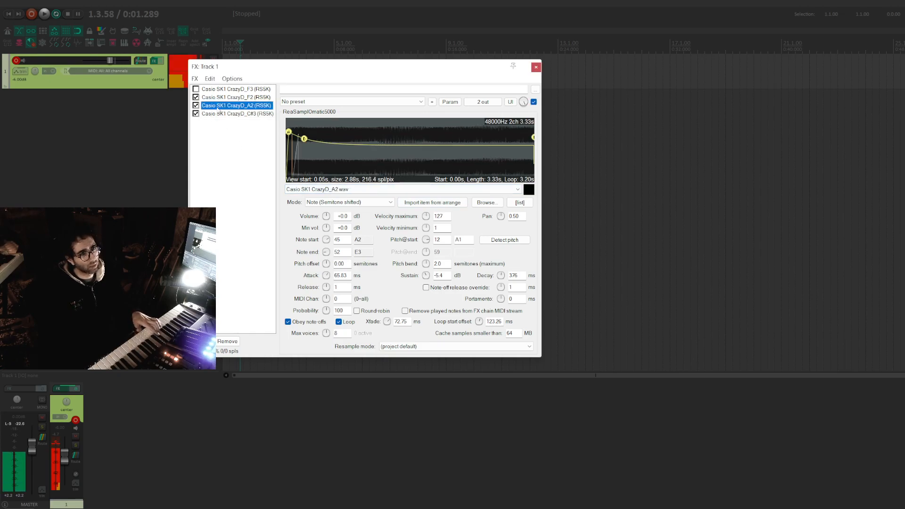
{"action": "left_click", "coordinate": [237, 113]}
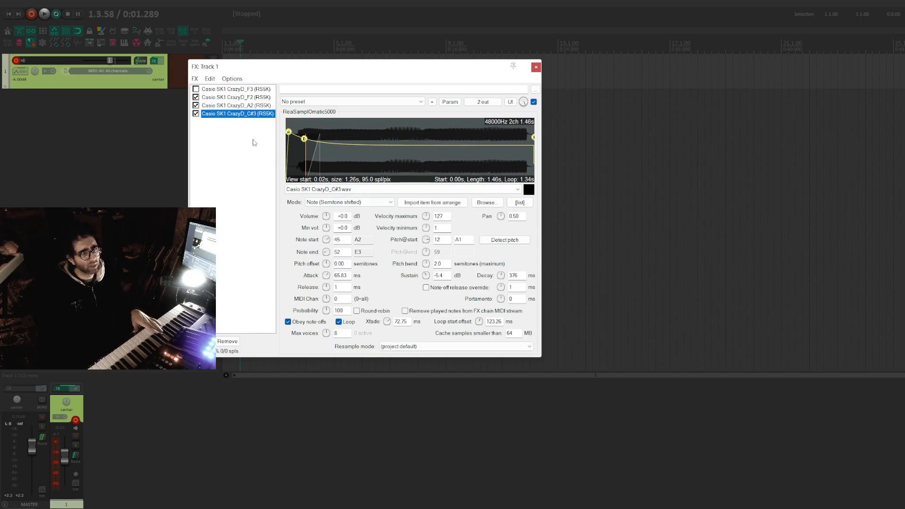
{"action": "left_click", "coordinate": [236, 106]}
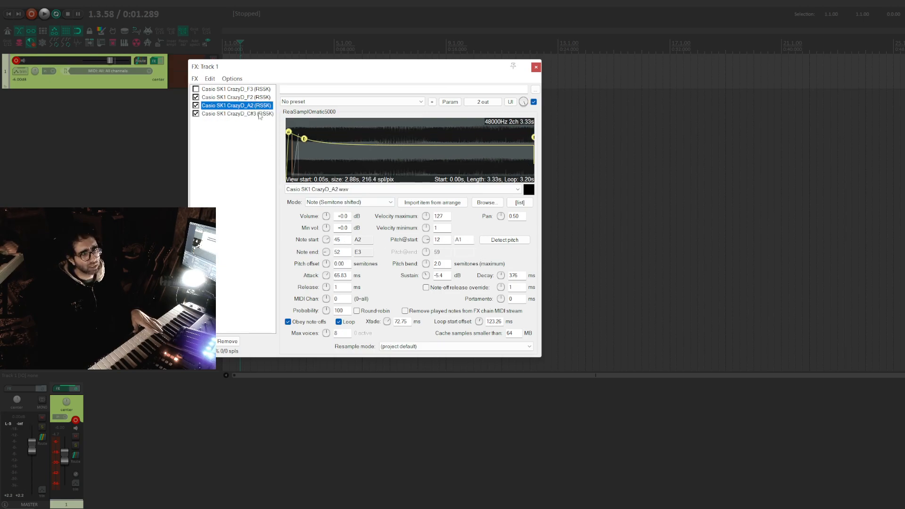
{"action": "left_click", "coordinate": [235, 97]}
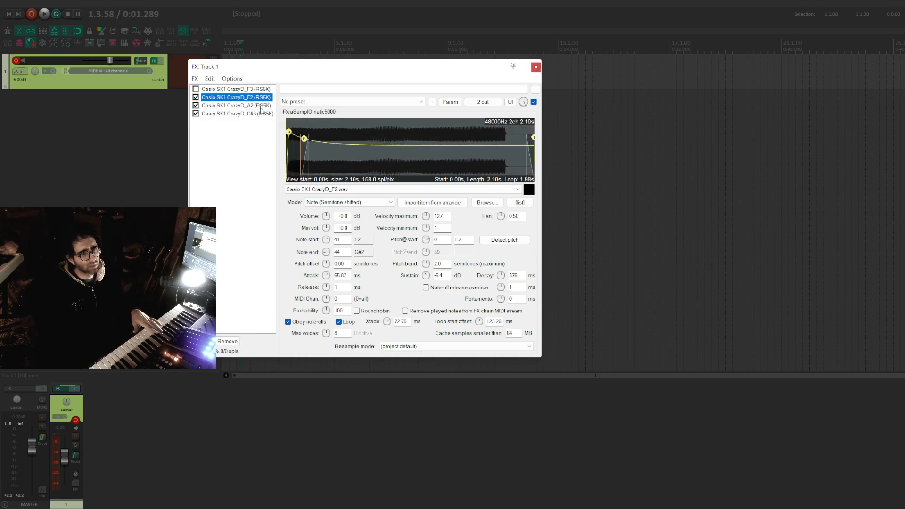
{"action": "left_click", "coordinate": [235, 105]}
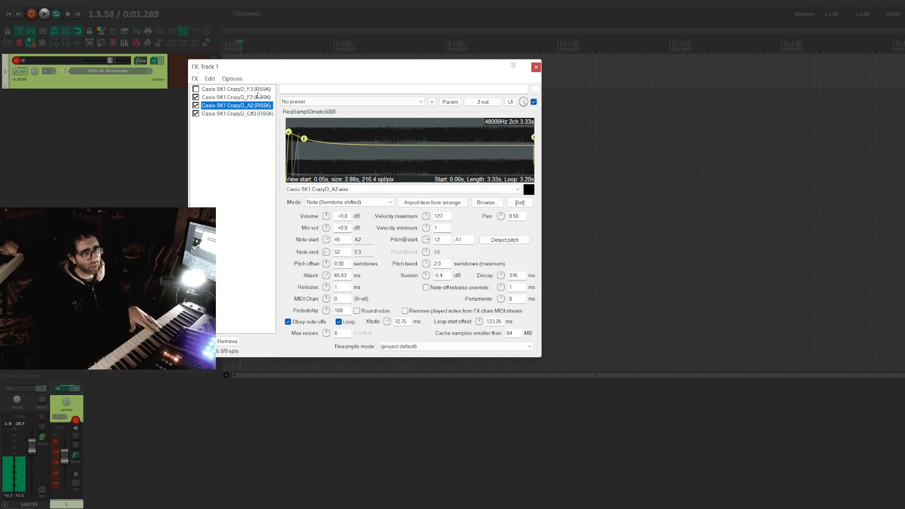
{"action": "left_click", "coordinate": [237, 113]}
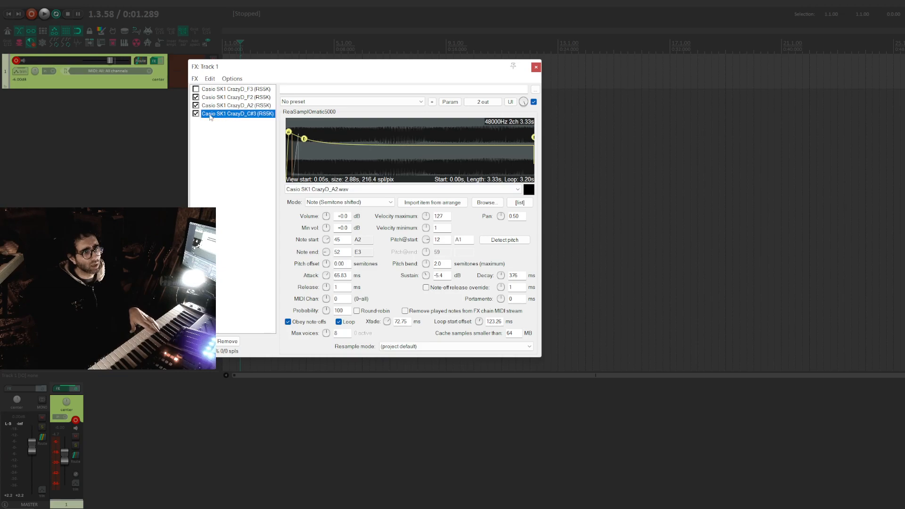
Step: Start the C#3 sampler at note 49 with Pitch@start 0, then bypass it
{"action": "left_click", "coordinate": [237, 113]}
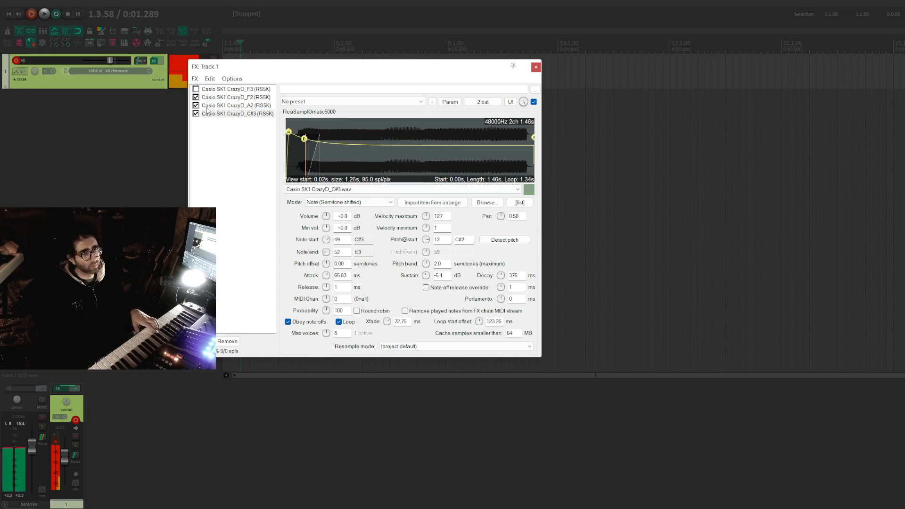
{"action": "left_click", "coordinate": [236, 113]}
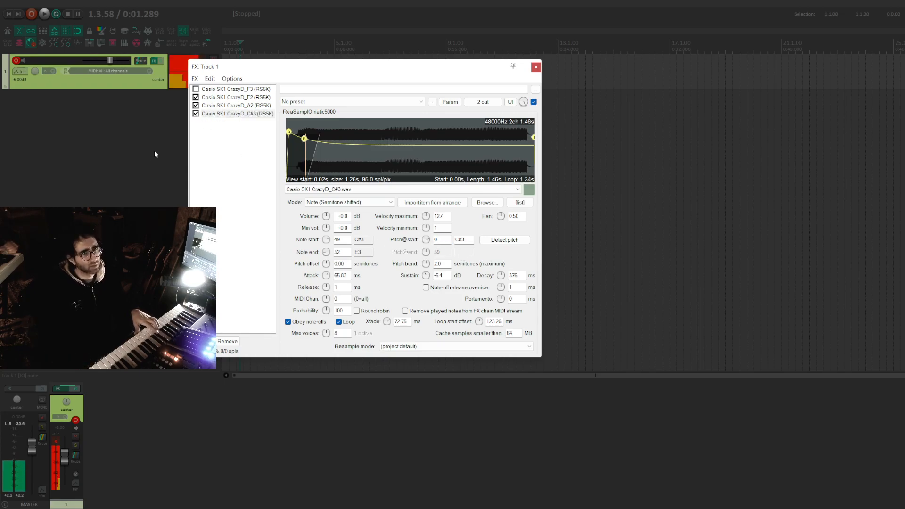
{"action": "left_click", "coordinate": [234, 105]}
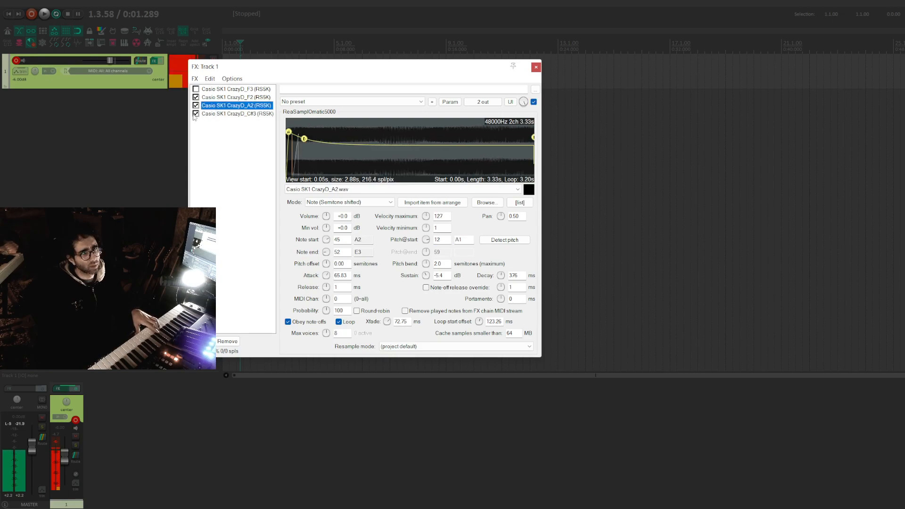
{"action": "left_click", "coordinate": [196, 113]}
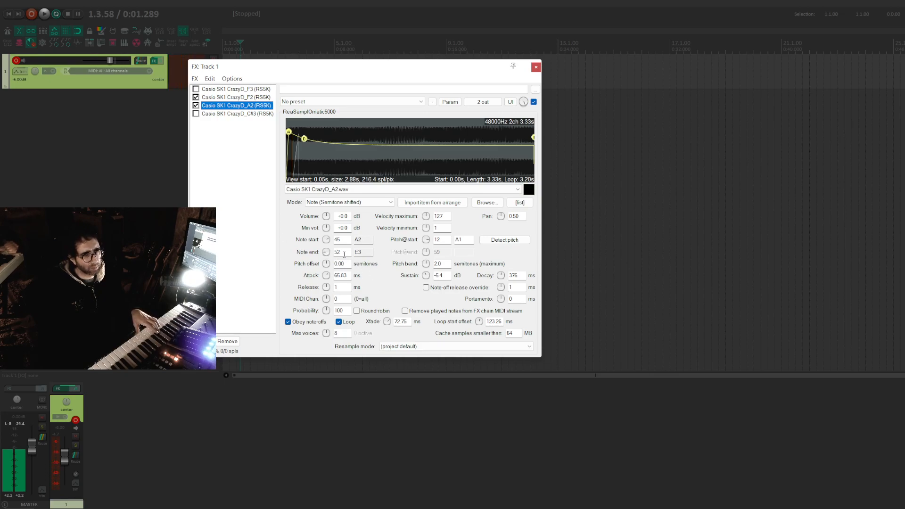
Step: Set the third sampler's Note end to 48 (C3) and load CrazyD_A3.wav into it
{"action": "type", "text": "50"}
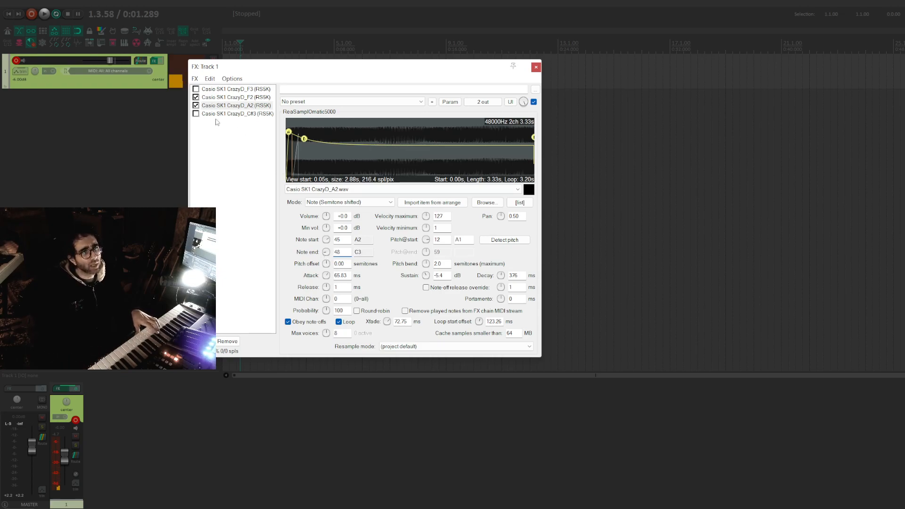
{"action": "left_click", "coordinate": [236, 113]}
{"action": "type", "text": "0"}
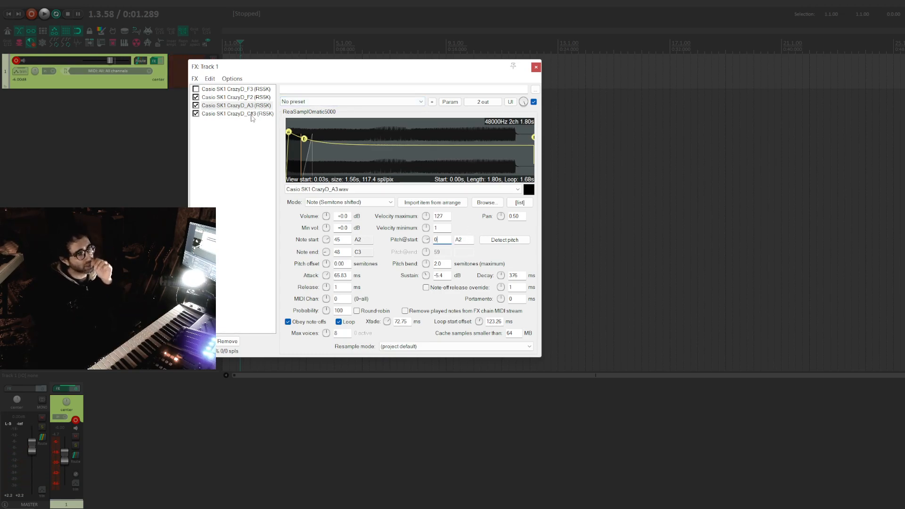
Step: Trim the C#3 sample's playback end shorter, check the A3 sampler, and enable F3
{"action": "left_click", "coordinate": [236, 113]}
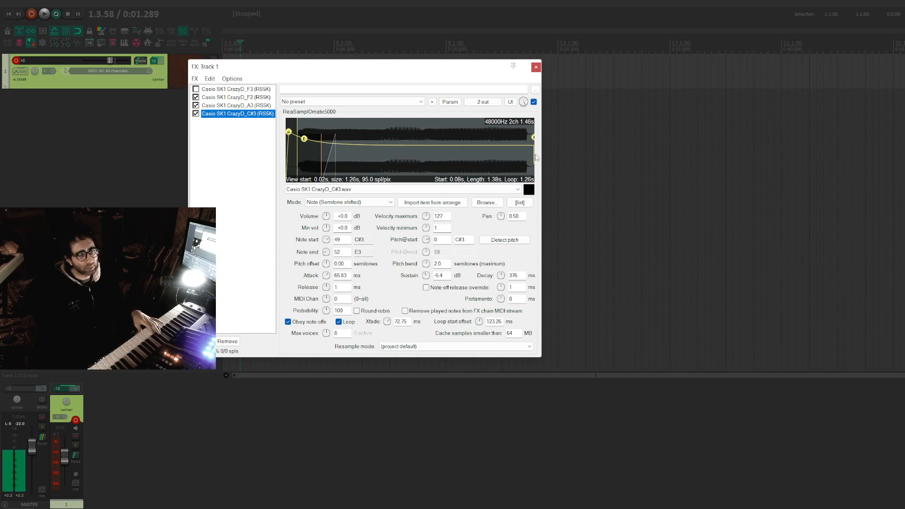
{"action": "left_click_drag", "start_coordinate": [530, 157], "coordinate": [510, 157]}
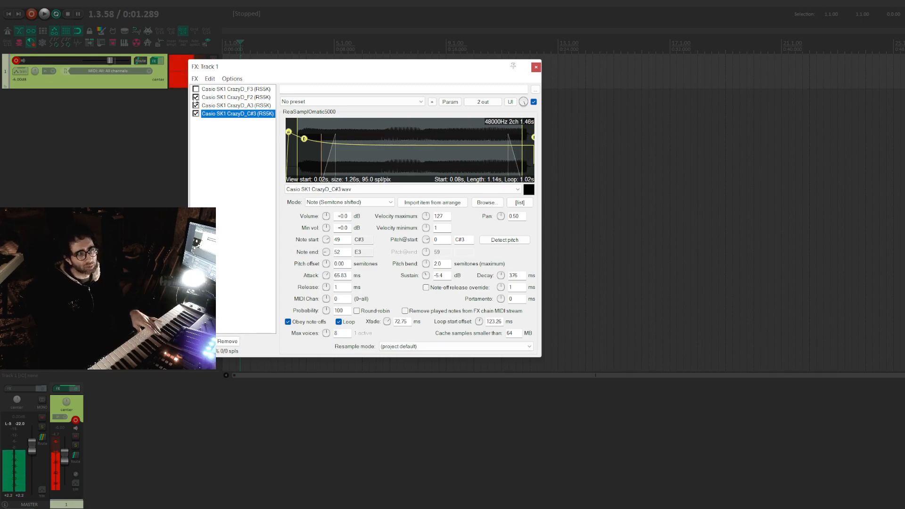
{"action": "left_click", "coordinate": [236, 105]}
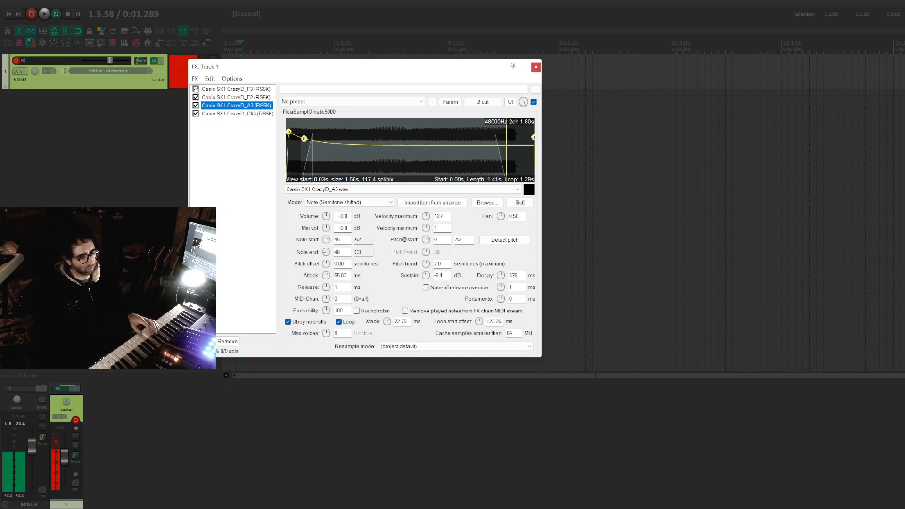
{"action": "left_click", "coordinate": [236, 113]}
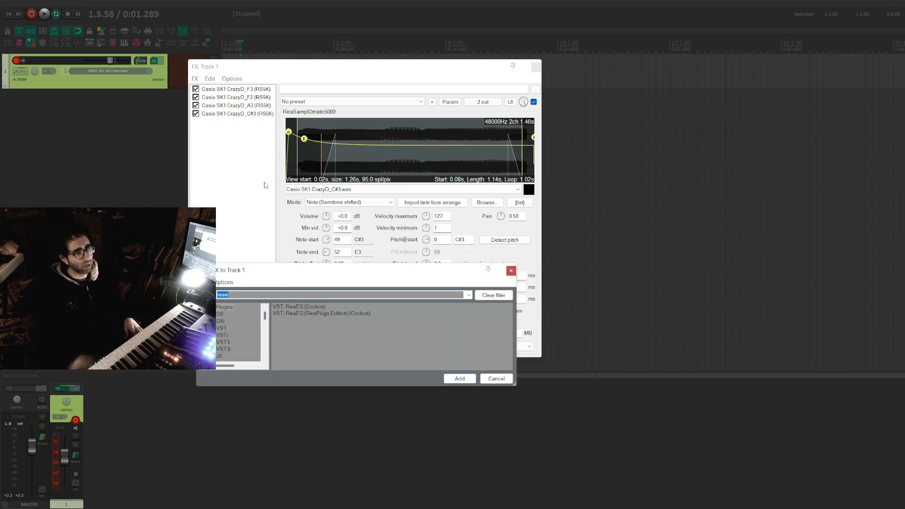
Step: Add ReaEQ, JS Saturation and ReaVerb (search 'reav') to Track 1's FX chain
{"action": "left_click", "coordinate": [298, 307]}
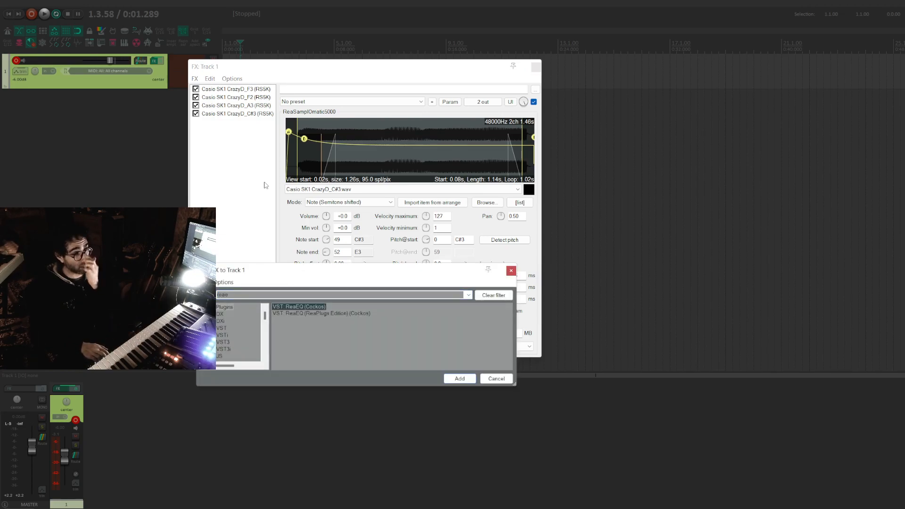
{"action": "left_click", "coordinate": [458, 378]}
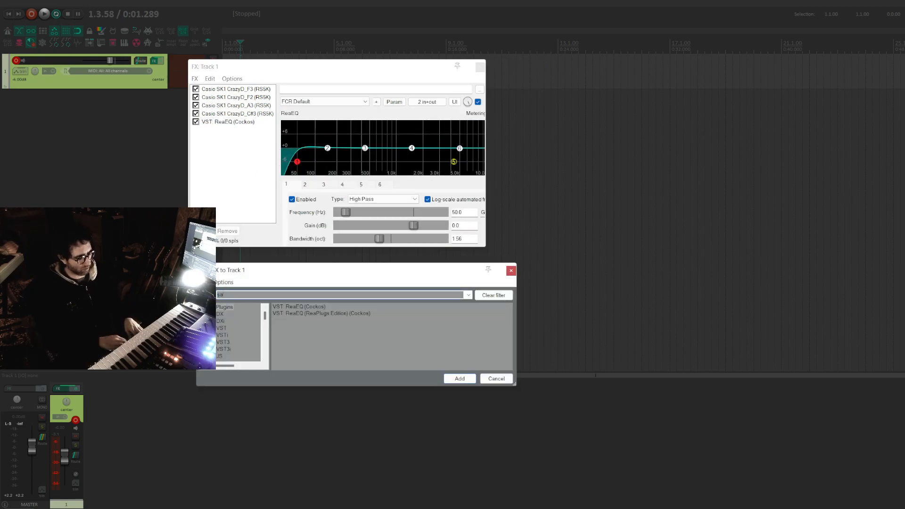
{"action": "left_click", "coordinate": [458, 378]}
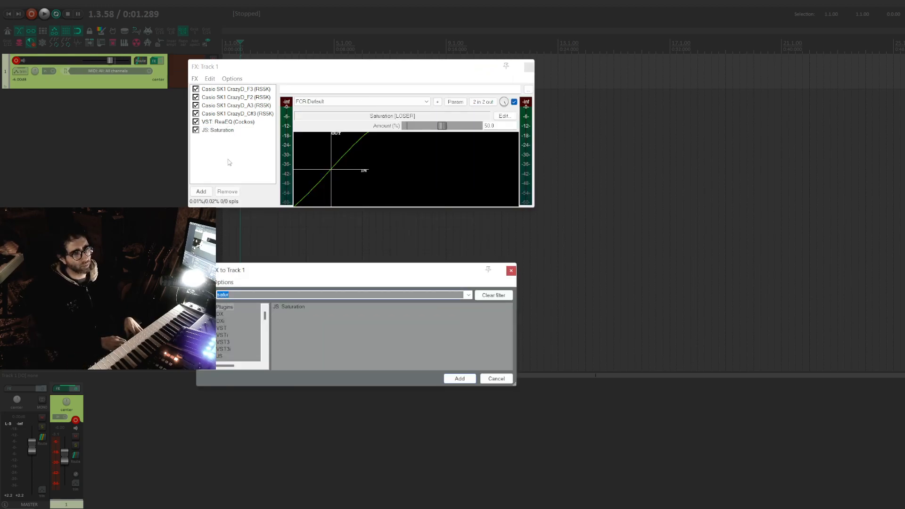
{"action": "type", "text": "reav"}
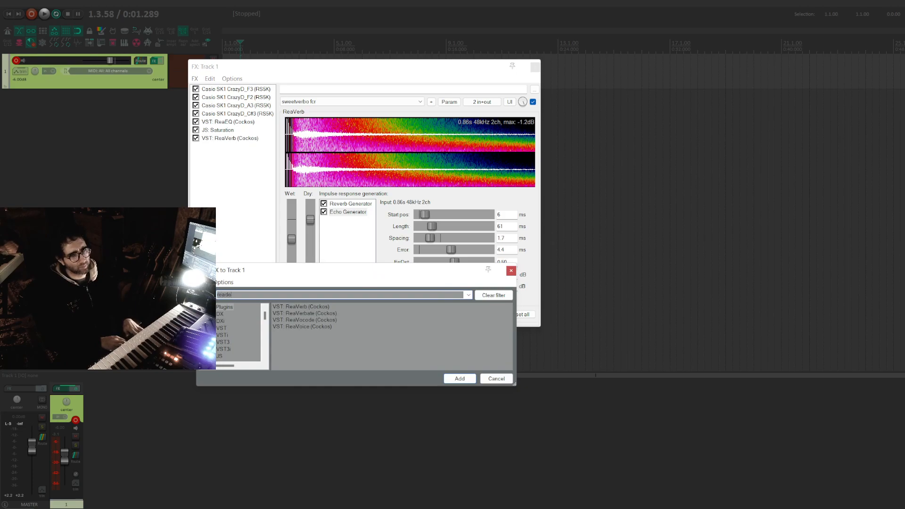
{"action": "left_click", "coordinate": [458, 379]}
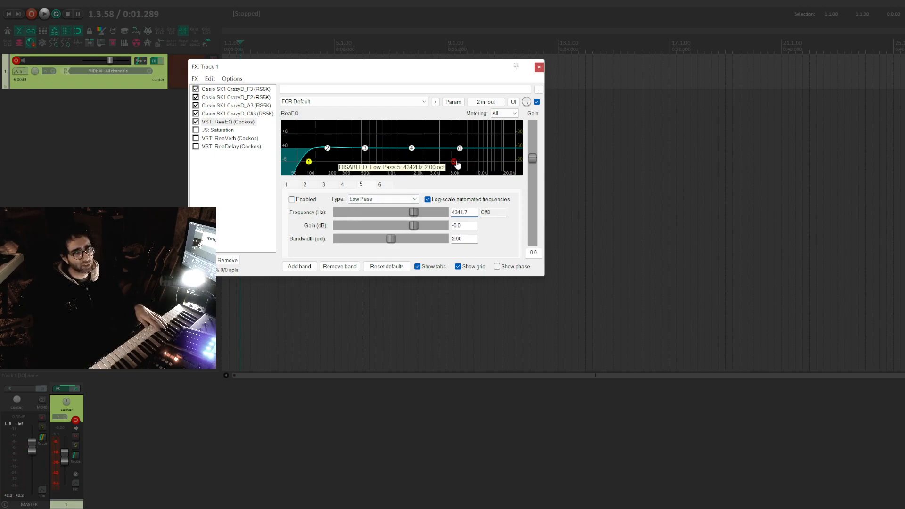
Step: Enable ReaEQ's low-pass band and set its frequency to 8000 Hz
{"action": "left_click", "coordinate": [292, 199]}
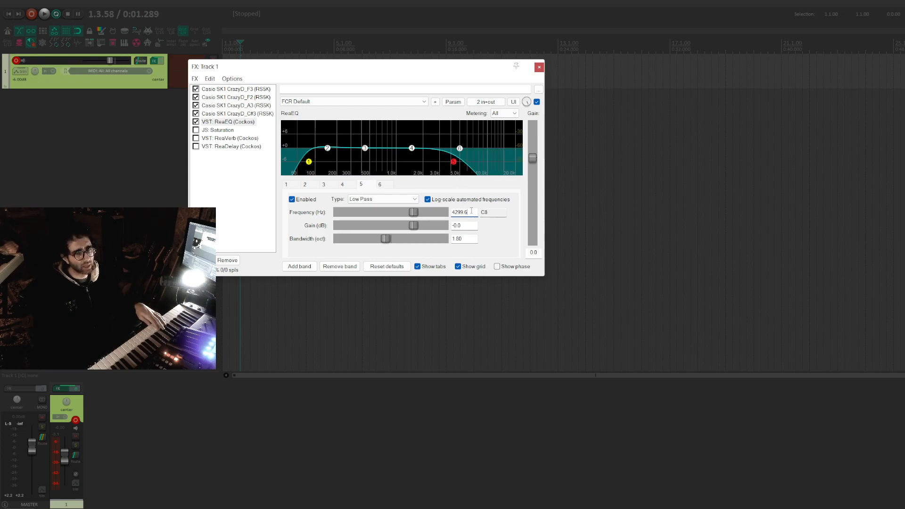
{"action": "type", "text": "8000"}
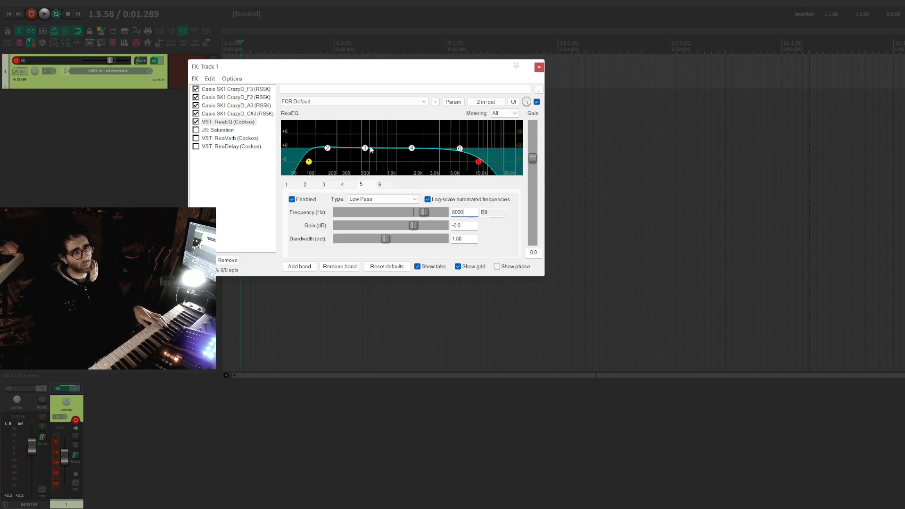
{"action": "left_click", "coordinate": [226, 121]}
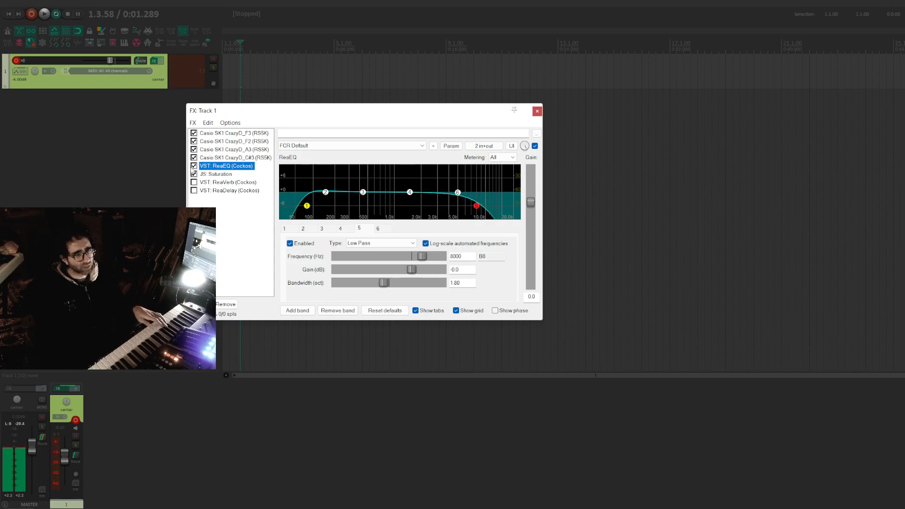
Step: Check the Saturation entry, then bring up ReaEQ's equalizer curve with band 3 near 445 Hz
{"action": "left_click", "coordinate": [216, 174]}
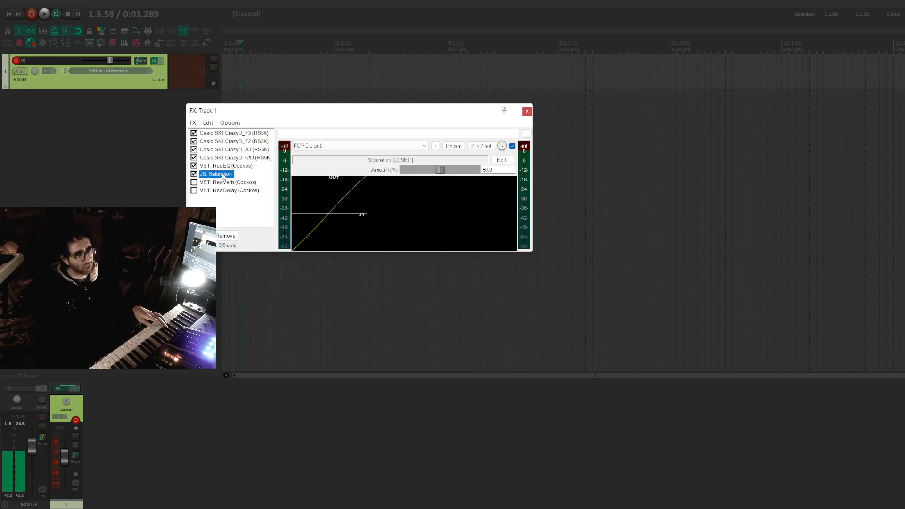
{"action": "left_click", "coordinate": [227, 174]}
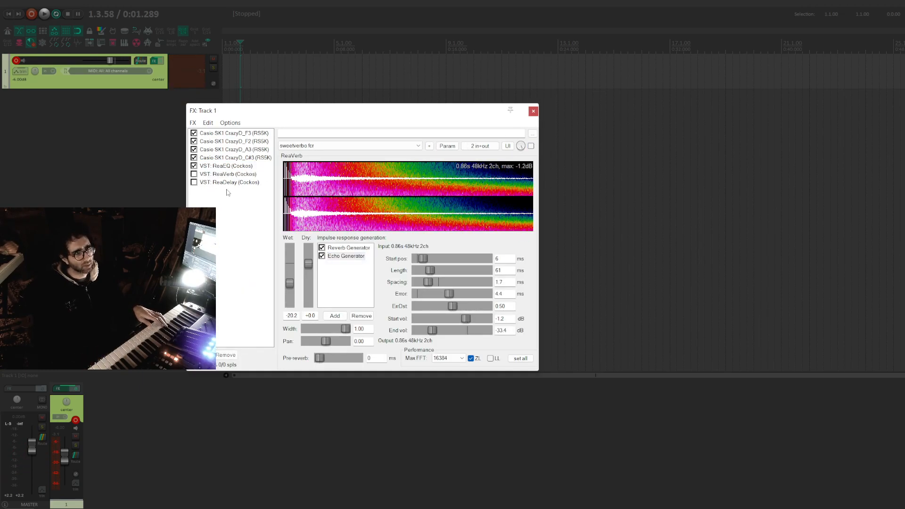
{"action": "left_click", "coordinate": [227, 165]}
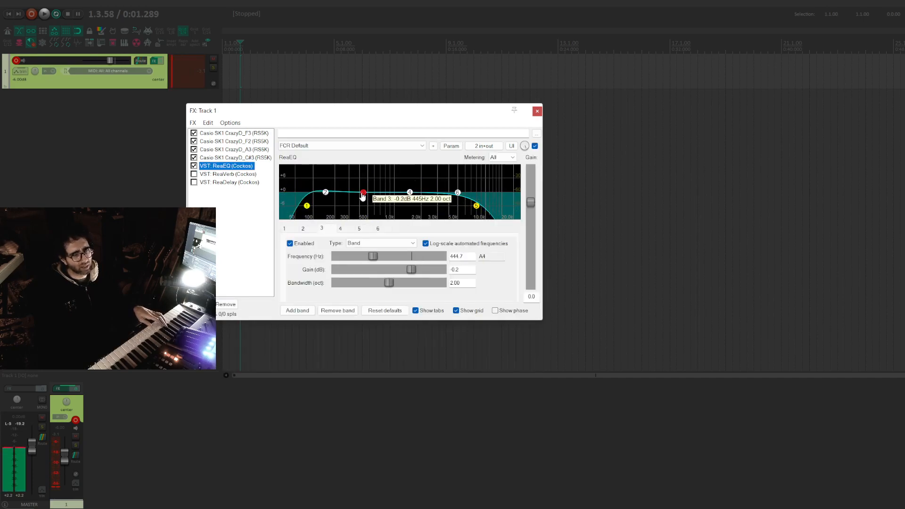
Step: Sweep ReaEQ band 3 through cuts and boosts, settling at 547 Hz, -2.4 dB
{"action": "left_click_drag", "start_coordinate": [362, 193], "coordinate": [362, 206]}
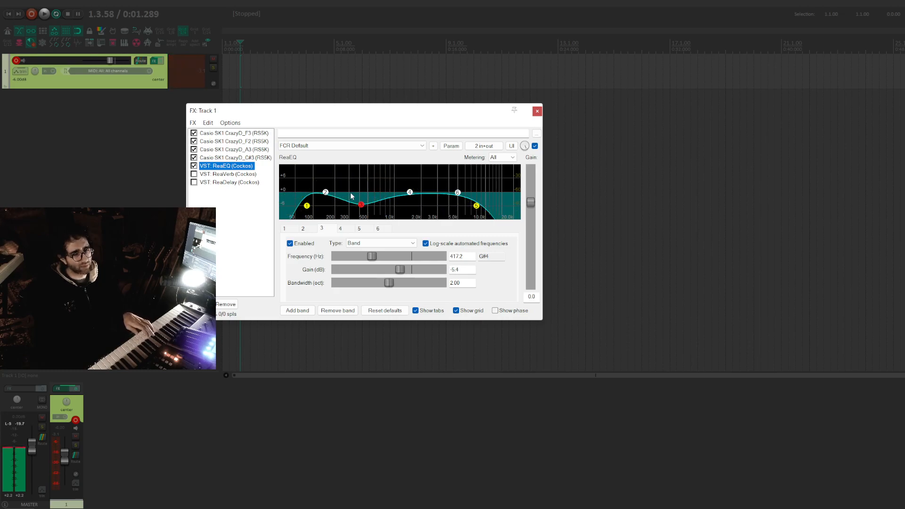
{"action": "left_click_drag", "start_coordinate": [360, 204], "coordinate": [361, 200]}
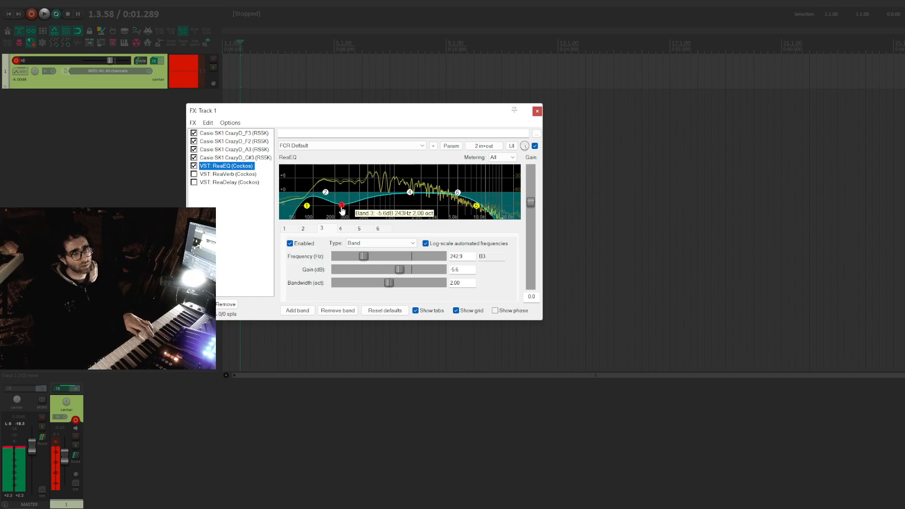
{"action": "left_click_drag", "start_coordinate": [342, 206], "coordinate": [352, 203]}
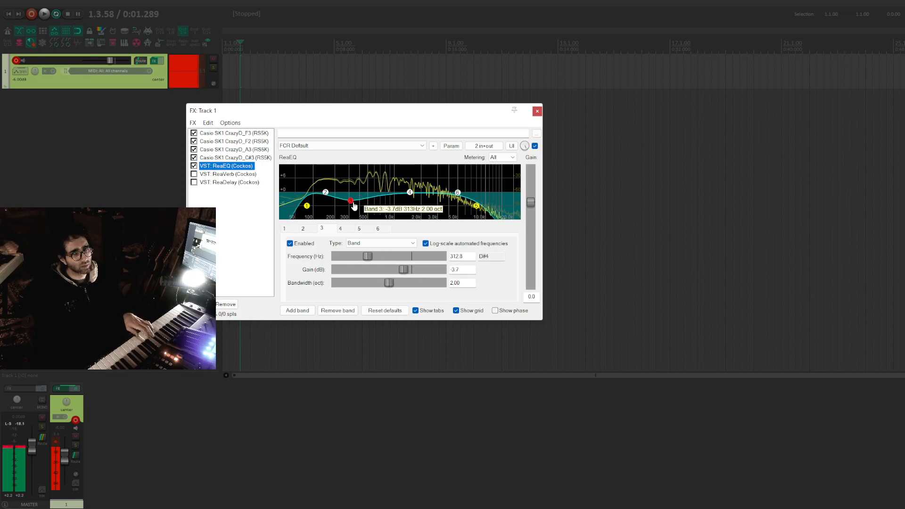
{"action": "left_click_drag", "start_coordinate": [353, 202], "coordinate": [376, 201]}
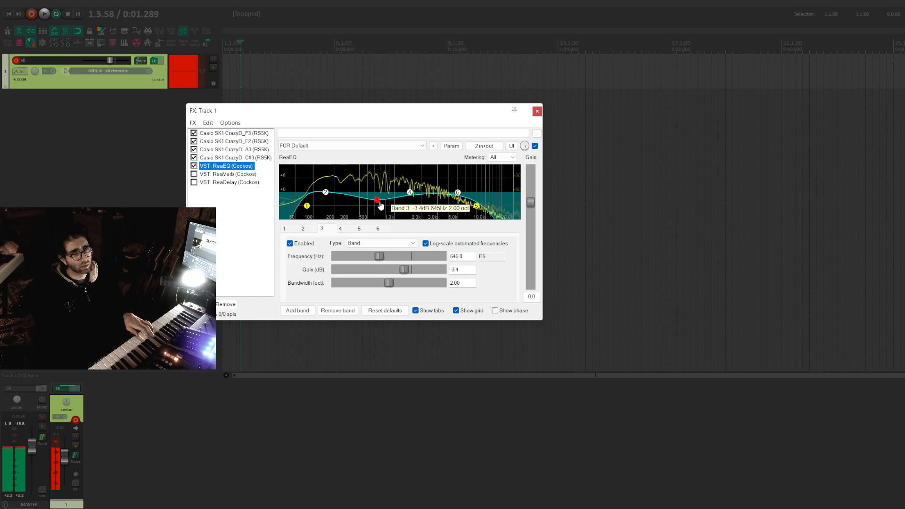
{"action": "left_click_drag", "start_coordinate": [377, 200], "coordinate": [390, 184]}
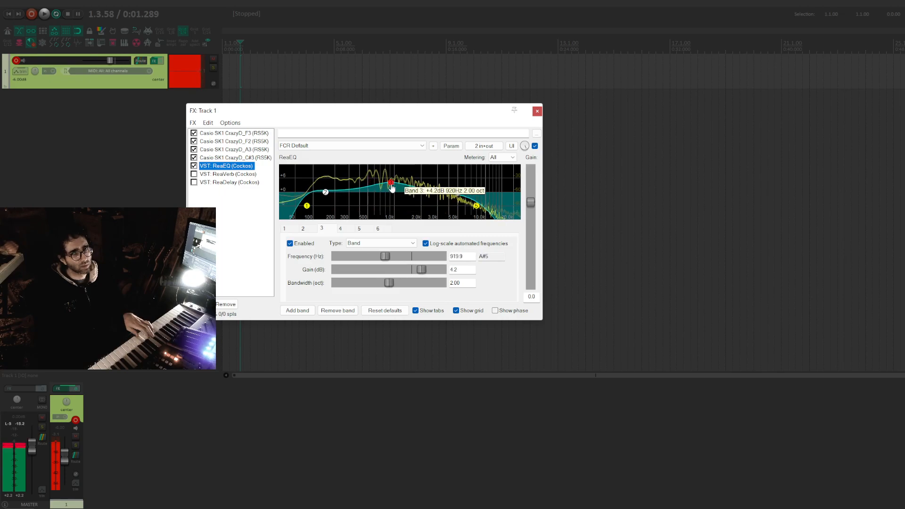
{"action": "left_click_drag", "start_coordinate": [390, 183], "coordinate": [381, 184]}
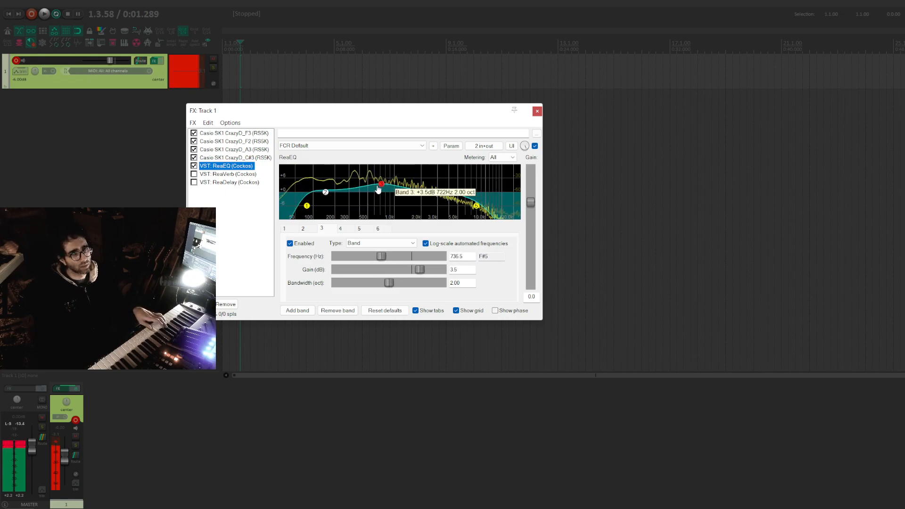
{"action": "left_click_drag", "start_coordinate": [380, 183], "coordinate": [378, 200]}
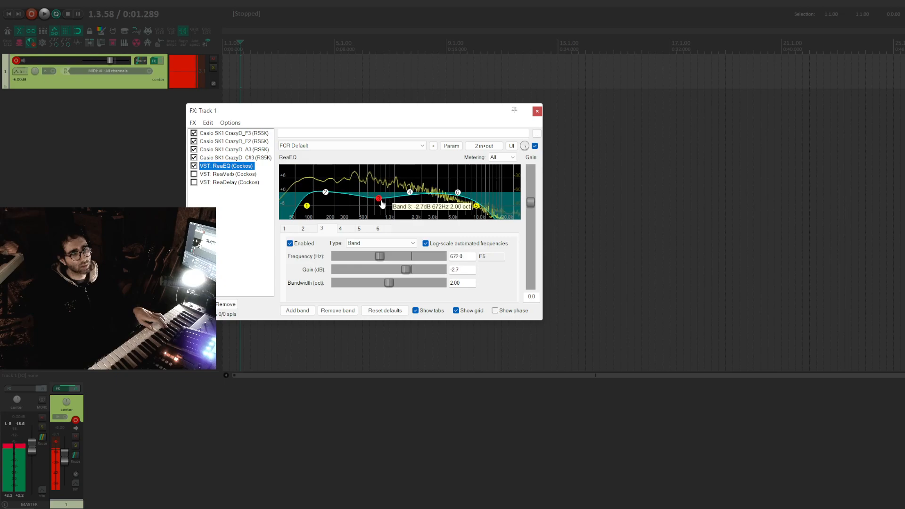
{"action": "left_click_drag", "start_coordinate": [379, 200], "coordinate": [371, 198]}
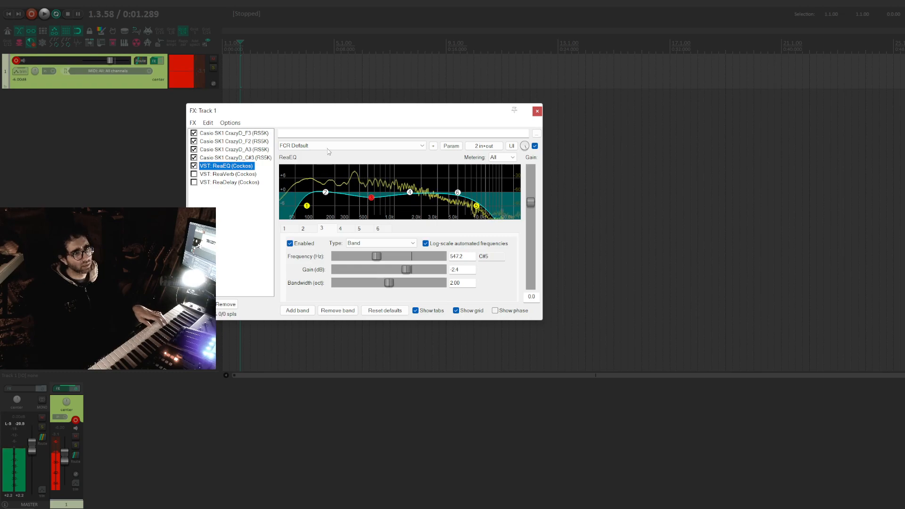
Step: Review the F3 and F2 sampler instances, then return to ReaVerb's sweetverb fcr settings
{"action": "left_click", "coordinate": [233, 133]}
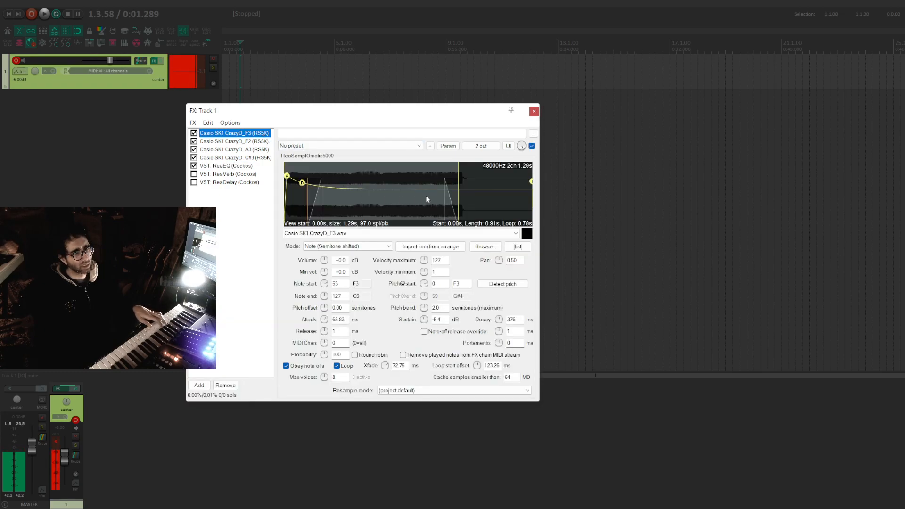
{"action": "left_click", "coordinate": [235, 141]}
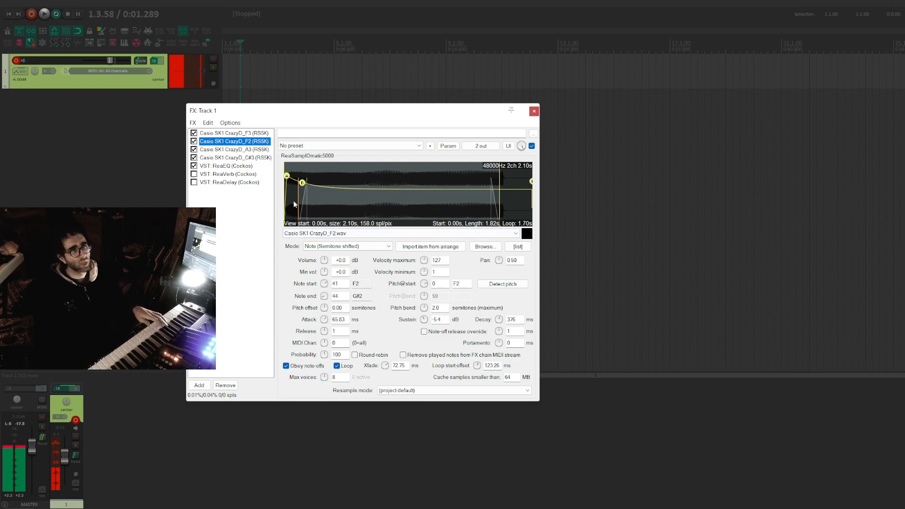
{"action": "left_click", "coordinate": [228, 174]}
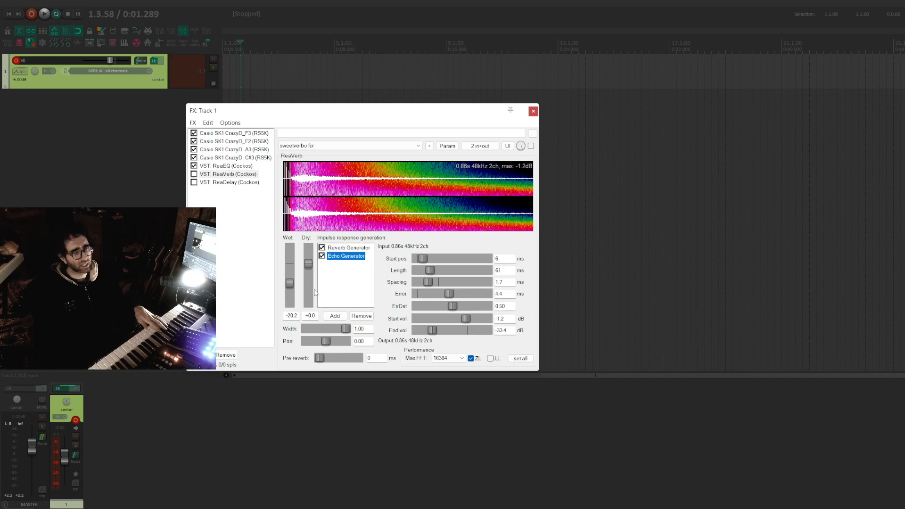
Step: Switch ReaVerb's preset from sweetverb fcr to sweetverbo
{"action": "left_click", "coordinate": [418, 145]}
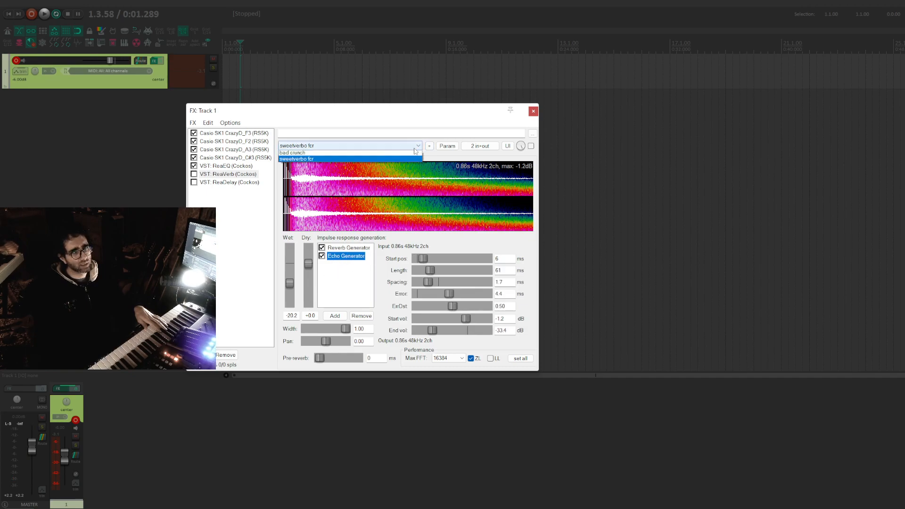
{"action": "left_click", "coordinate": [295, 159]}
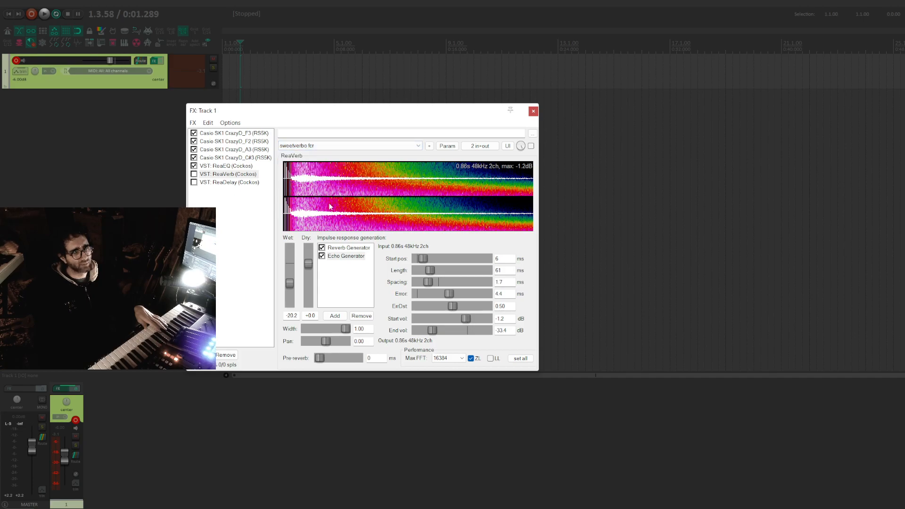
{"action": "left_click", "coordinate": [349, 145]}
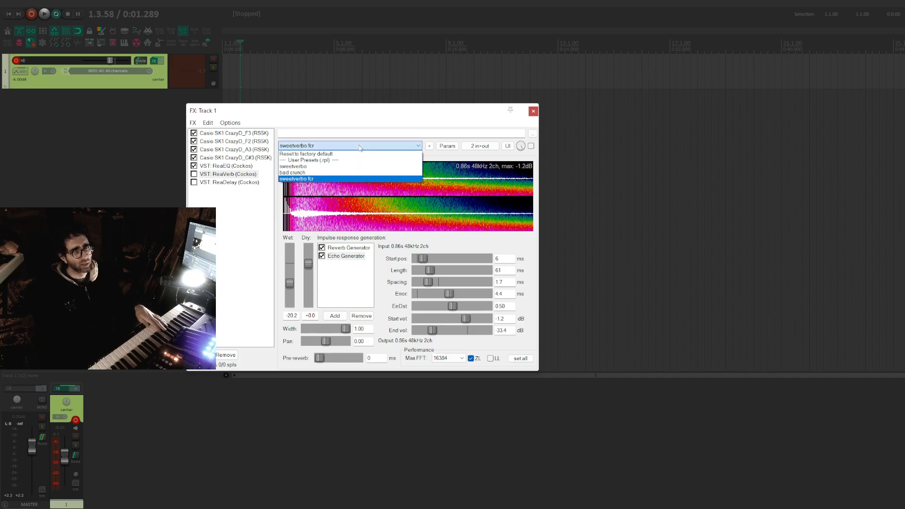
{"action": "left_click", "coordinate": [293, 166]}
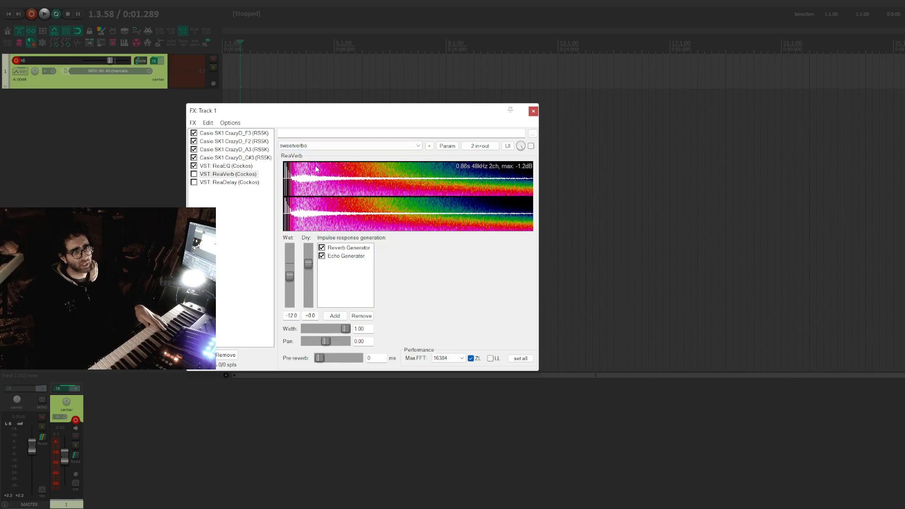
{"action": "left_click", "coordinate": [348, 145]}
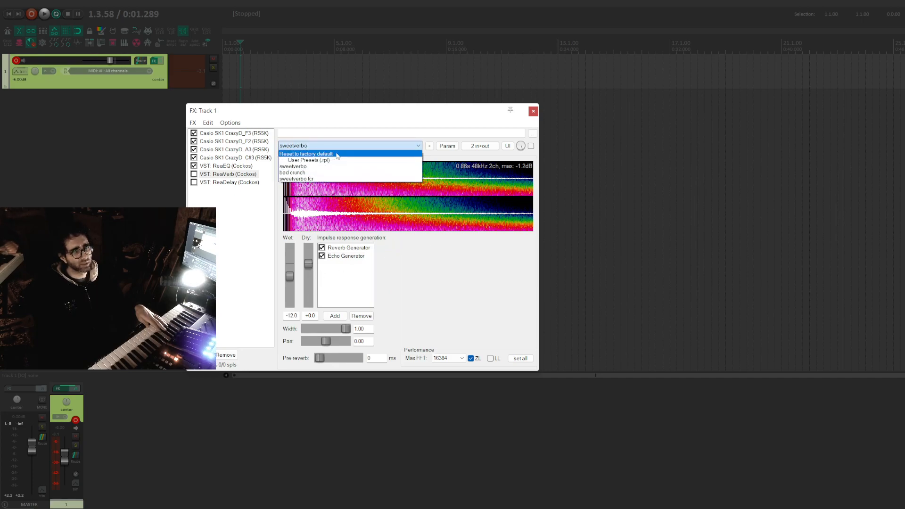
{"action": "left_click", "coordinate": [292, 165]}
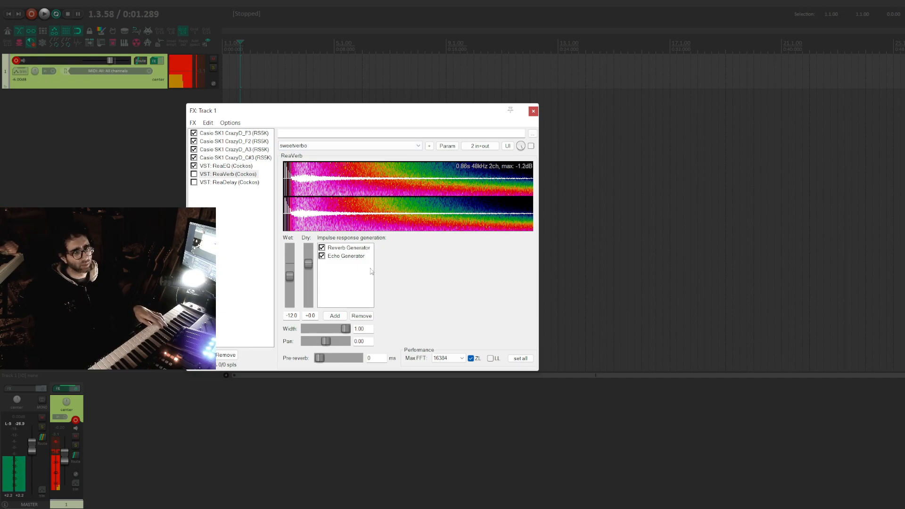
Step: Enable ReaVerb and set its Wet fader to about -21.2 dB
{"action": "left_click", "coordinate": [228, 174]}
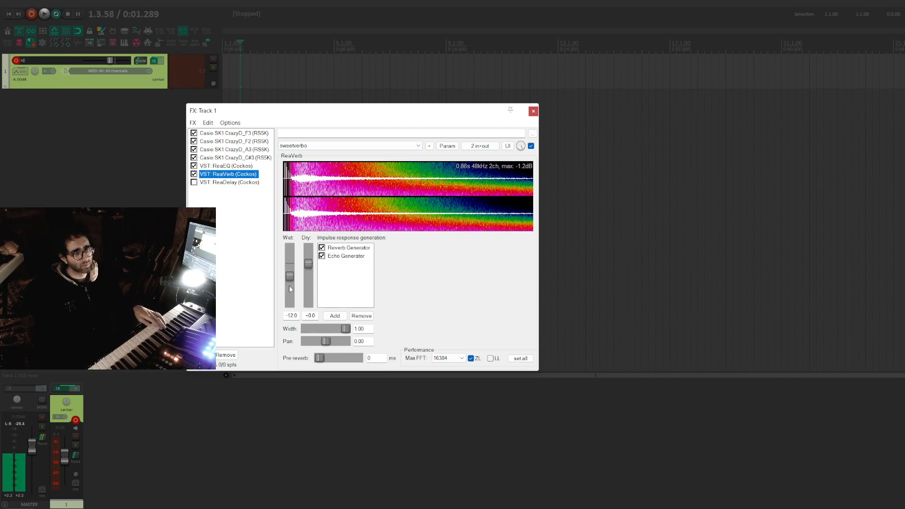
{"action": "left_click_drag", "start_coordinate": [288, 275], "coordinate": [289, 280]}
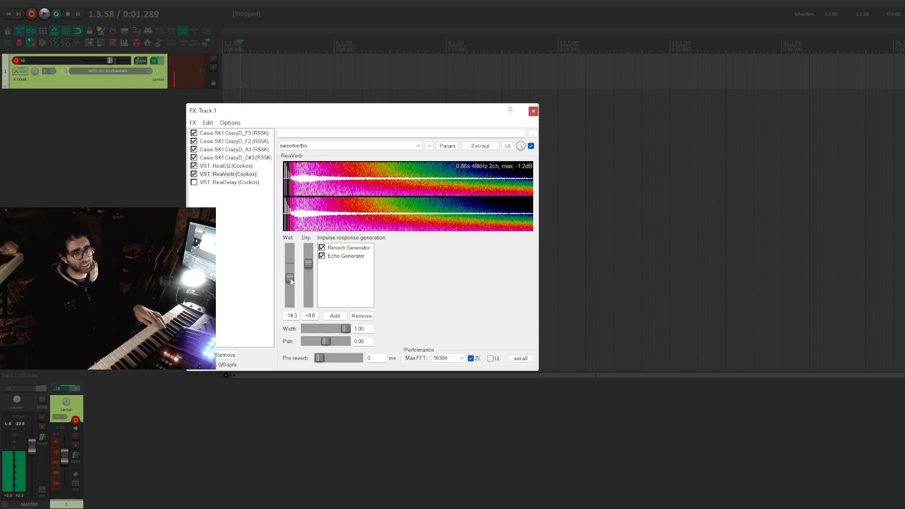
{"action": "left_click_drag", "start_coordinate": [289, 279], "coordinate": [289, 299]}
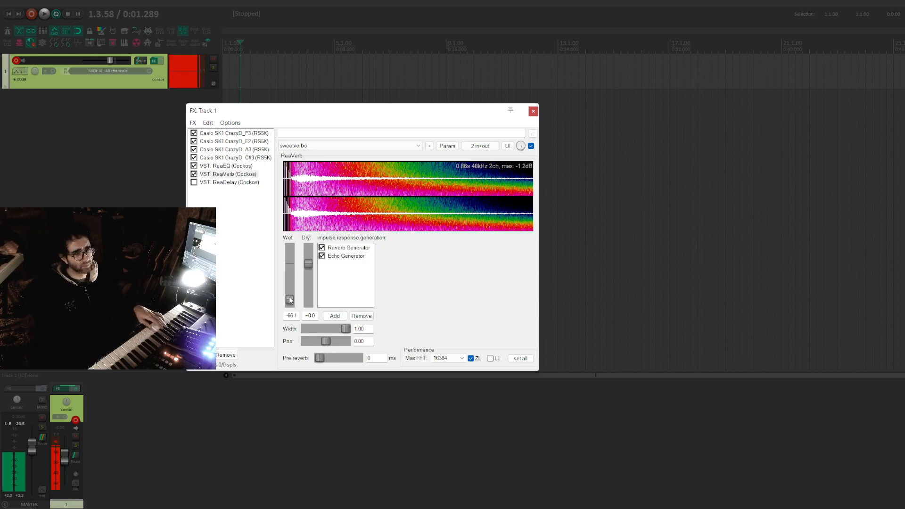
{"action": "left_click_drag", "start_coordinate": [290, 300], "coordinate": [290, 284]}
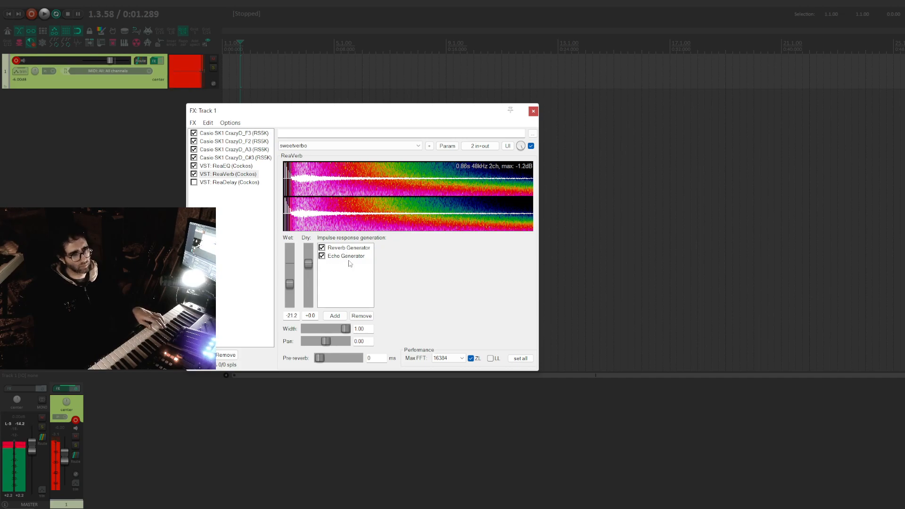
Step: Add a Filter (LP/HP) generator to ReaVerb with highpass 500 and lowpass 7000
{"action": "left_click", "coordinate": [333, 316]}
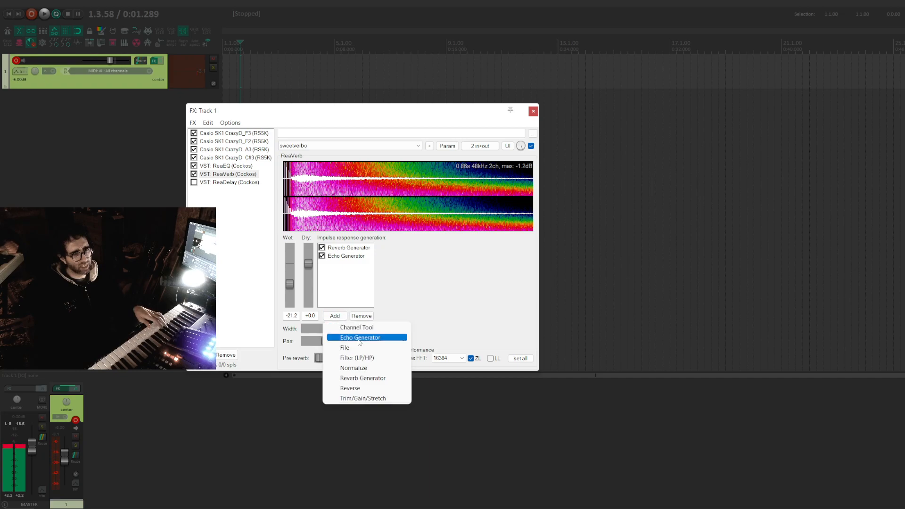
{"action": "left_click", "coordinate": [357, 358]}
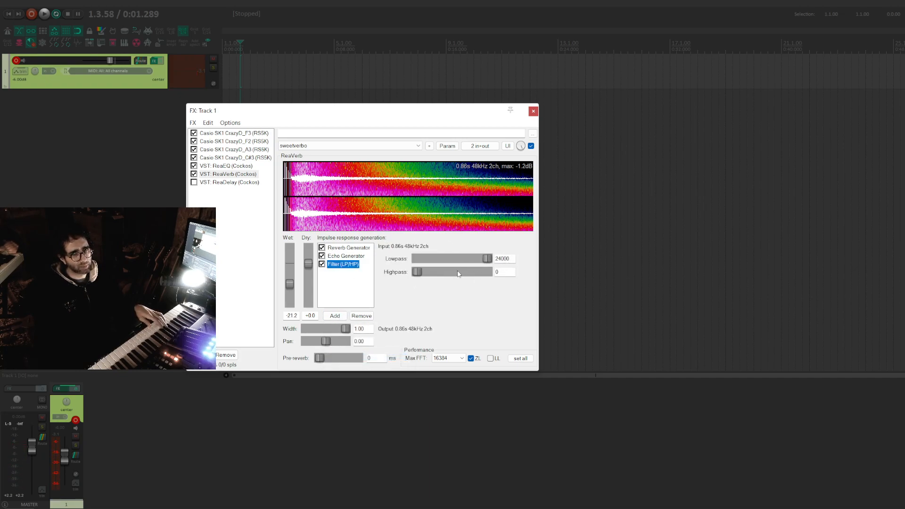
{"action": "left_click", "coordinate": [503, 272]}
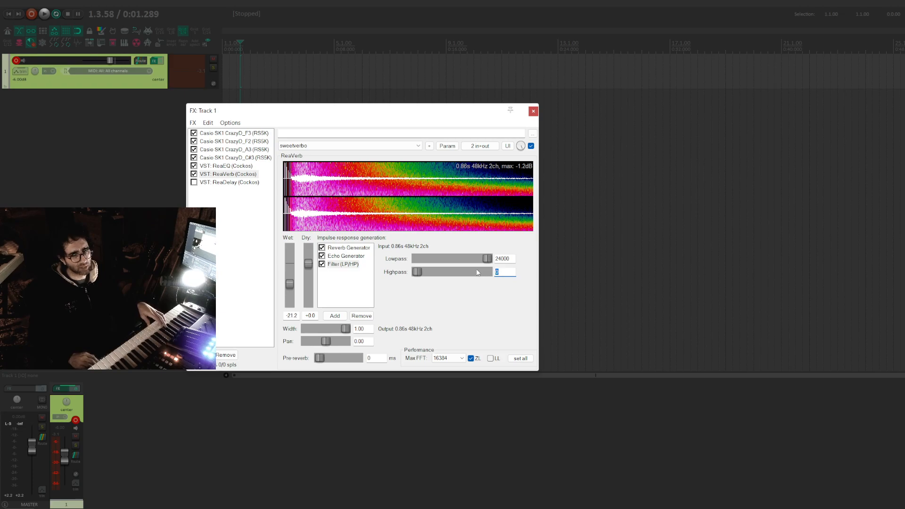
{"action": "left_click_drag", "start_coordinate": [417, 271], "coordinate": [438, 272]}
{"action": "type", "text": "700"}
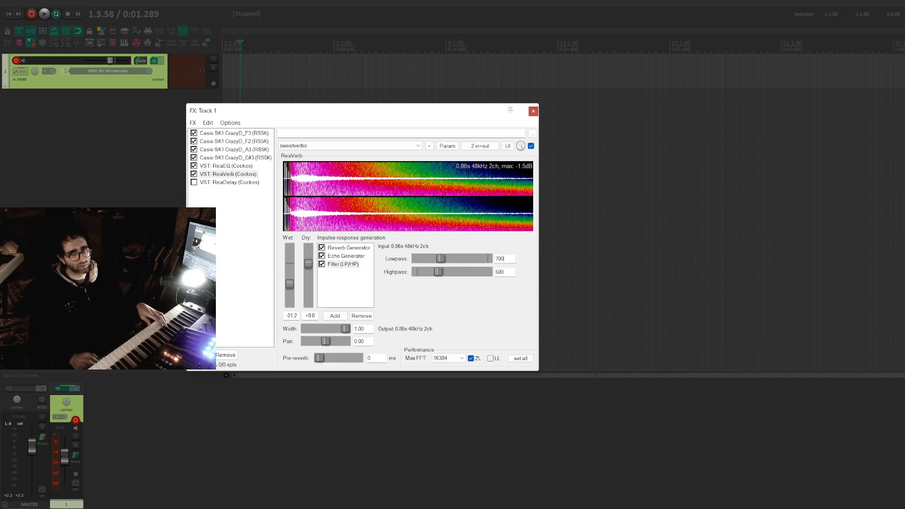
{"action": "left_click_drag", "start_coordinate": [439, 258], "coordinate": [466, 258]}
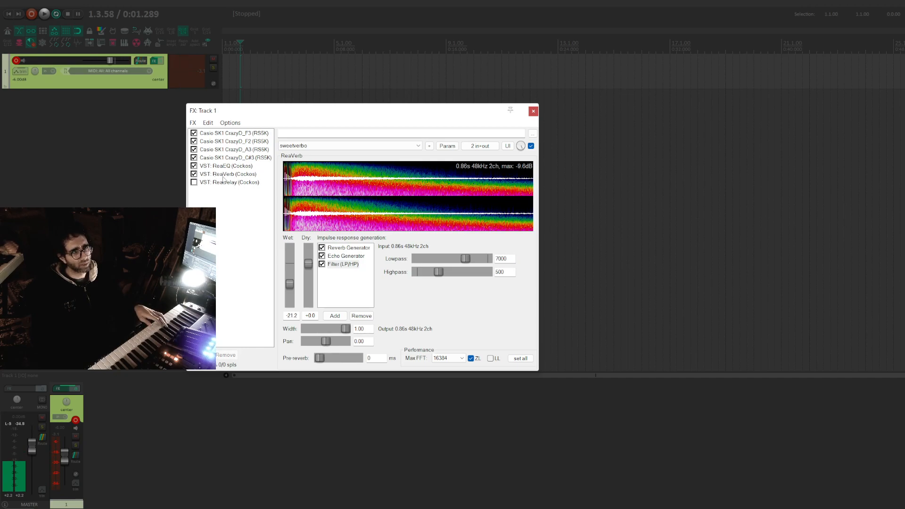
Step: Show ReaDelay and raise its feedback to about -12 dB
{"action": "left_click", "coordinate": [229, 174]}
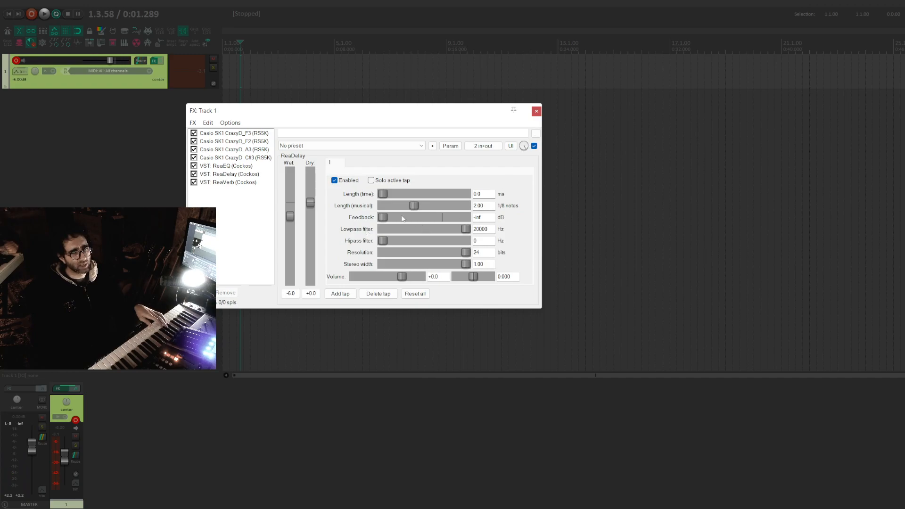
{"action": "left_click_drag", "start_coordinate": [383, 217], "coordinate": [406, 217]}
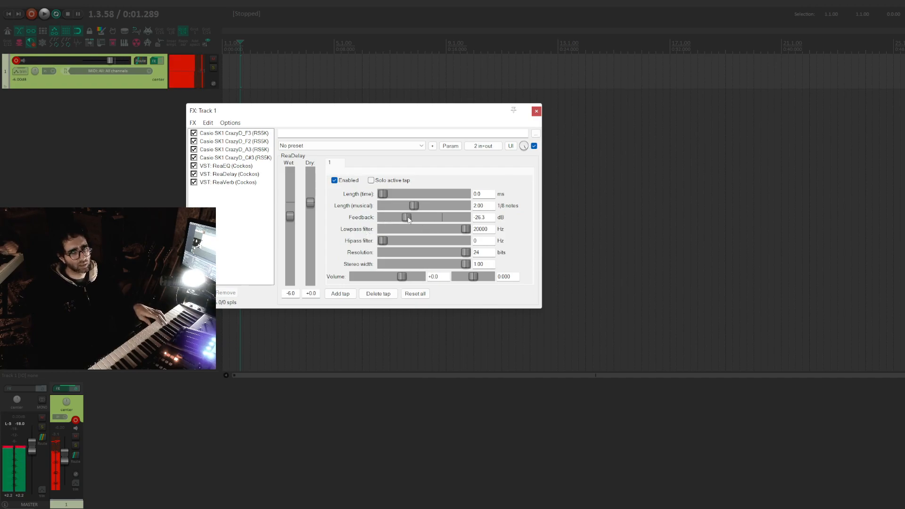
{"action": "left_click_drag", "start_coordinate": [406, 217], "coordinate": [420, 217]}
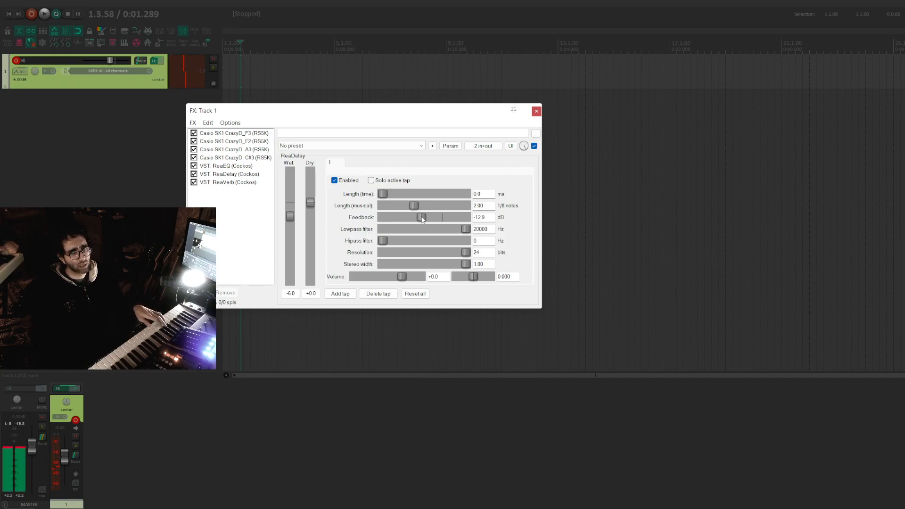
{"action": "left_click_drag", "start_coordinate": [420, 217], "coordinate": [422, 216]}
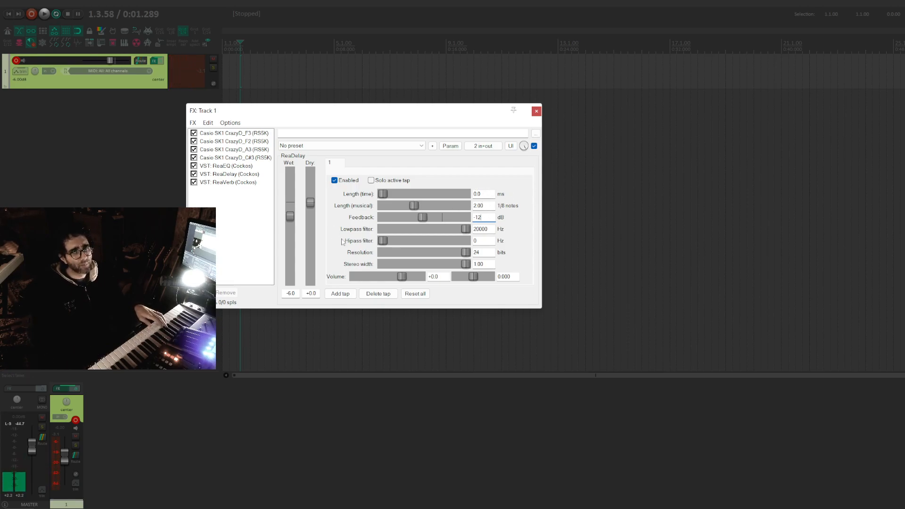
Step: Set ReaDelay's lowpass filter to 1000 Hz and highpass filter to 200 Hz
{"action": "double_click", "coordinate": [479, 229]}
{"action": "type", "text": "200"}
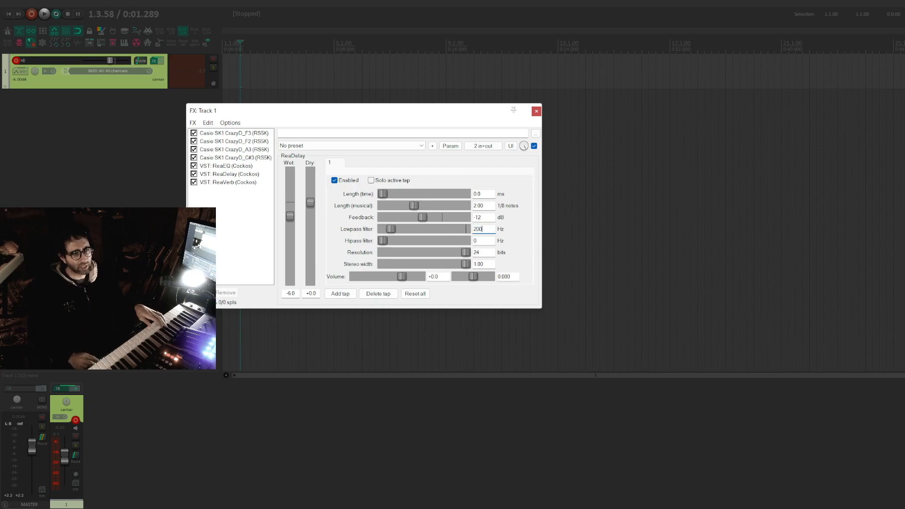
{"action": "left_click_drag", "start_coordinate": [391, 229], "coordinate": [410, 229]}
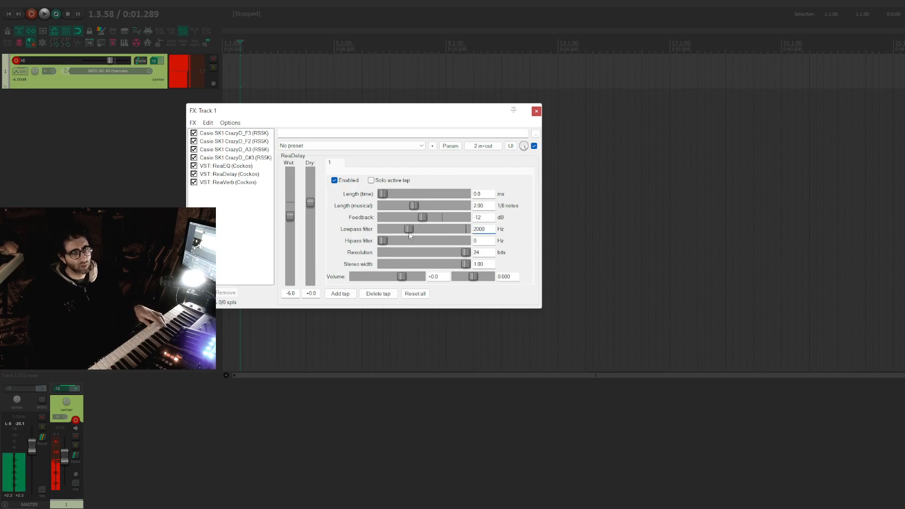
{"action": "left_click", "coordinate": [482, 240]}
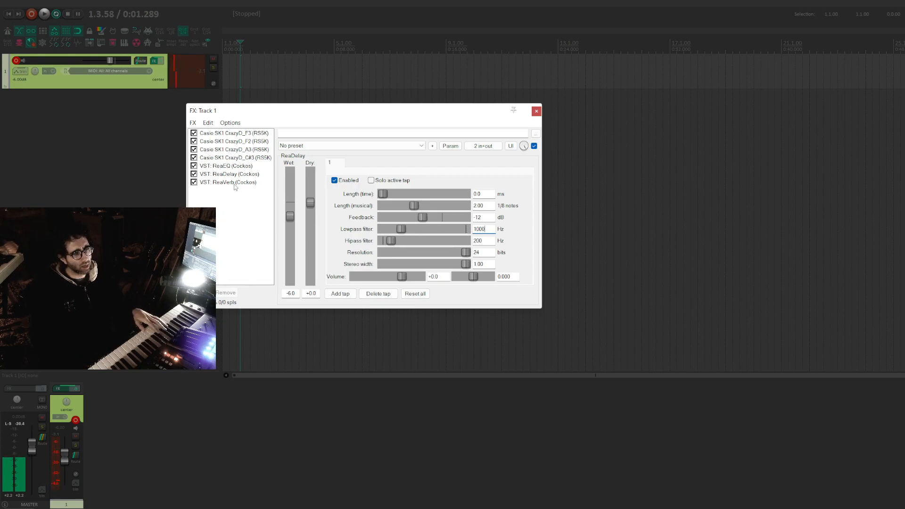
Step: Select ReaVerb in the chain and pull its Wet fader down to -26.1 dB
{"action": "left_click", "coordinate": [226, 182]}
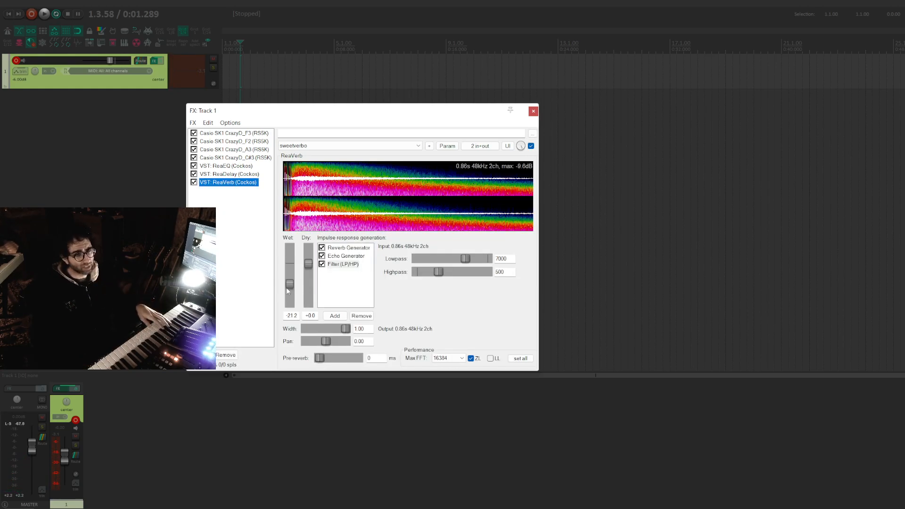
{"action": "left_click_drag", "start_coordinate": [288, 284], "coordinate": [290, 288]}
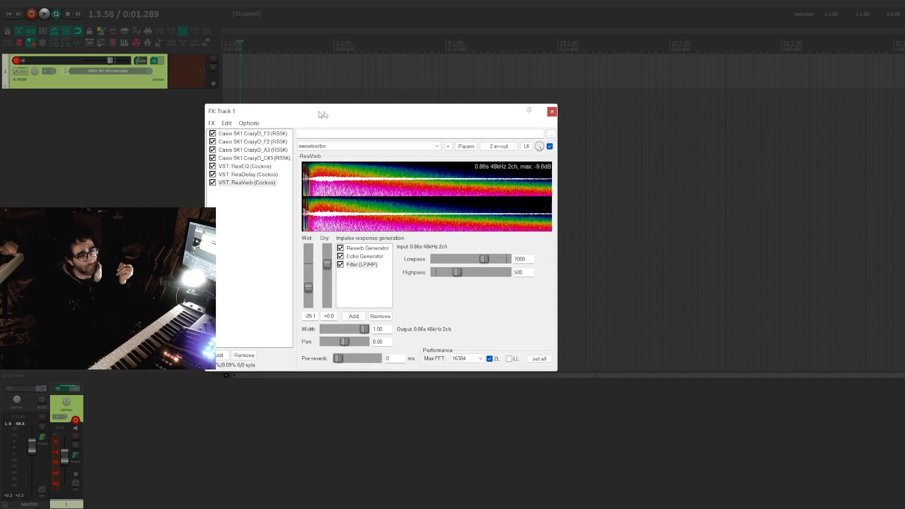
{"action": "left_click_drag", "start_coordinate": [320, 114], "coordinate": [324, 114]}
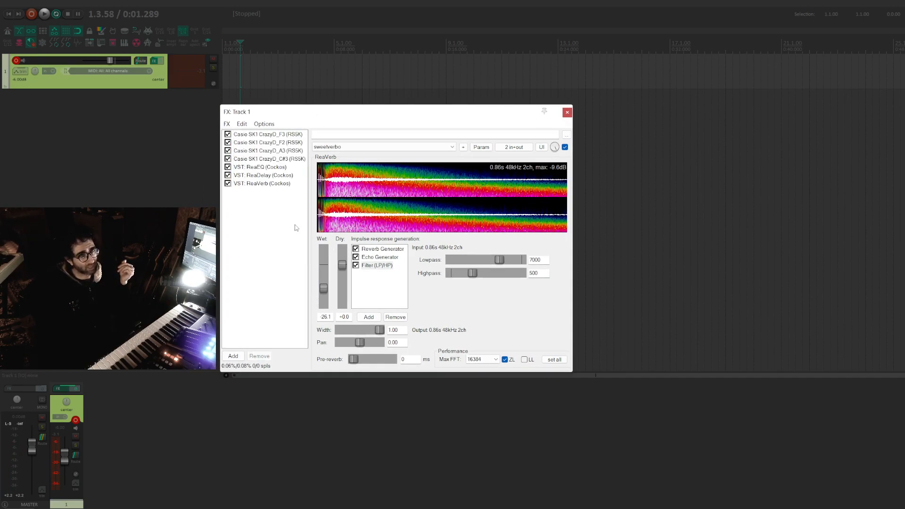
Step: Insert a new empty track below the Casio SK-1 track
{"action": "right_click", "coordinate": [115, 72]}
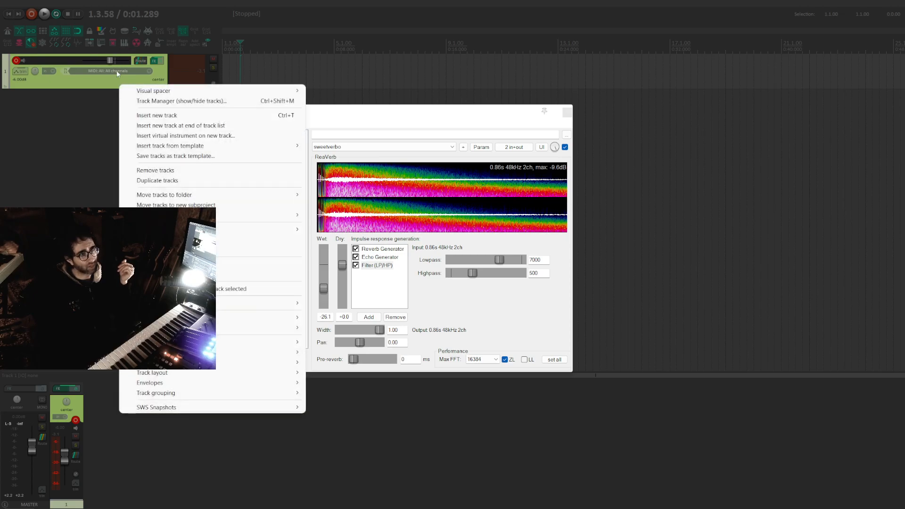
{"action": "mouse_move", "coordinate": [170, 146]}
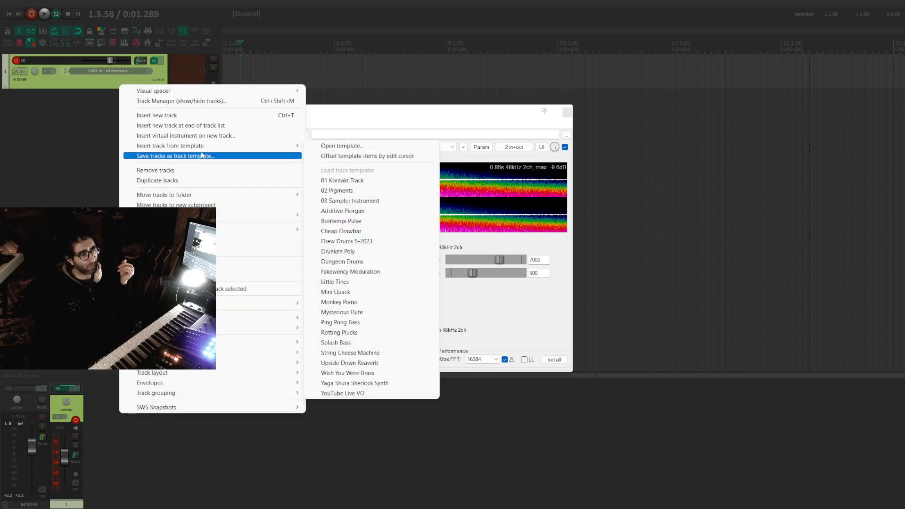
{"action": "left_click", "coordinate": [175, 155]}
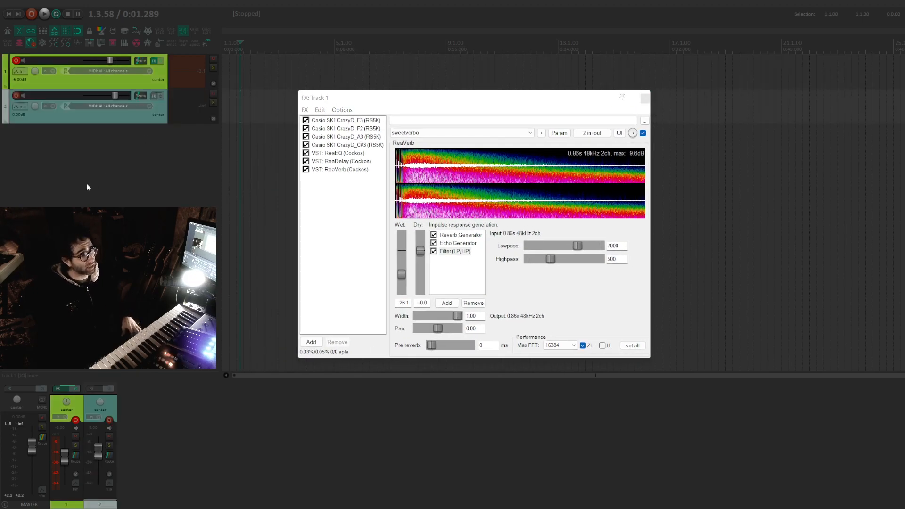
Step: Add the VST3i Kontakt 7 instrument to Track 2's FX chain
{"action": "left_click", "coordinate": [152, 95]}
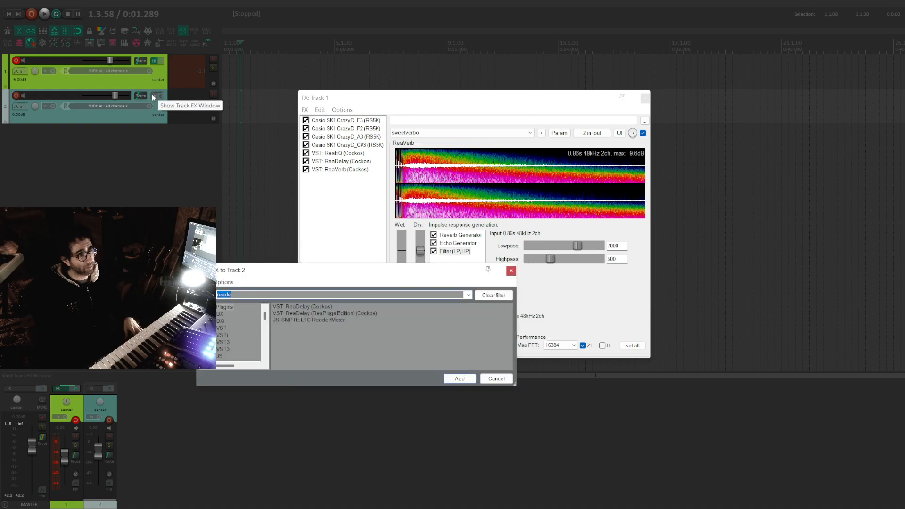
{"action": "type", "text": "konf"}
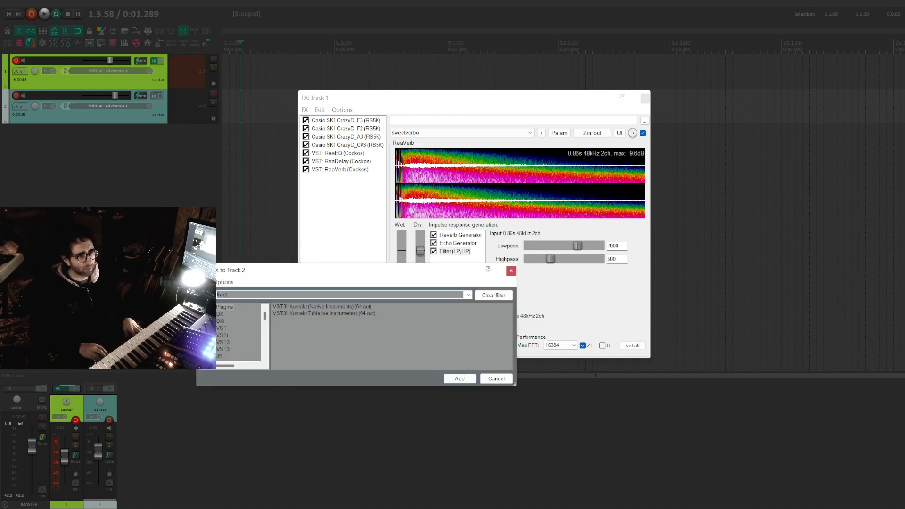
{"action": "left_click", "coordinate": [324, 313]}
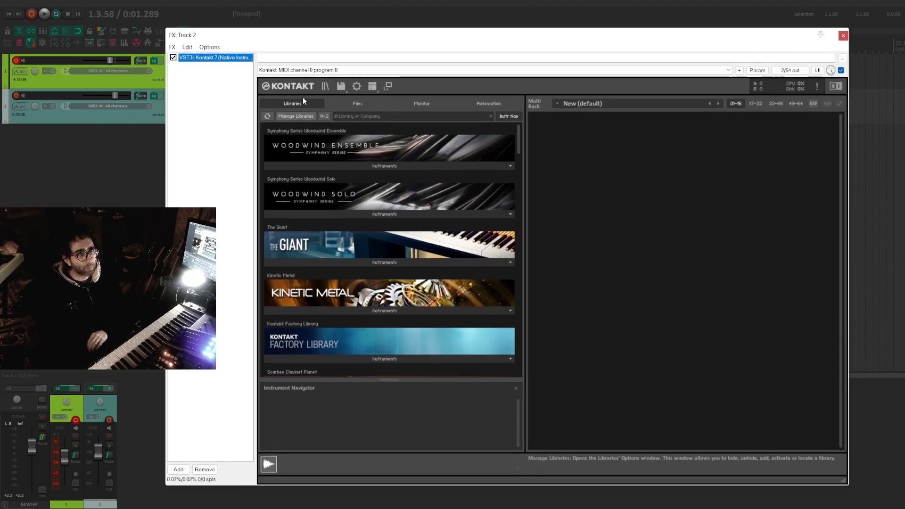
Step: Load FR SK1 Shine On.nki from Kontakt's FR_SK-1 folder in the Files browser
{"action": "left_click", "coordinate": [357, 103]}
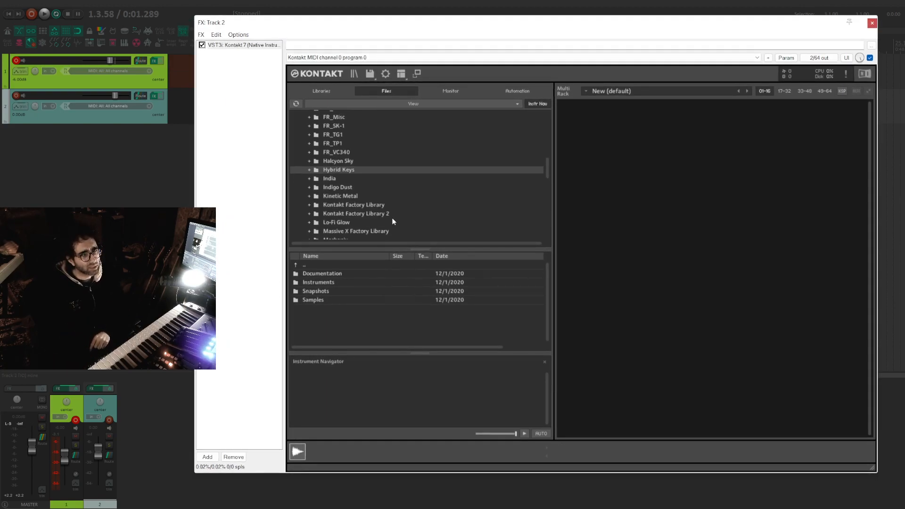
{"action": "scroll", "scroll_direction": "down", "scroll_amount": 3}
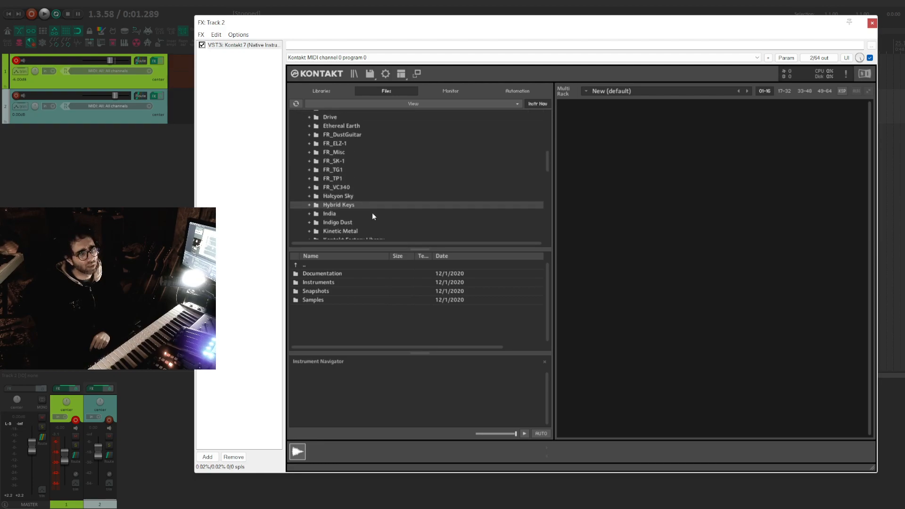
{"action": "left_click", "coordinate": [334, 161]}
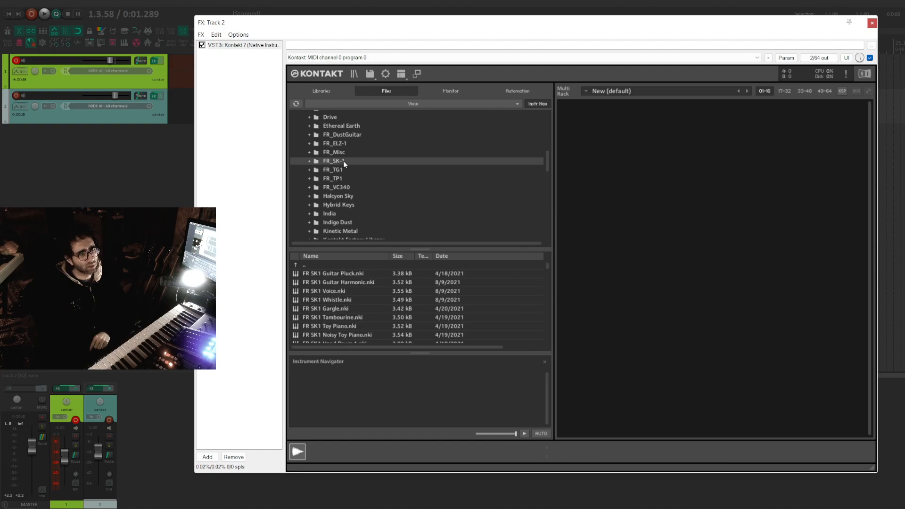
{"action": "scroll", "scroll_direction": "down", "scroll_amount": 3}
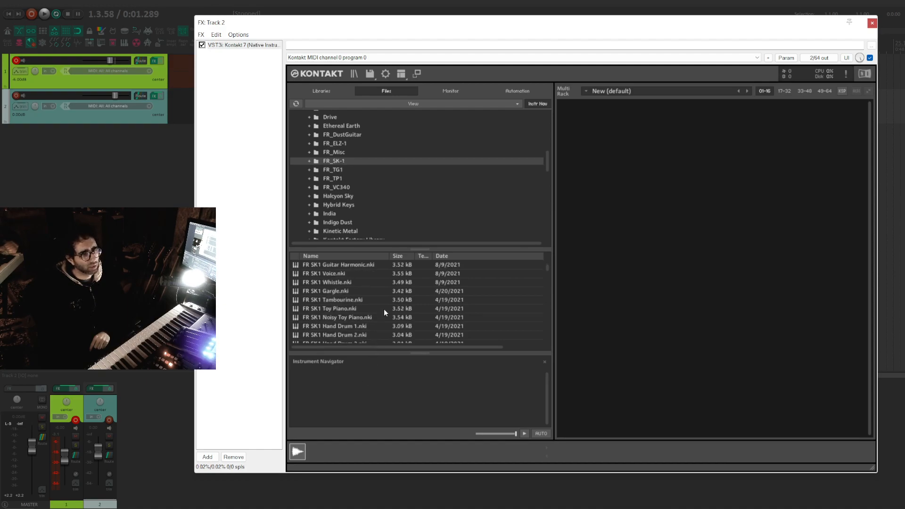
{"action": "scroll", "scroll_direction": "down", "scroll_amount": 3}
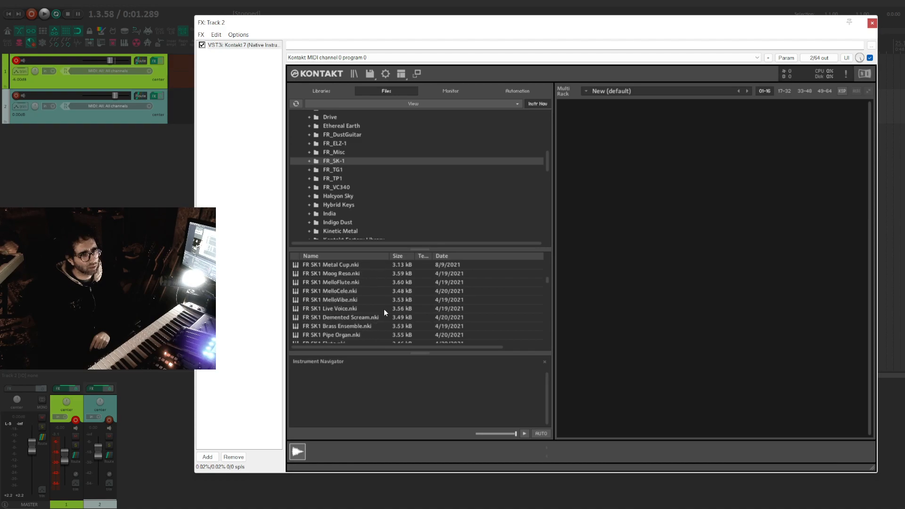
{"action": "scroll", "scroll_direction": "down", "scroll_amount": 3}
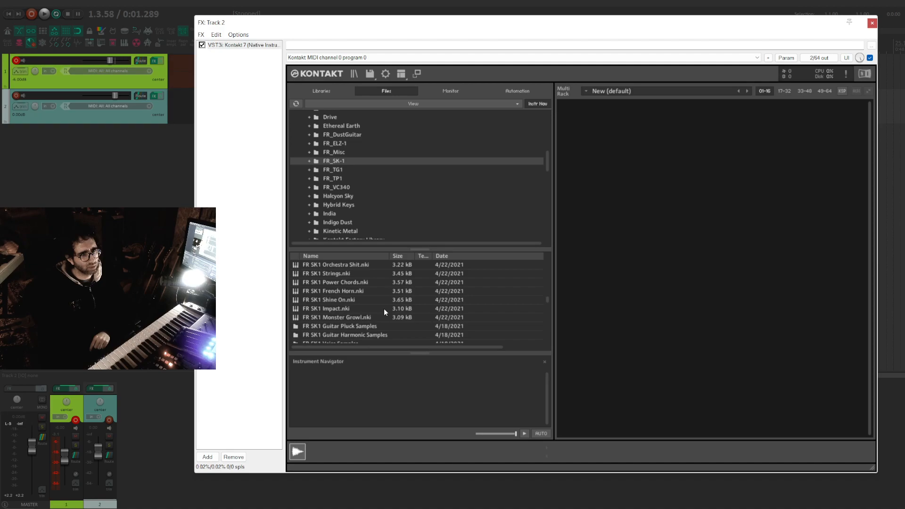
{"action": "mouse_move", "coordinate": [360, 303]}
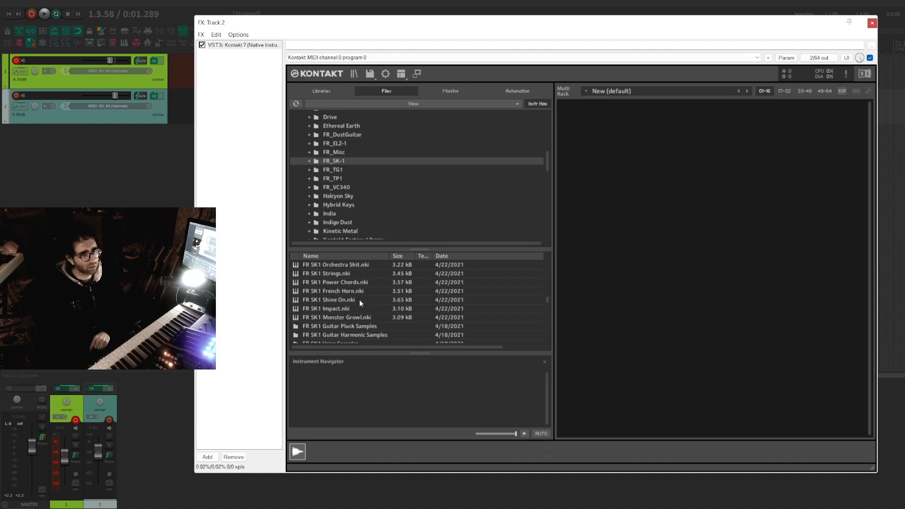
{"action": "double_click", "coordinate": [329, 299]}
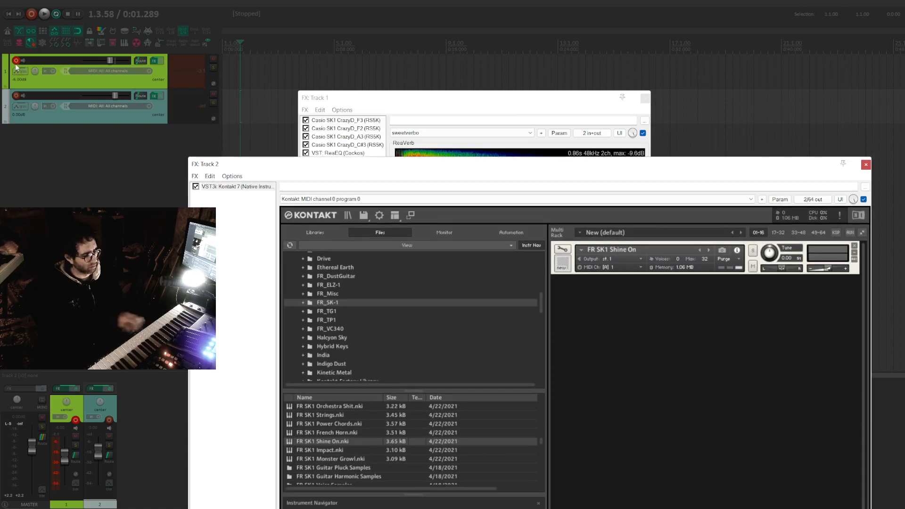
Step: Compare the sounds by switching record arm between Track 1 and Track 2, ending on Track 1
{"action": "left_click", "coordinate": [15, 61]}
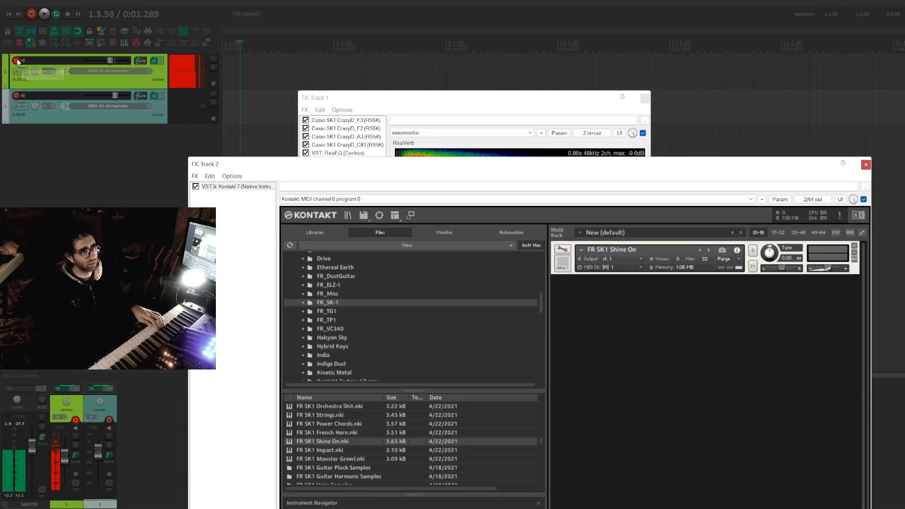
{"action": "left_click", "coordinate": [15, 61]}
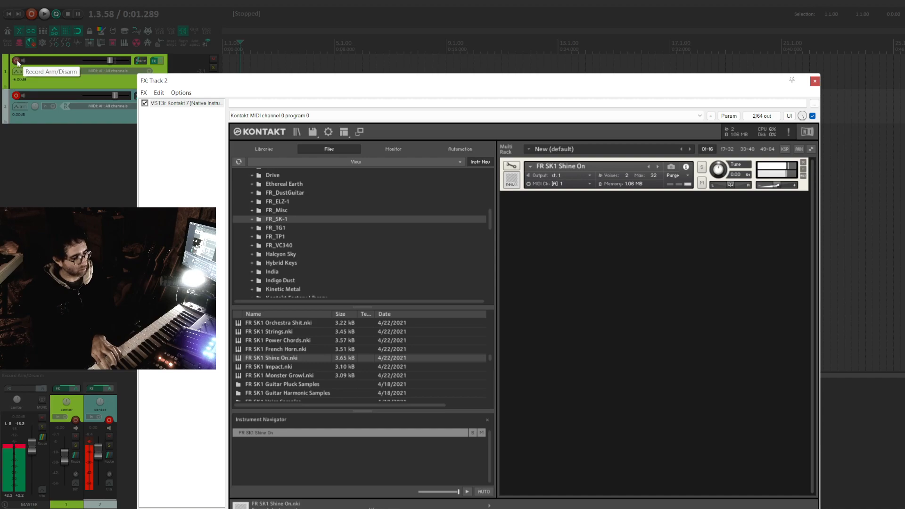
{"action": "left_click", "coordinate": [18, 61]}
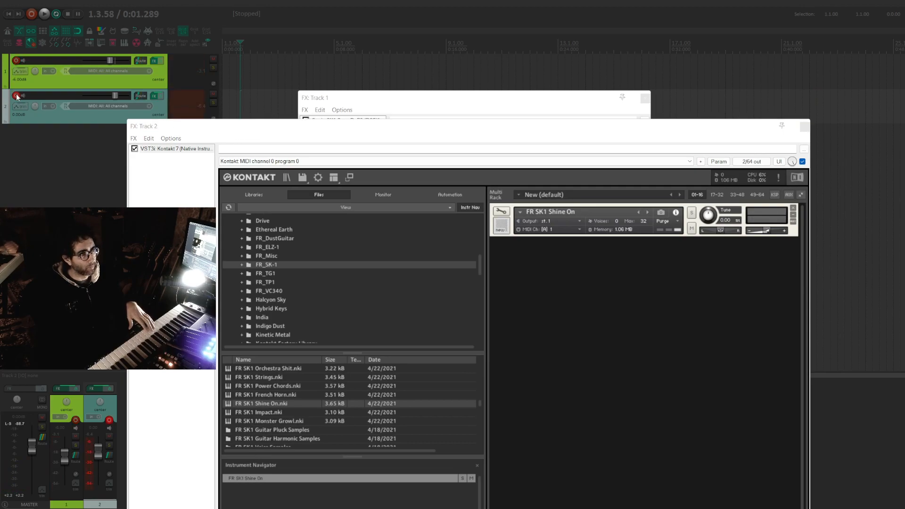
{"action": "left_click", "coordinate": [16, 96]}
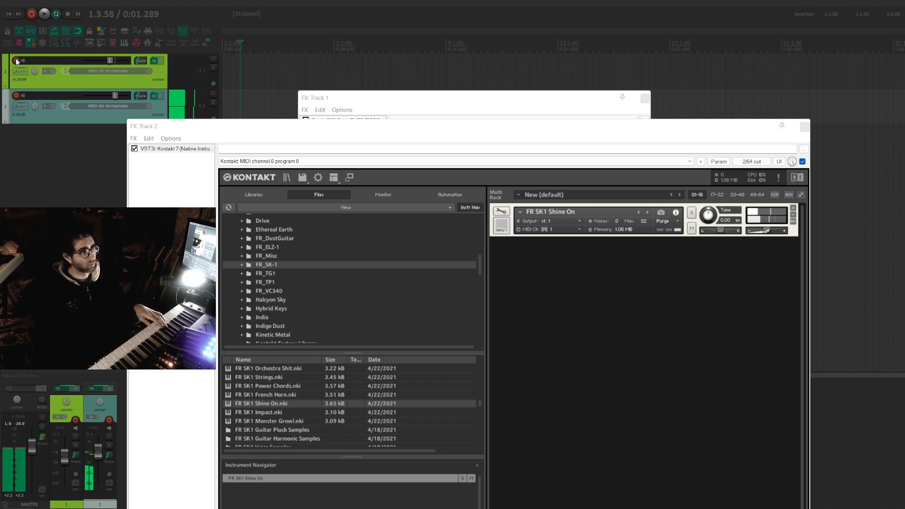
{"action": "left_click", "coordinate": [16, 61]}
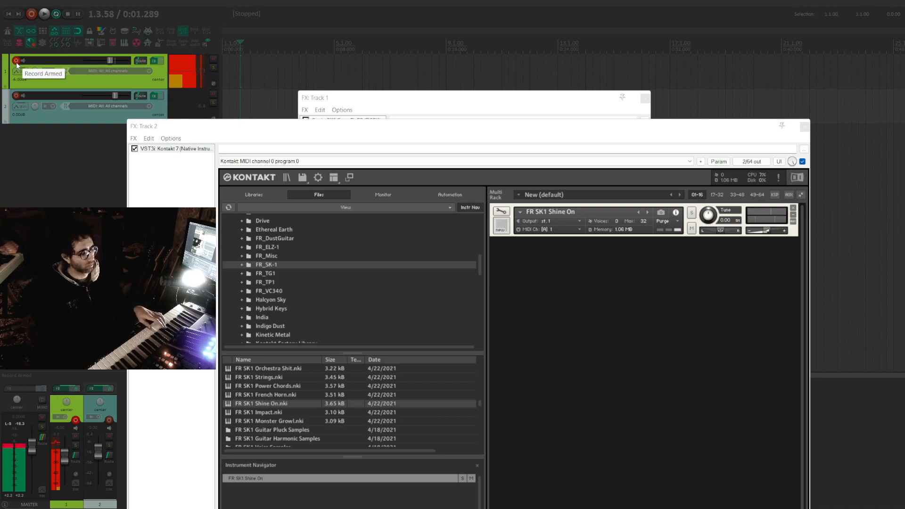
{"action": "mouse_move", "coordinate": [19, 70]}
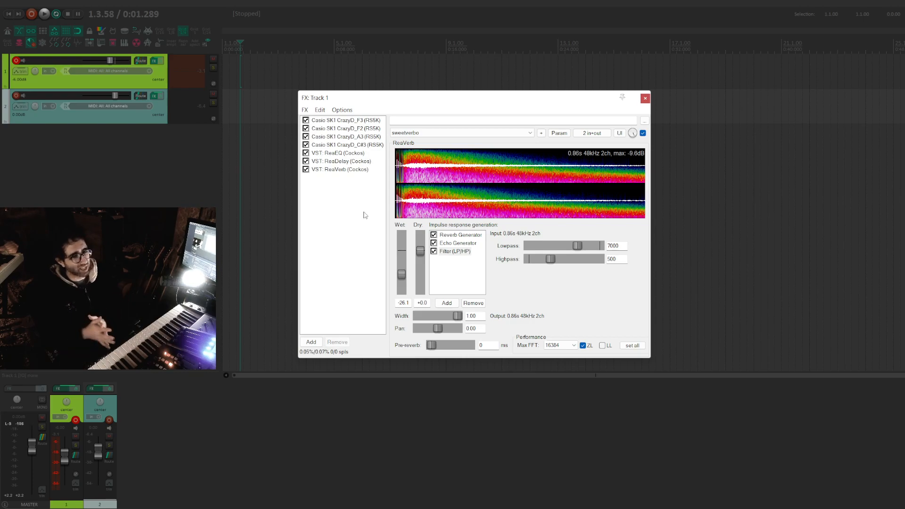
{"action": "mouse_move", "coordinate": [467, 152]}
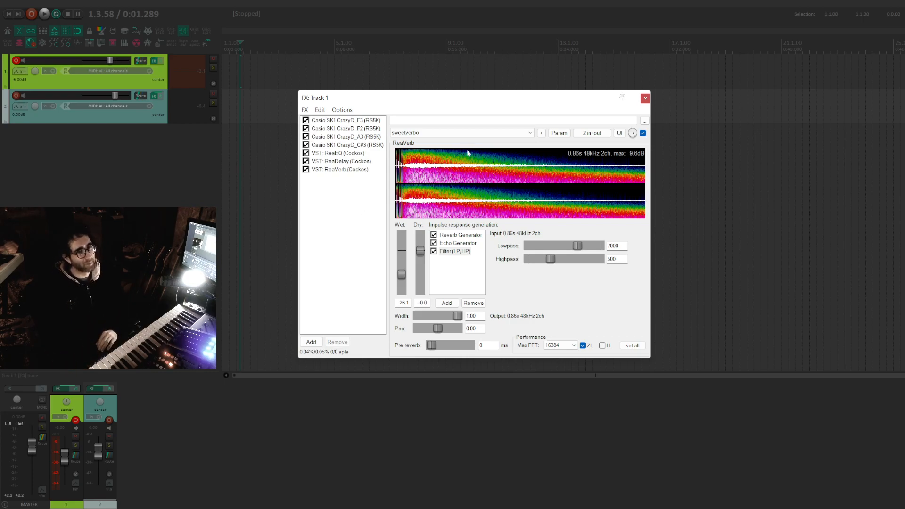